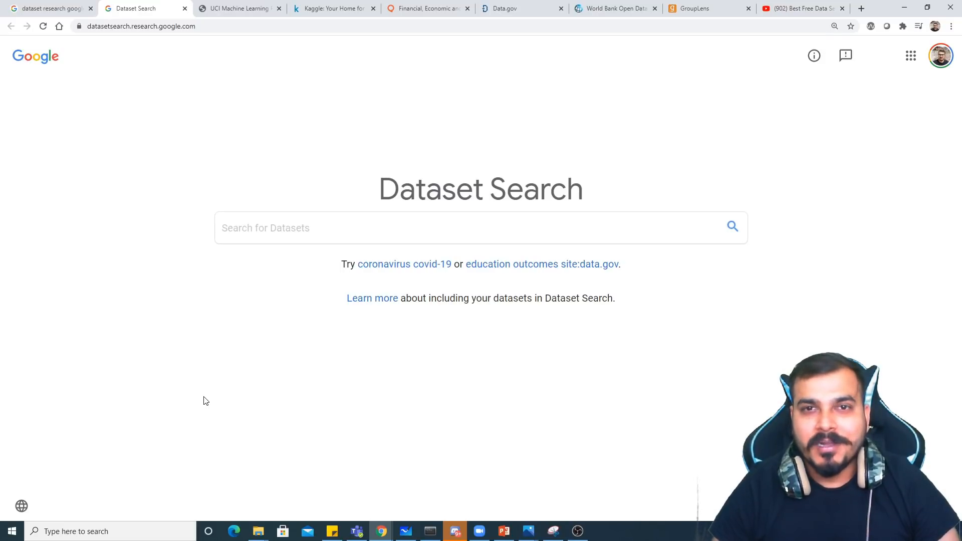
# Review the YouTube video's list of free dataset sites, then land on the Kaggle home page.
pyautogui.click(430, 228)
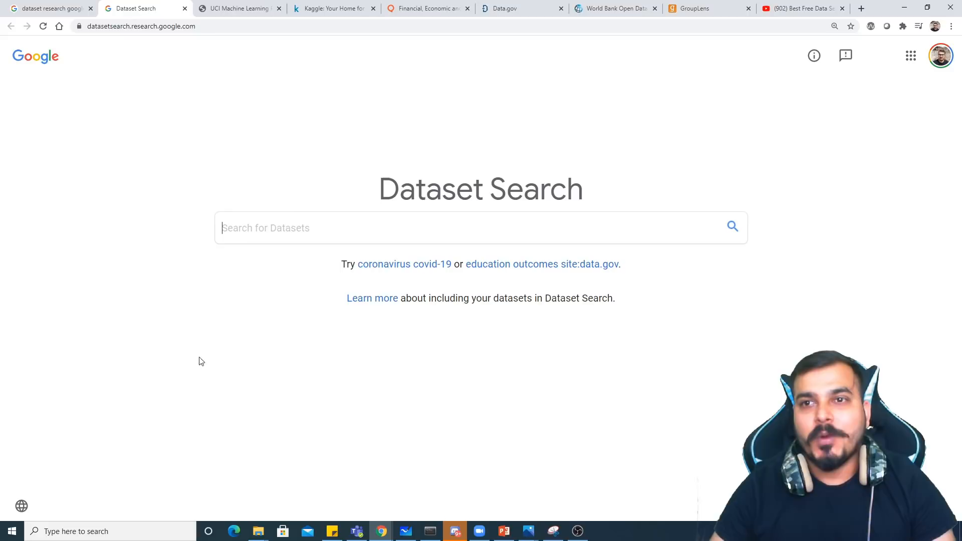
pyautogui.click(802, 8)
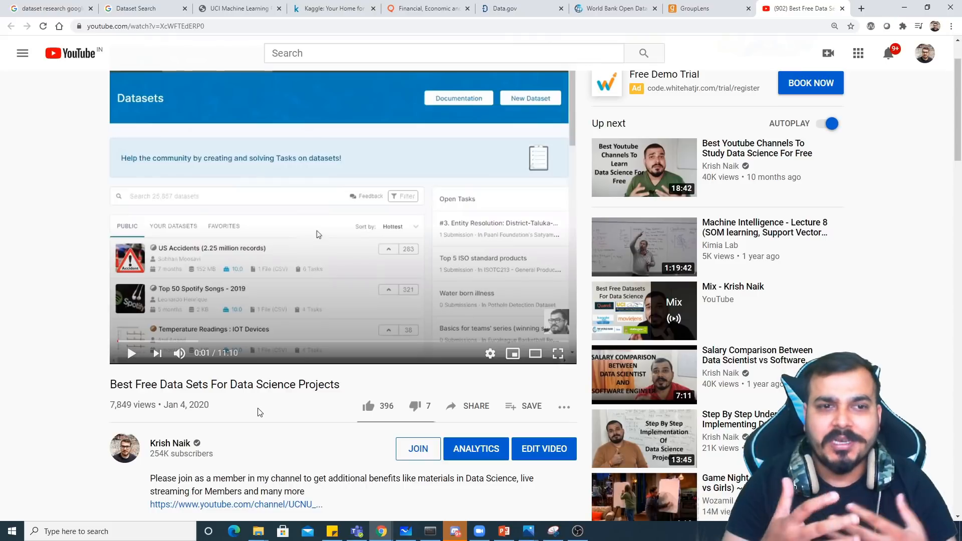
pyautogui.scroll(-3)
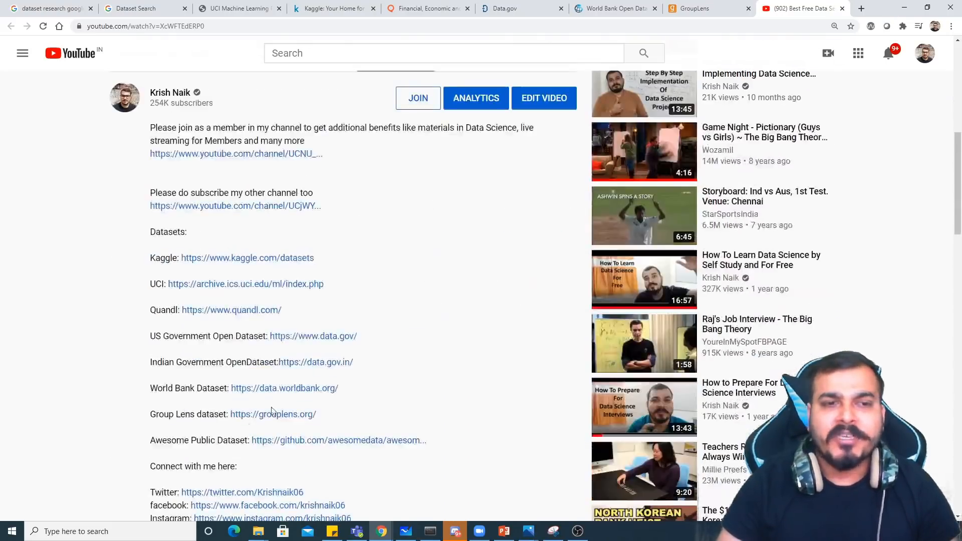
pyautogui.click(333, 8)
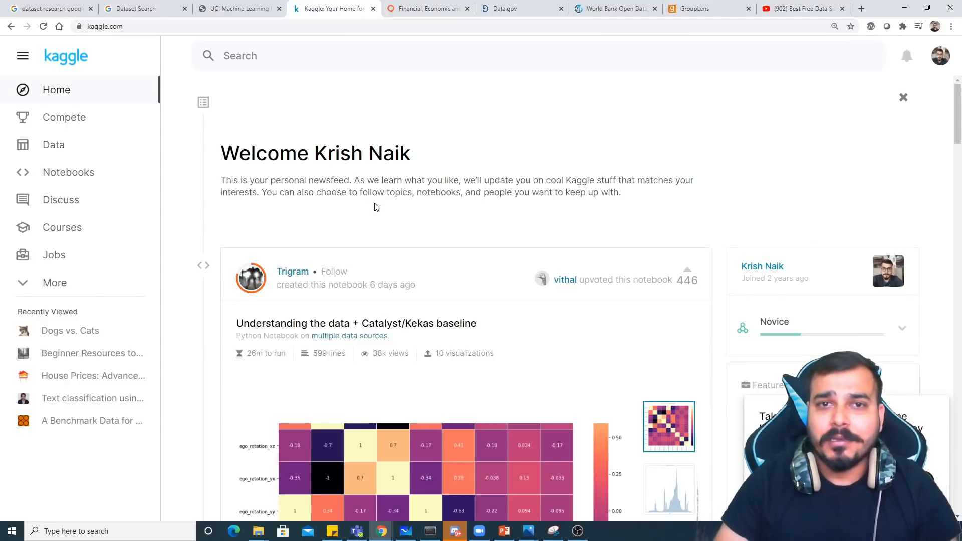
pyautogui.moveTo(381, 211)
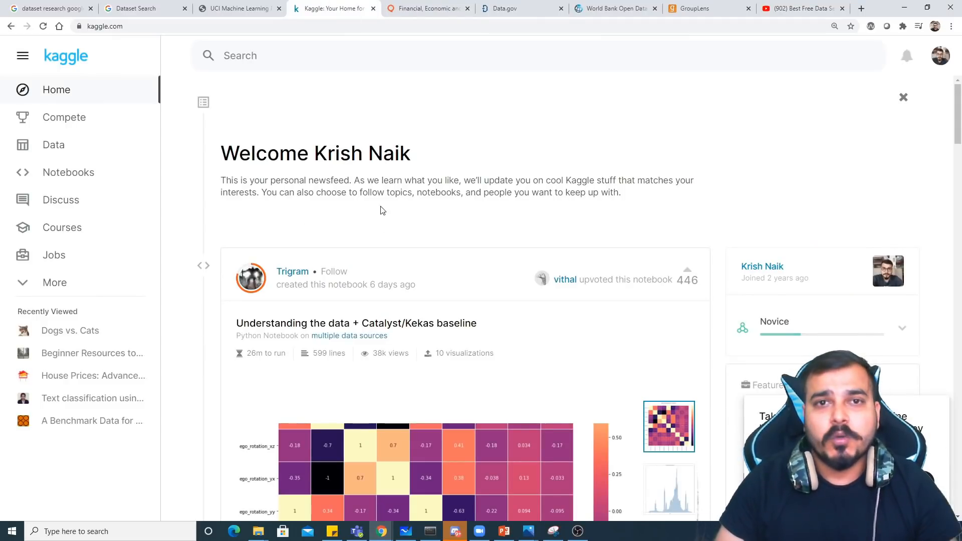
pyautogui.moveTo(377, 216)
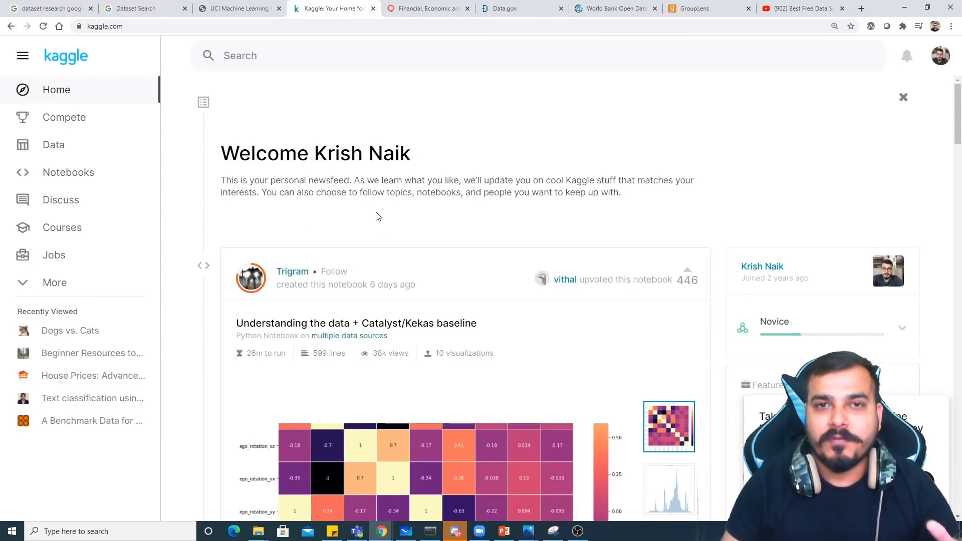
# Show the Quandl home page with its alternative and core financial data offerings.
pyautogui.click(428, 8)
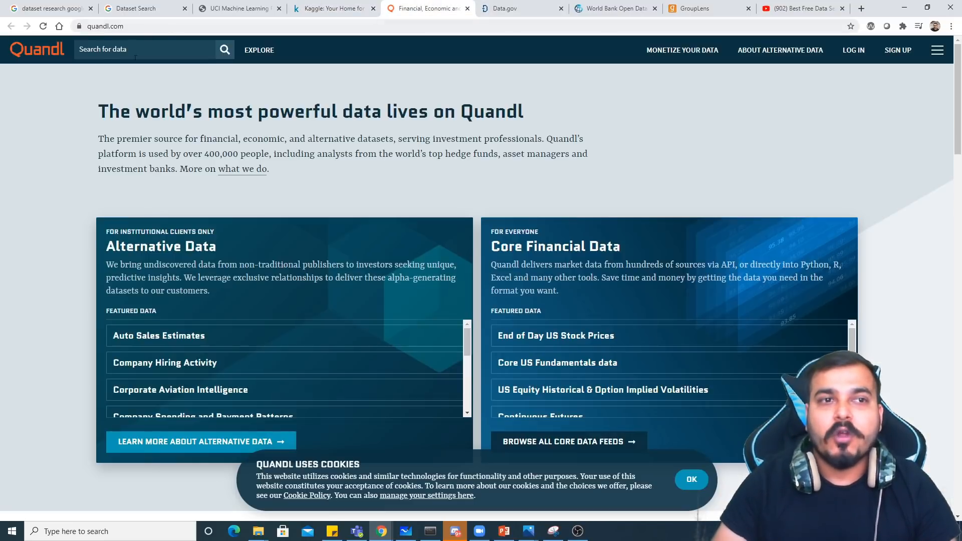
pyautogui.moveTo(272, 176)
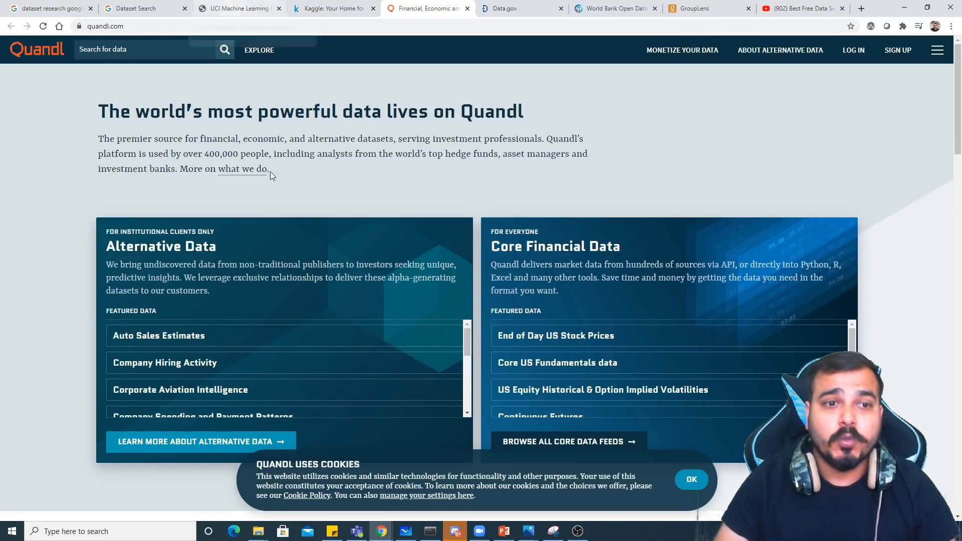
pyautogui.moveTo(191, 487)
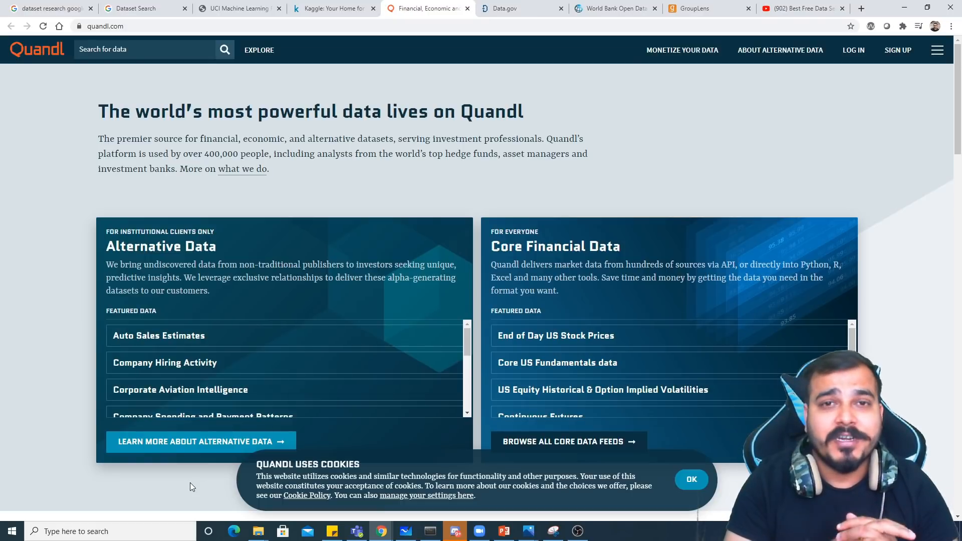
pyautogui.moveTo(123, 424)
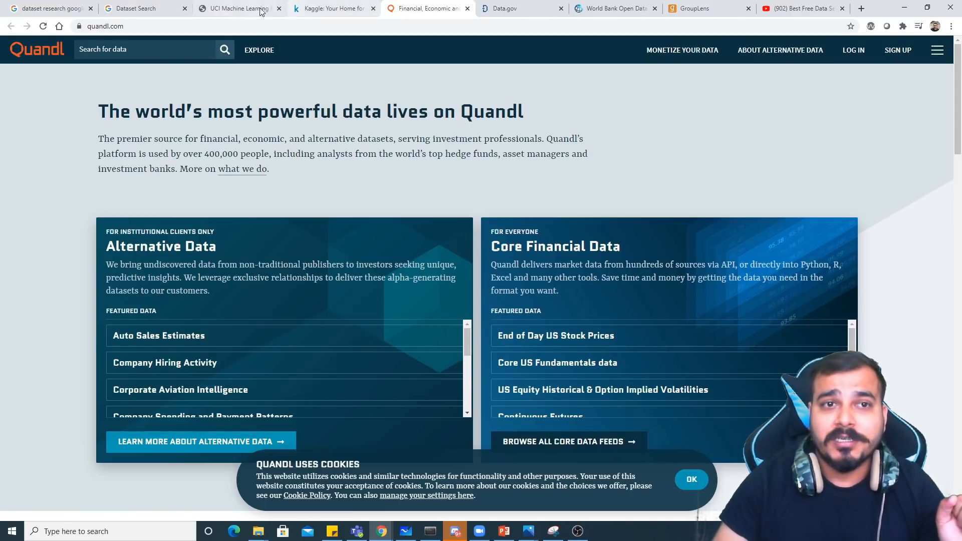
# Browse UCI's newest and most popular data sets, then visit Data.gov and World Bank Open Data.
pyautogui.click(239, 8)
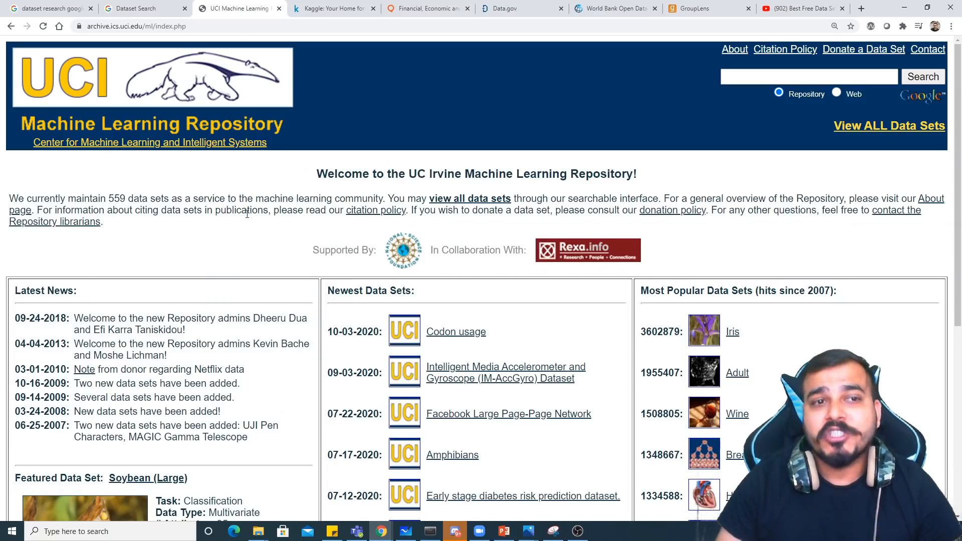
pyautogui.scroll(-3)
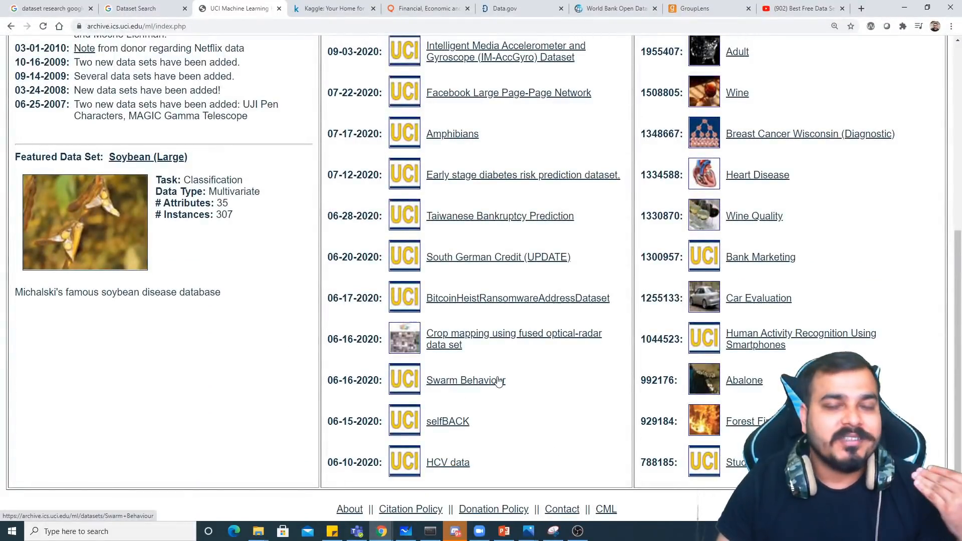
pyautogui.moveTo(843, 280)
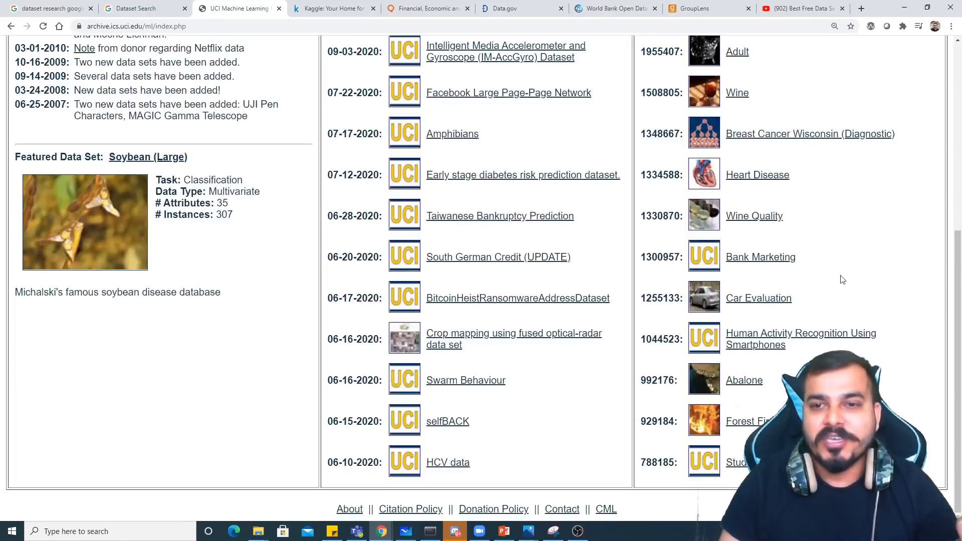
pyautogui.moveTo(810, 303)
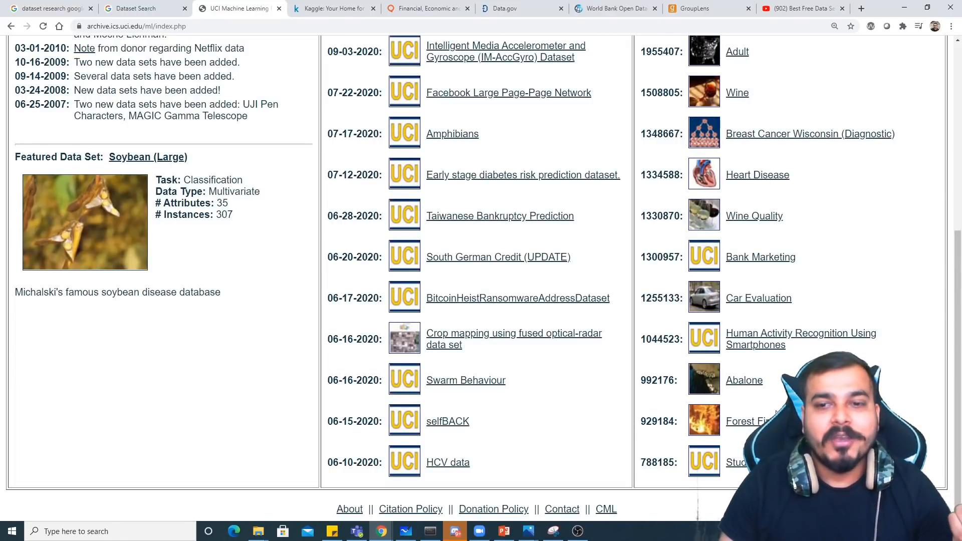
pyautogui.moveTo(738, 474)
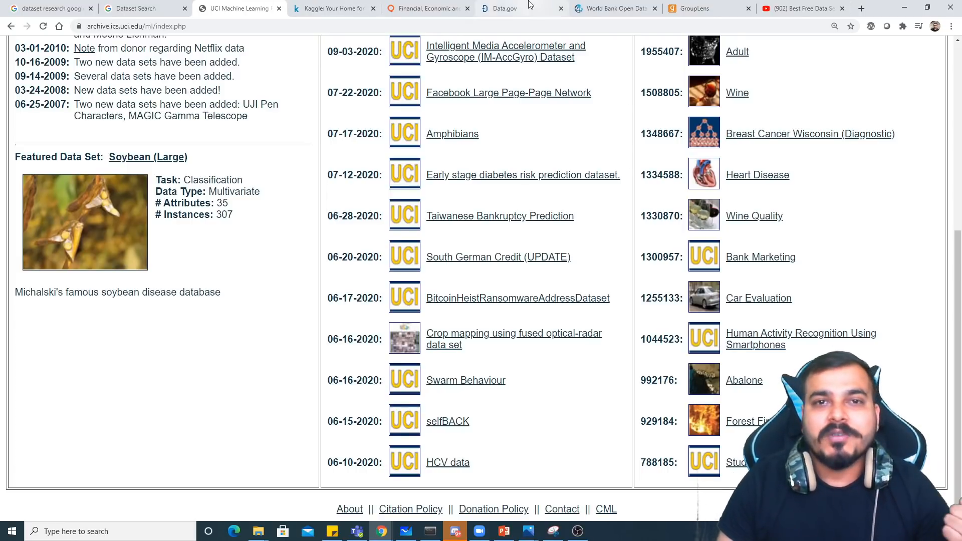
pyautogui.click(519, 8)
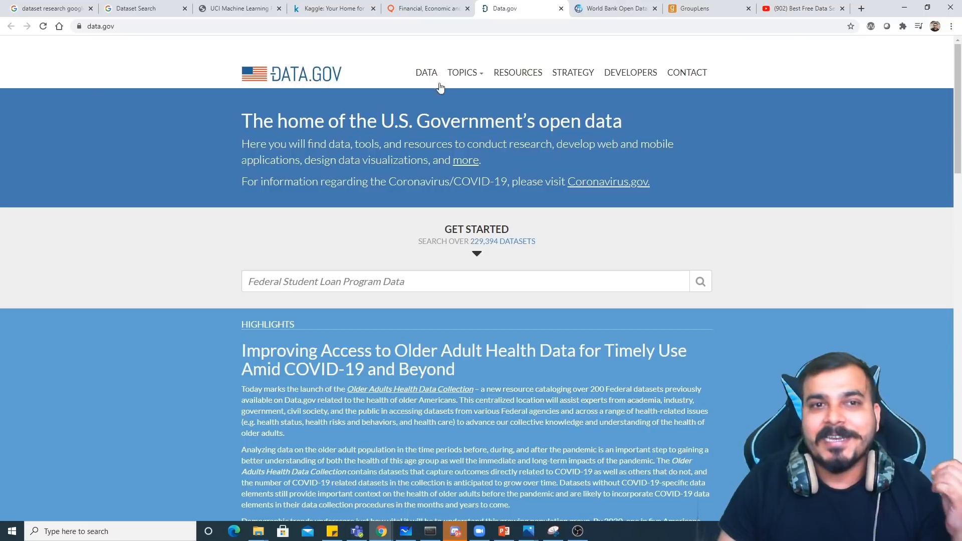
pyautogui.click(615, 8)
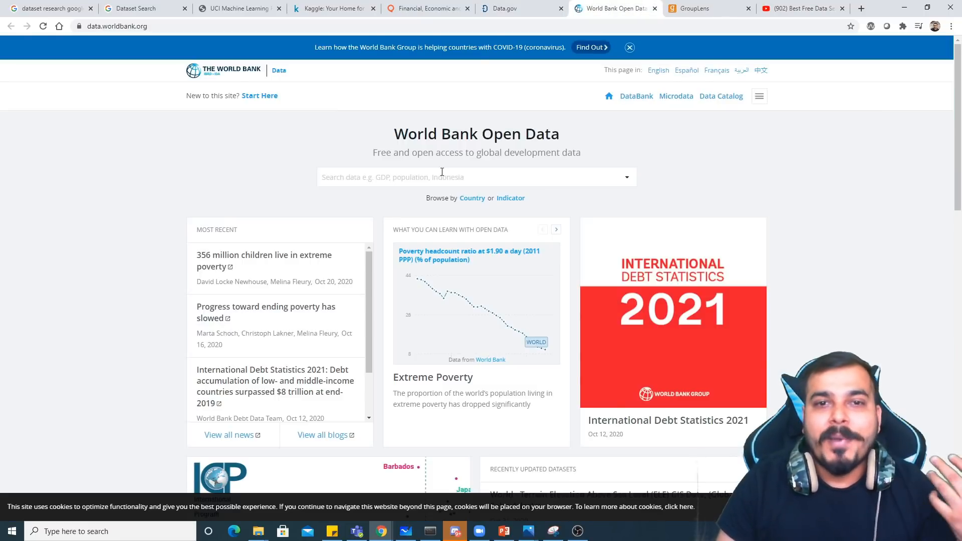
pyautogui.moveTo(697, 8)
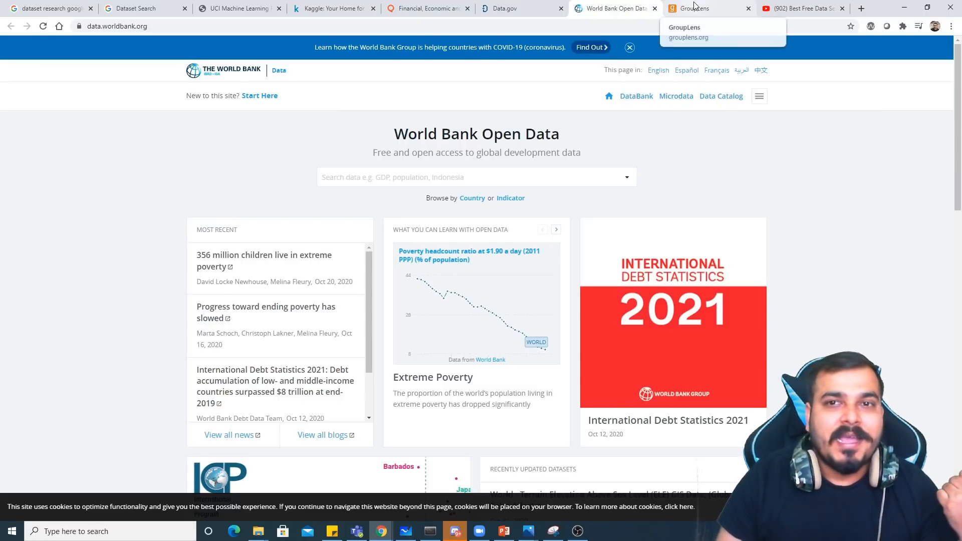
# Browse GroupLens's featured research and projects, then return to the Dataset Search page.
pyautogui.click(694, 8)
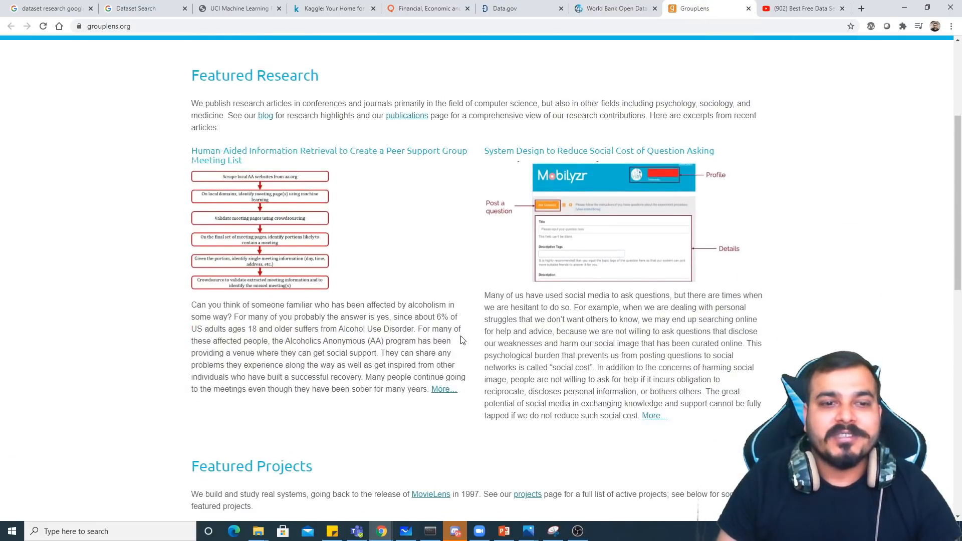
pyautogui.scroll(-3)
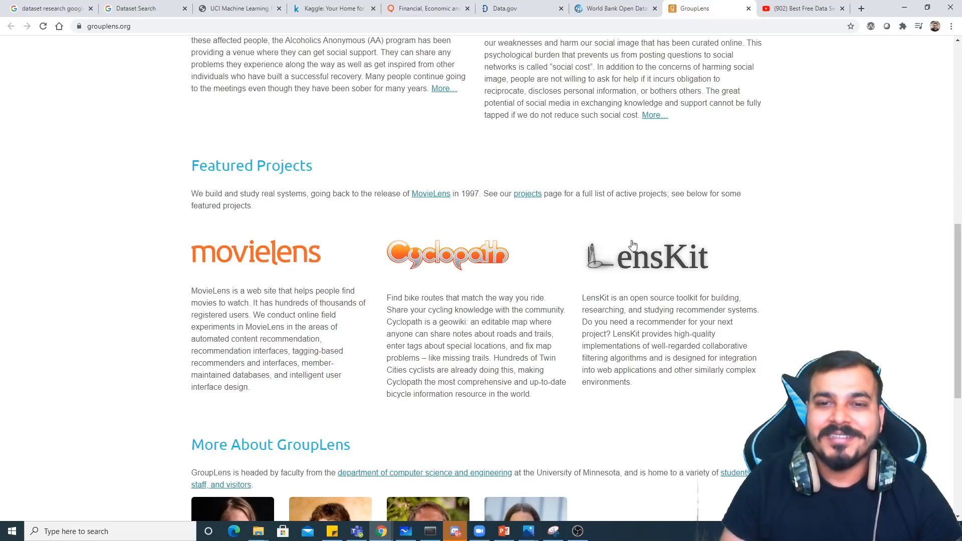
pyautogui.scroll(3)
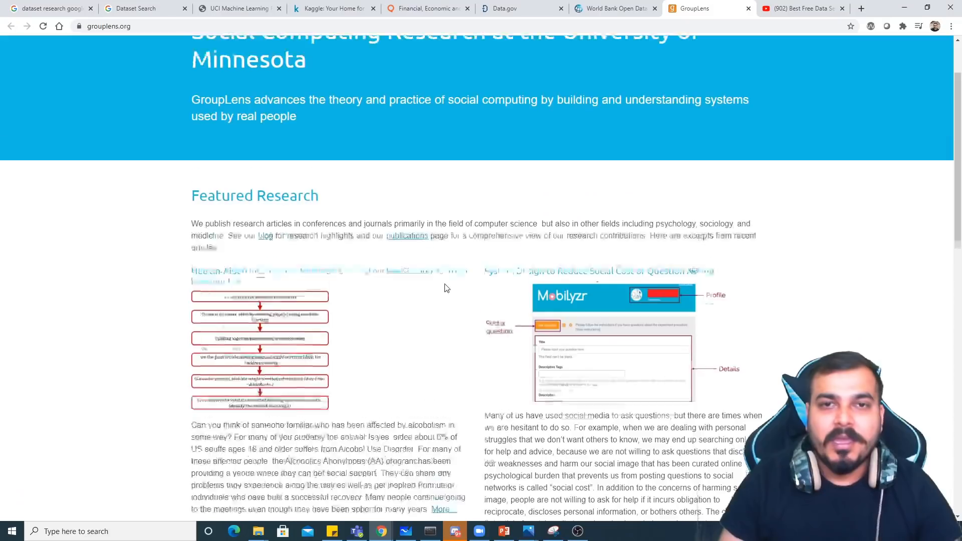
pyautogui.scroll(3)
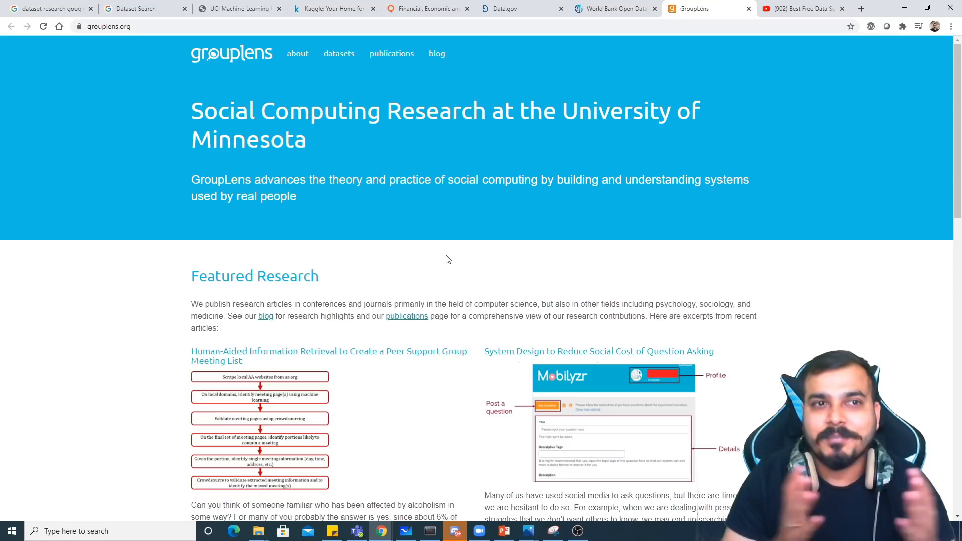
pyautogui.click(145, 8)
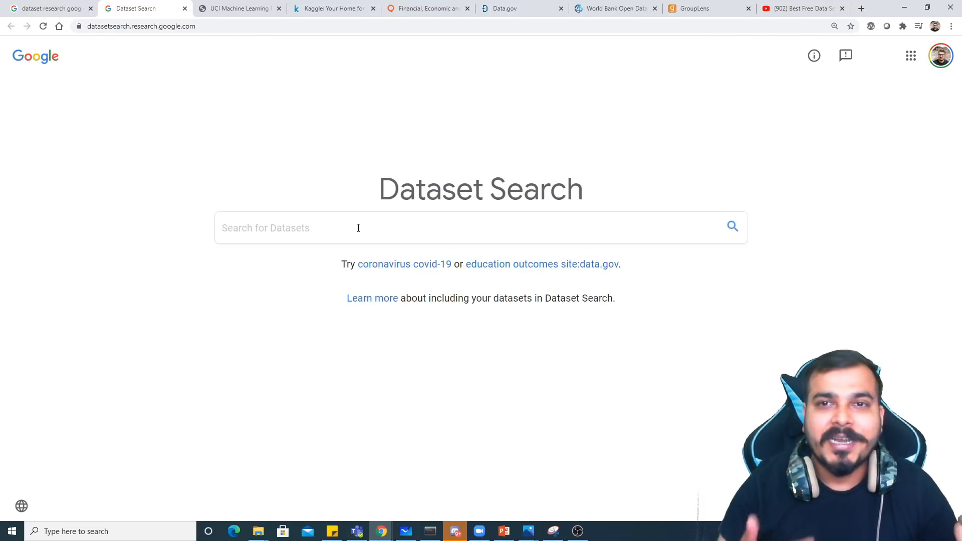
pyautogui.moveTo(114, 71)
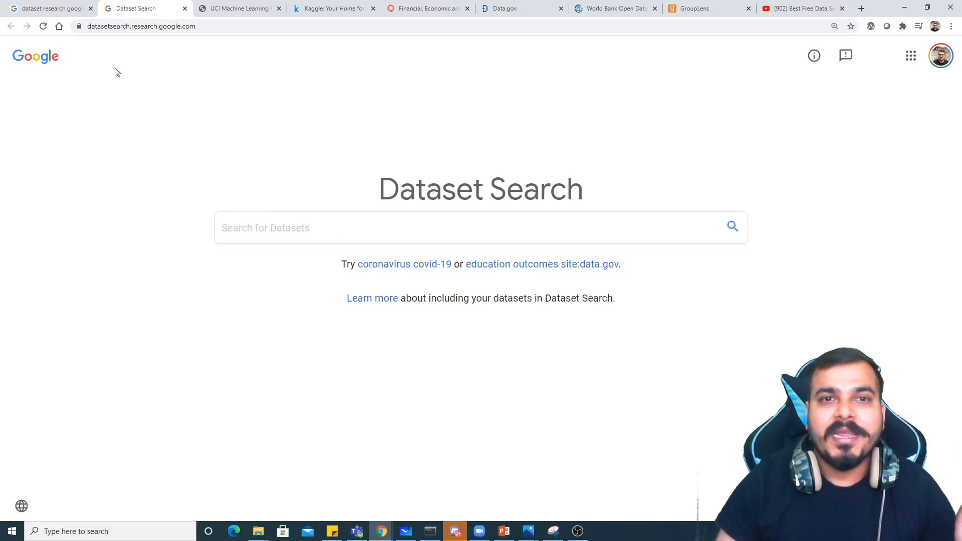
# Revisit Kaggle, Data.gov, World Bank and UCI, then return to the 'dataset research google' results.
pyautogui.click(333, 8)
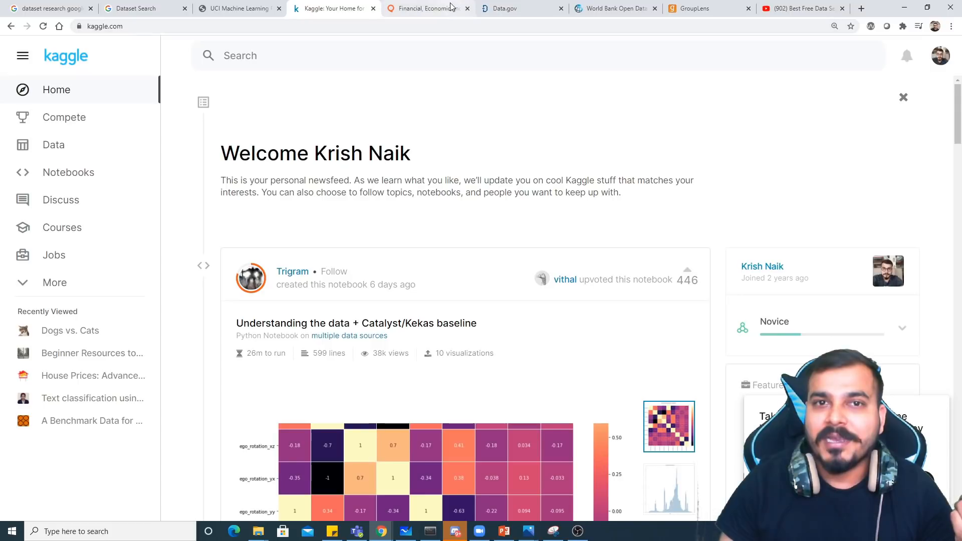
pyautogui.click(518, 9)
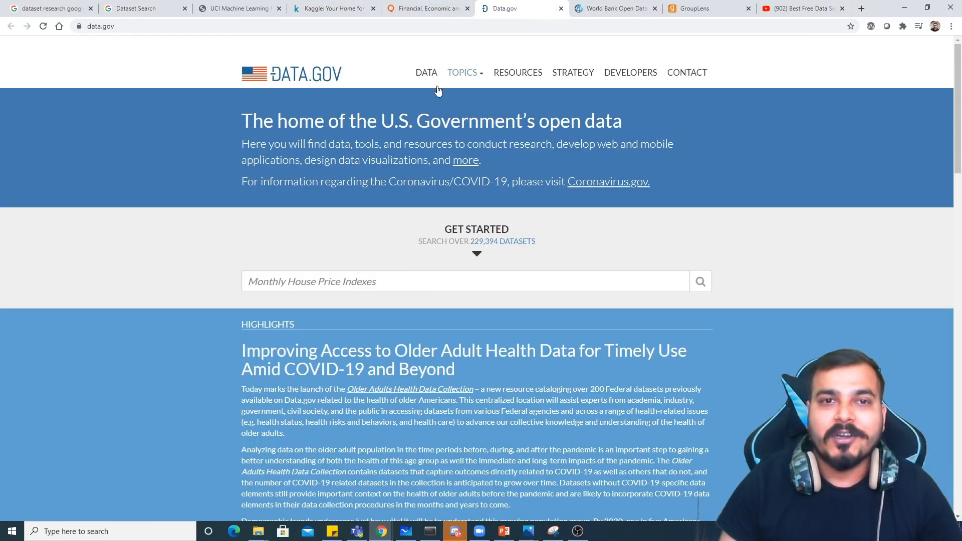
pyautogui.click(615, 8)
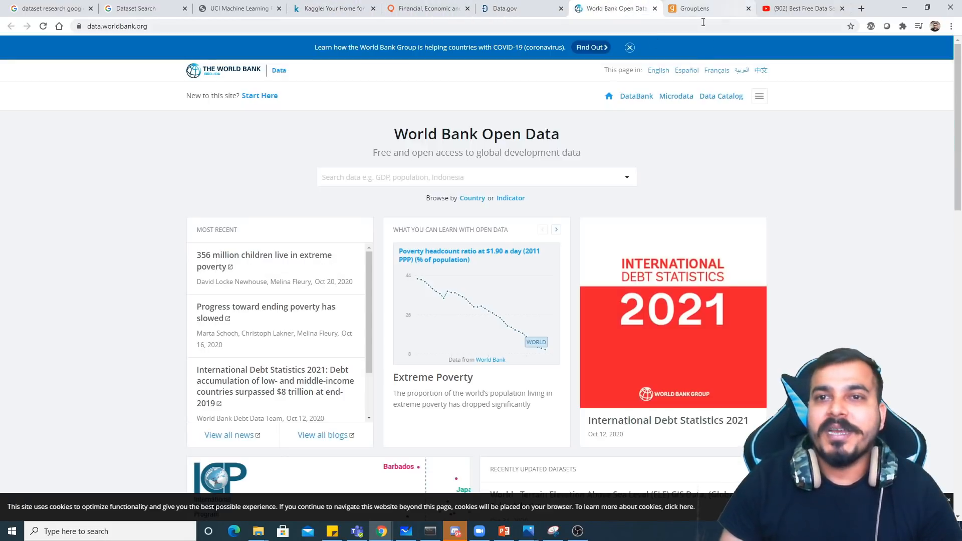
pyautogui.click(239, 8)
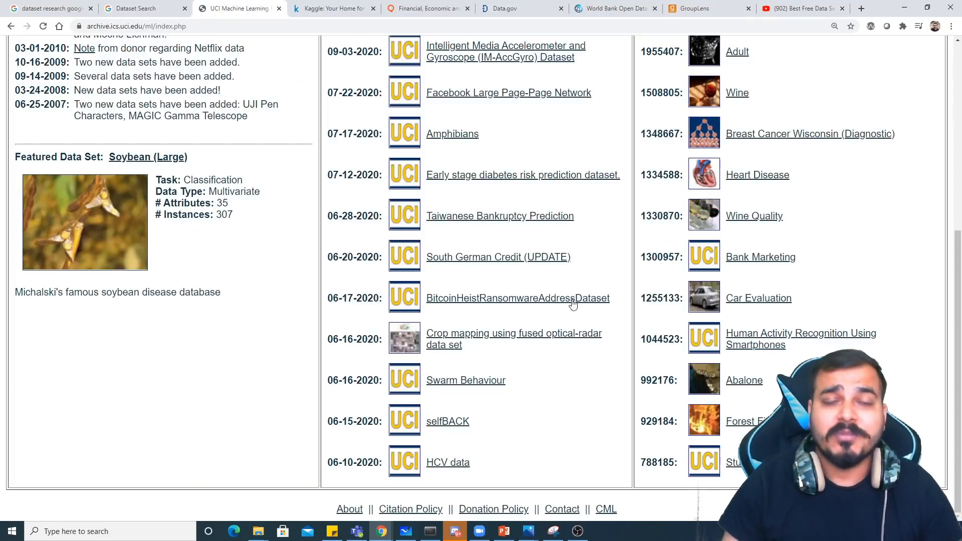
pyautogui.scroll(3)
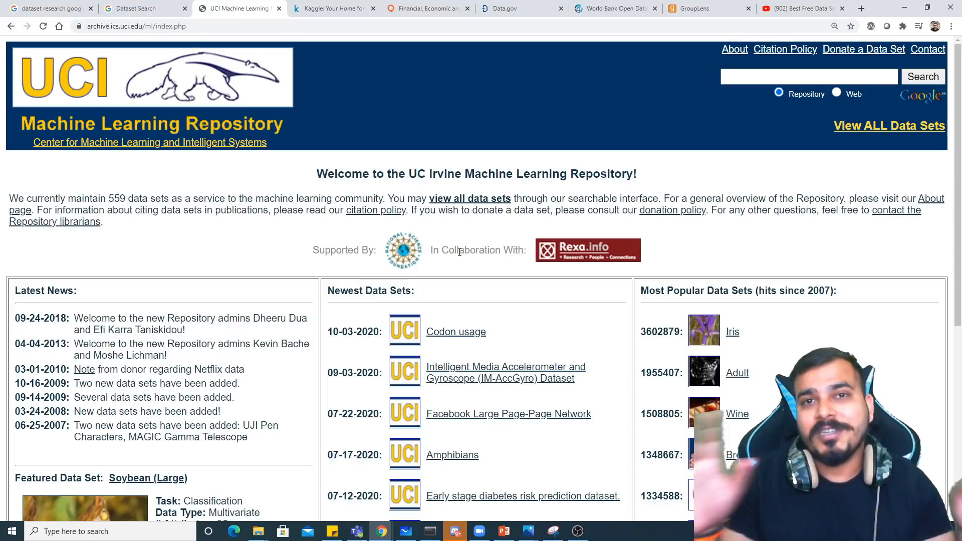
pyautogui.click(141, 8)
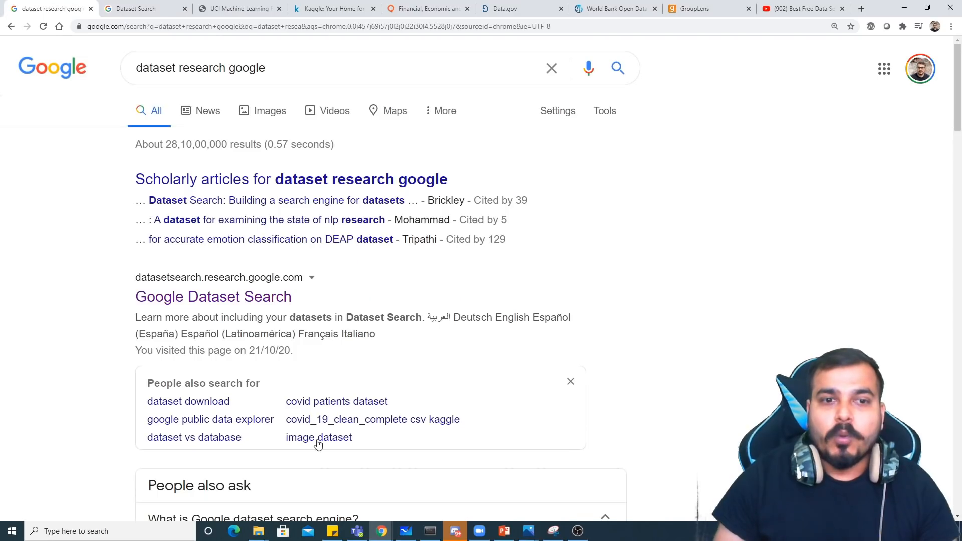
# Read the answer describing Google Dataset Search and open its Wikipedia result in a new tab.
pyautogui.scroll(-3)
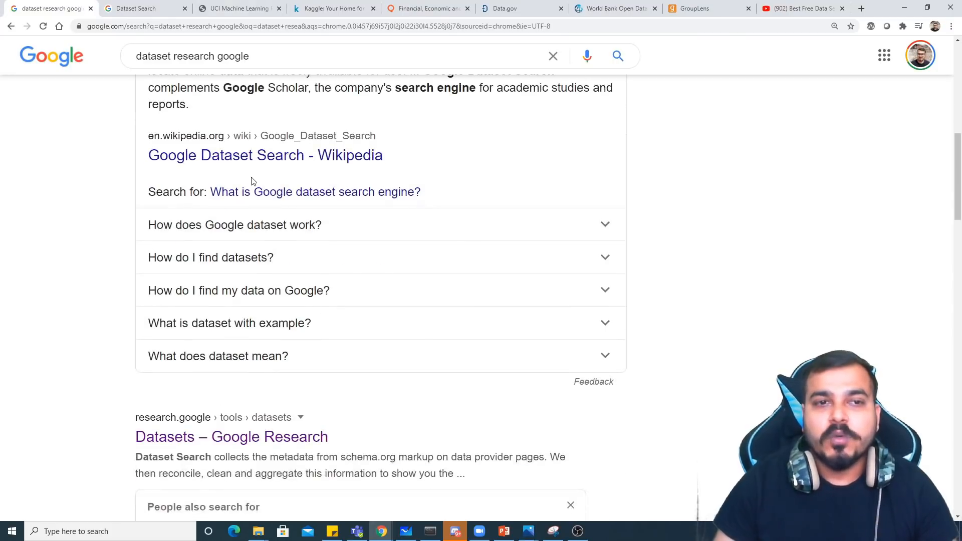
pyautogui.scroll(3)
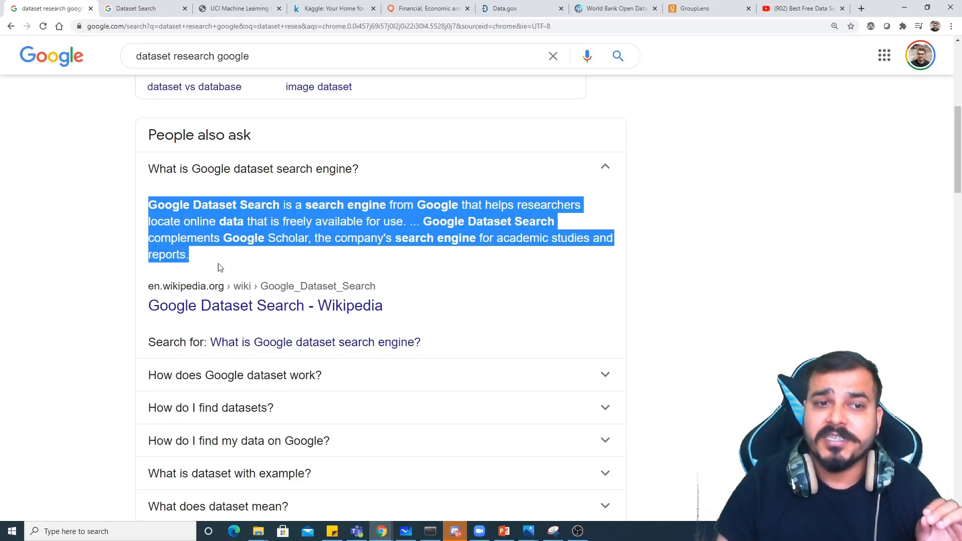
pyautogui.moveTo(234, 276)
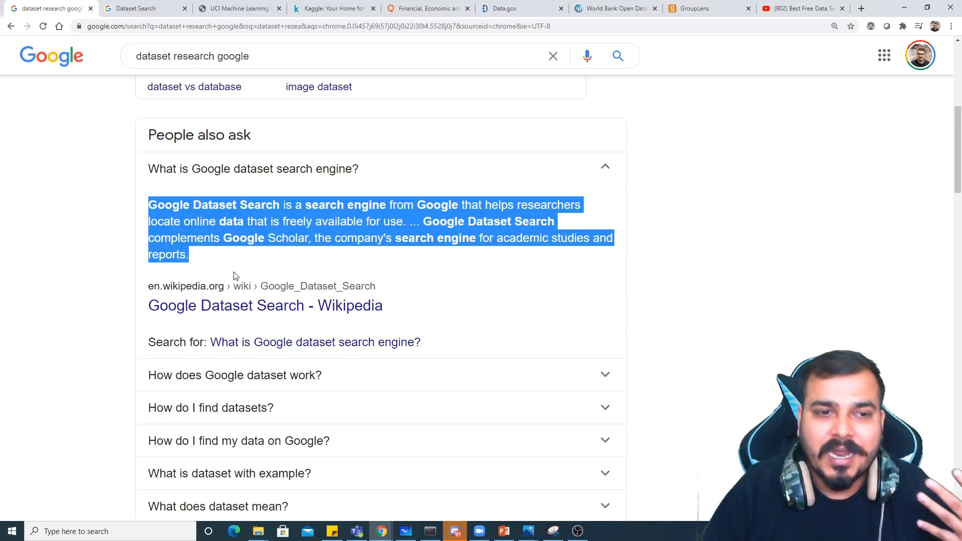
pyautogui.rightClick(265, 306)
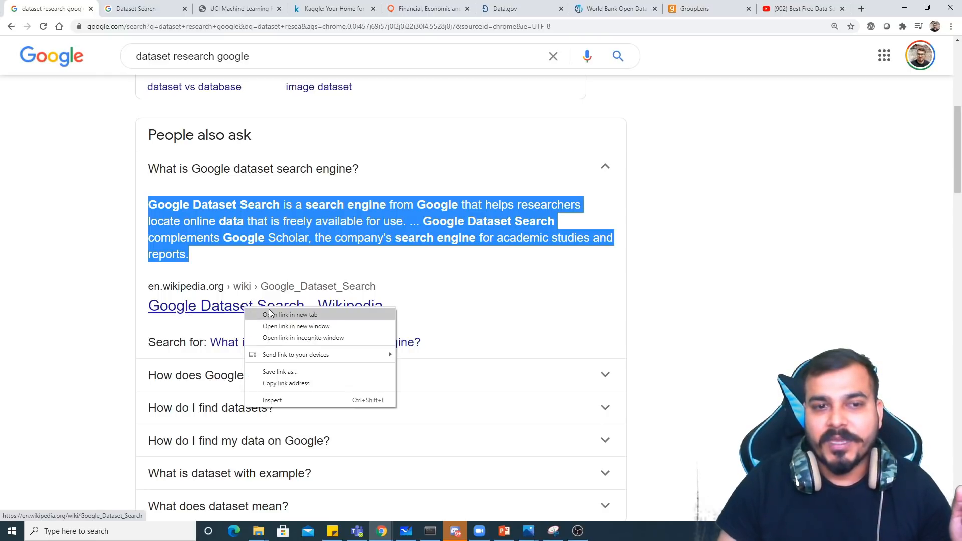
pyautogui.click(290, 314)
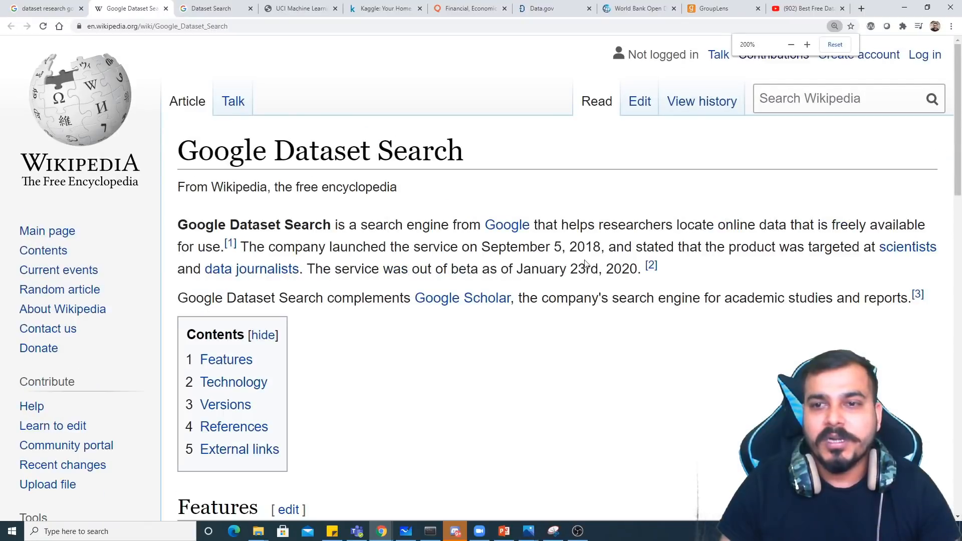
# Scroll through the article's features, technology and versions sections, then move to the Kaggle feed.
pyautogui.scroll(-3)
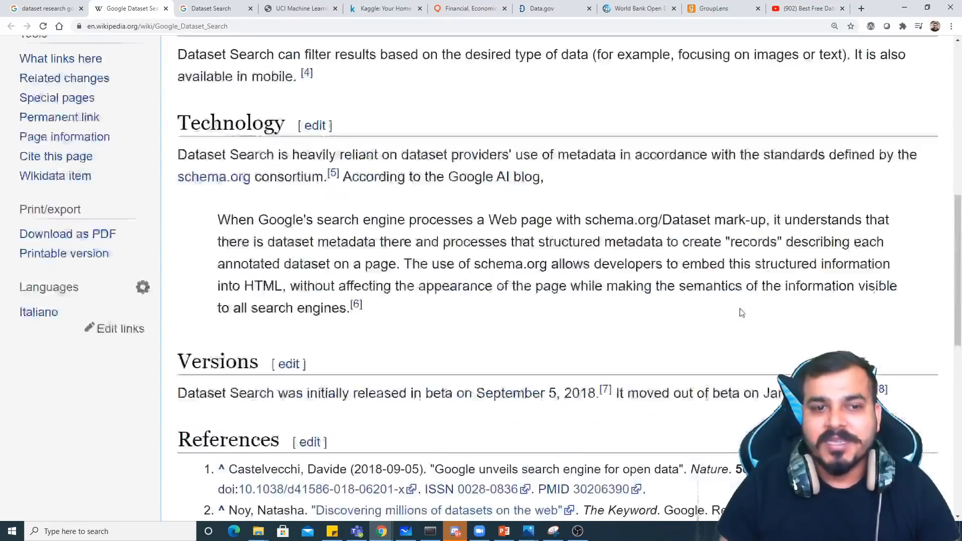
pyautogui.scroll(3)
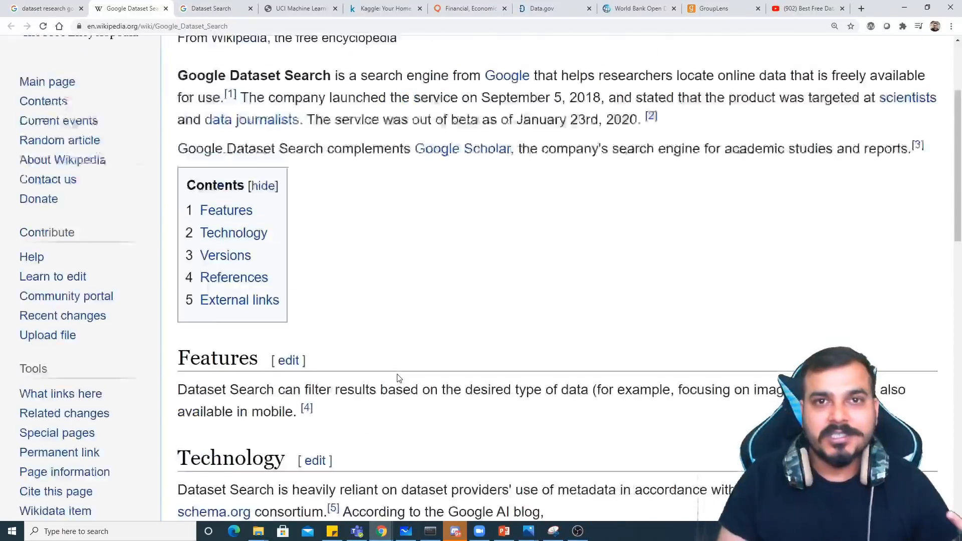
pyautogui.scroll(3)
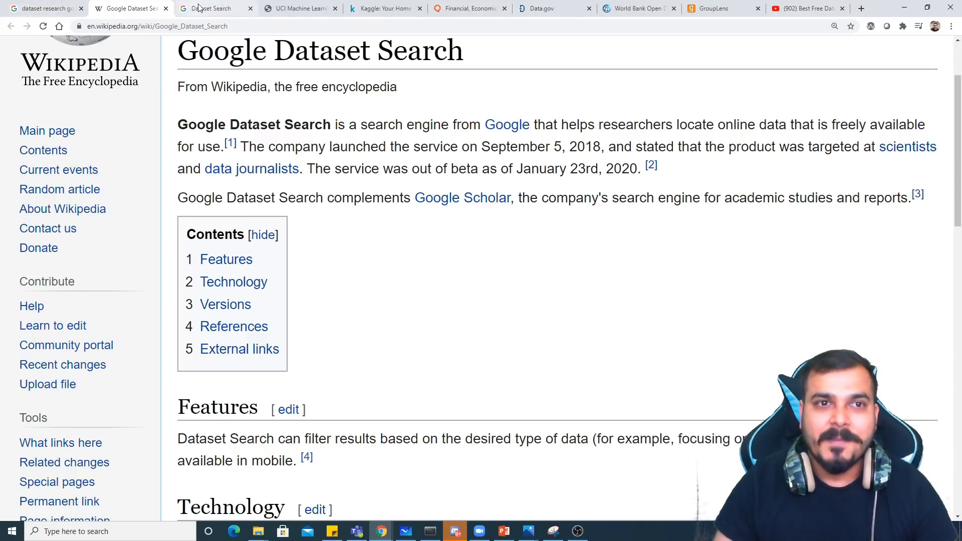
pyautogui.click(384, 8)
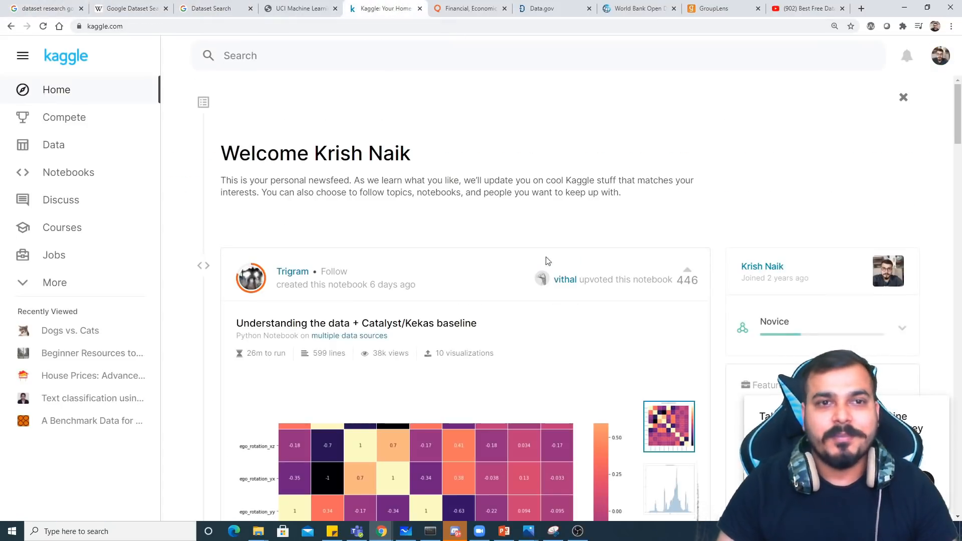
pyautogui.moveTo(84, 125)
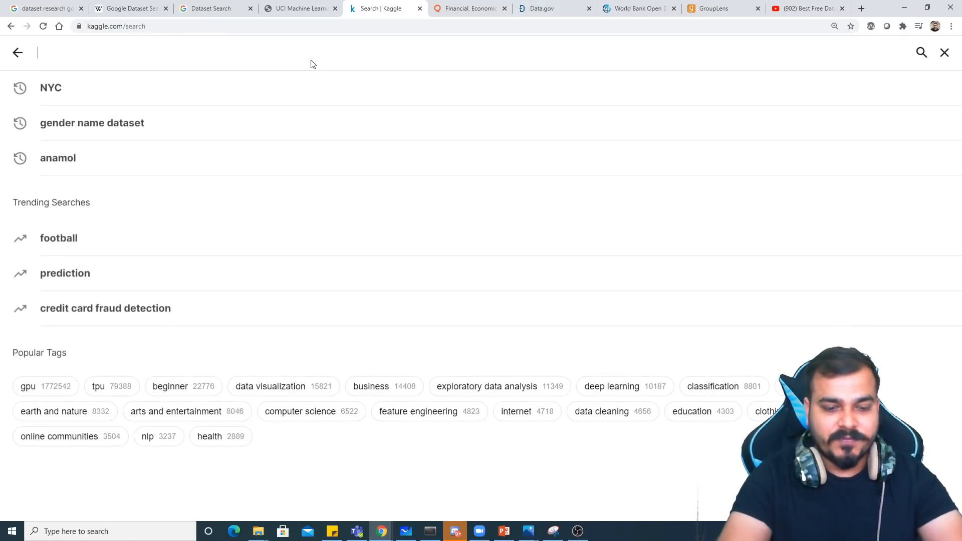
# Search Kaggle for 'lungs diseases', returning 119 results led by Chest X-Ray Images (Pneumonia).
pyautogui.write('lungs')
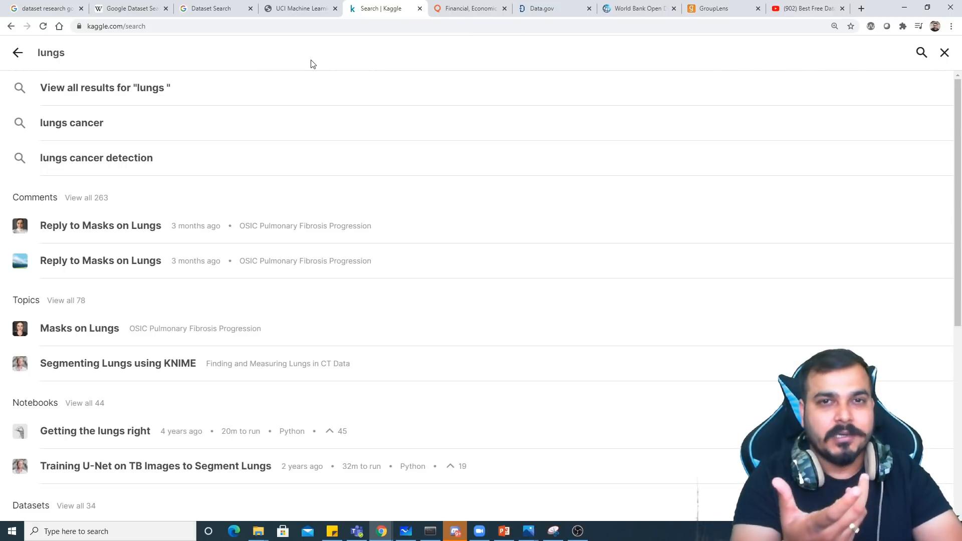
pyautogui.write('diseases')
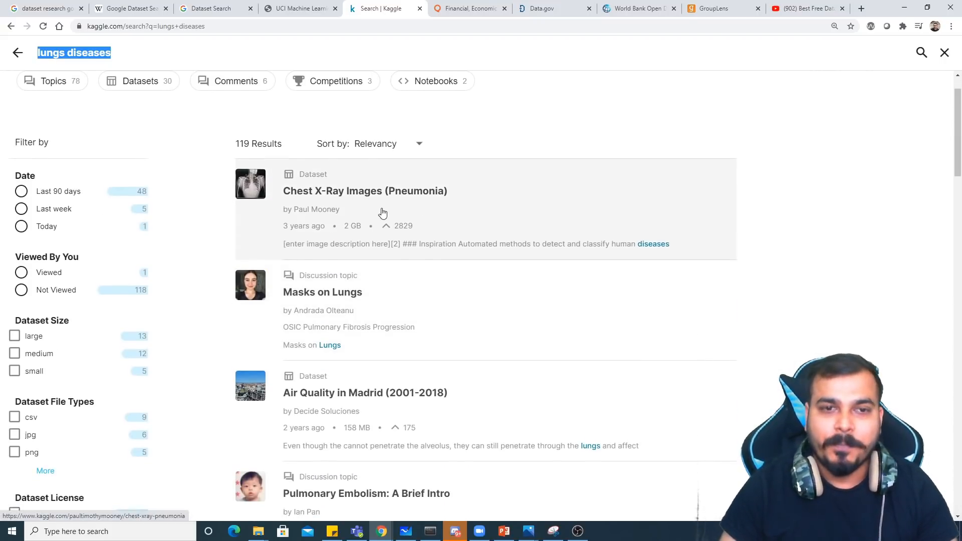
pyautogui.moveTo(359, 326)
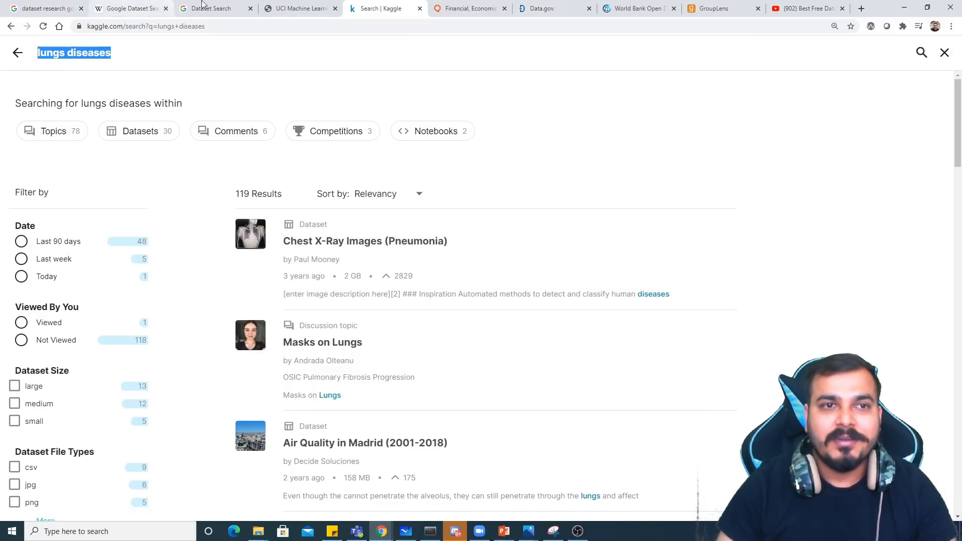
# Search Dataset Search for 'lungs diseases Xray images', returning 38 results led by Pulmonary Chest X-Ray Abnormalities.
pyautogui.click(212, 8)
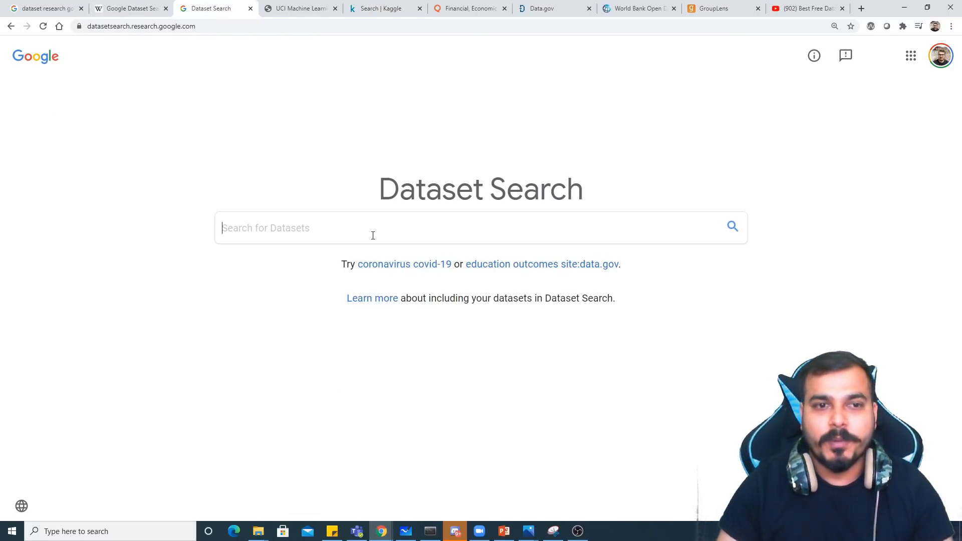
pyautogui.write('lung')
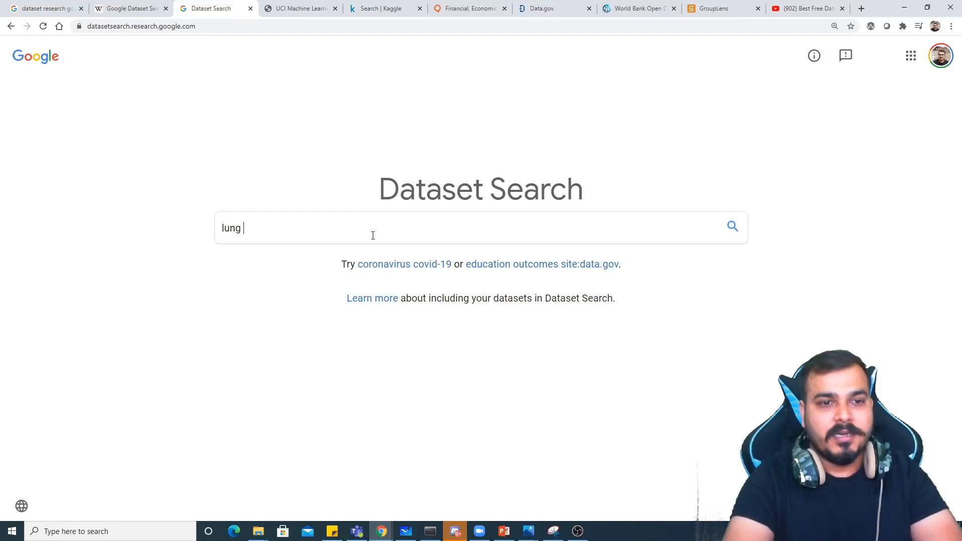
pyautogui.write('s disease')
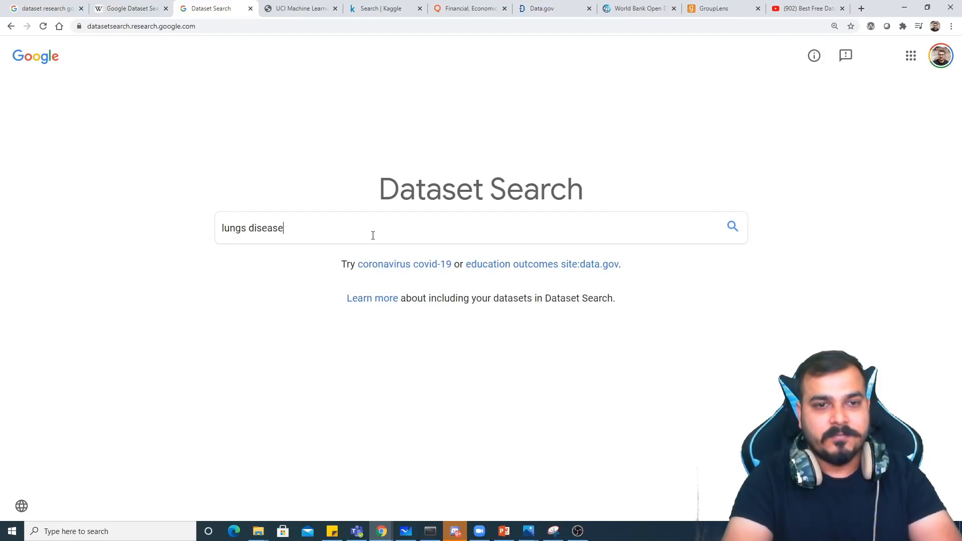
pyautogui.write('s Xray images')
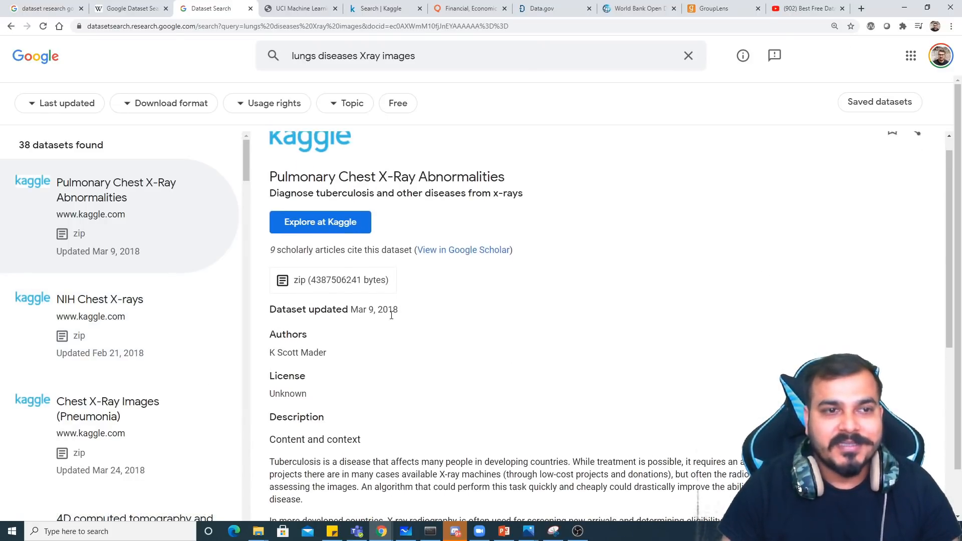
# View details of the Pulmonary Chest X-Ray Abnormalities, NIH Chest X-rays and 4D computed tomography datasets.
pyautogui.scroll(3)
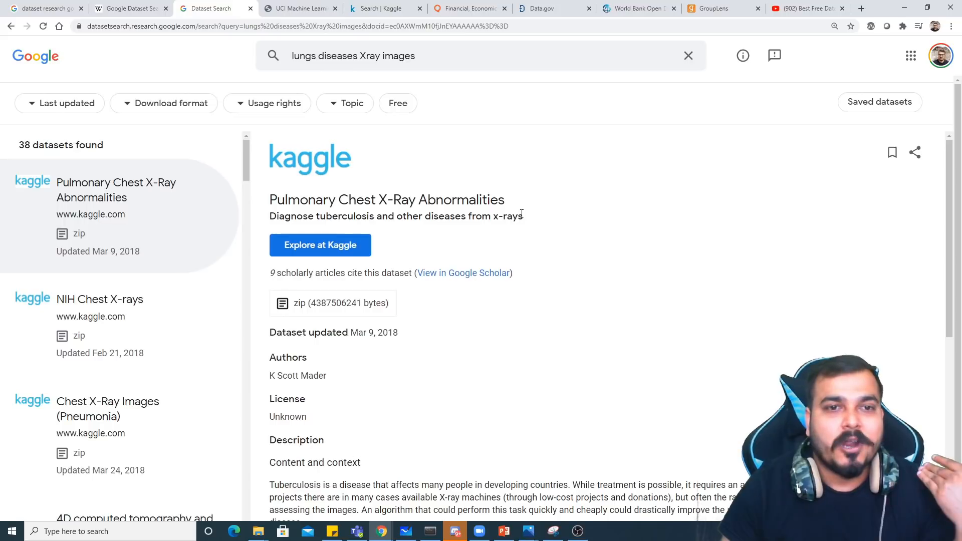
pyautogui.moveTo(240, 282)
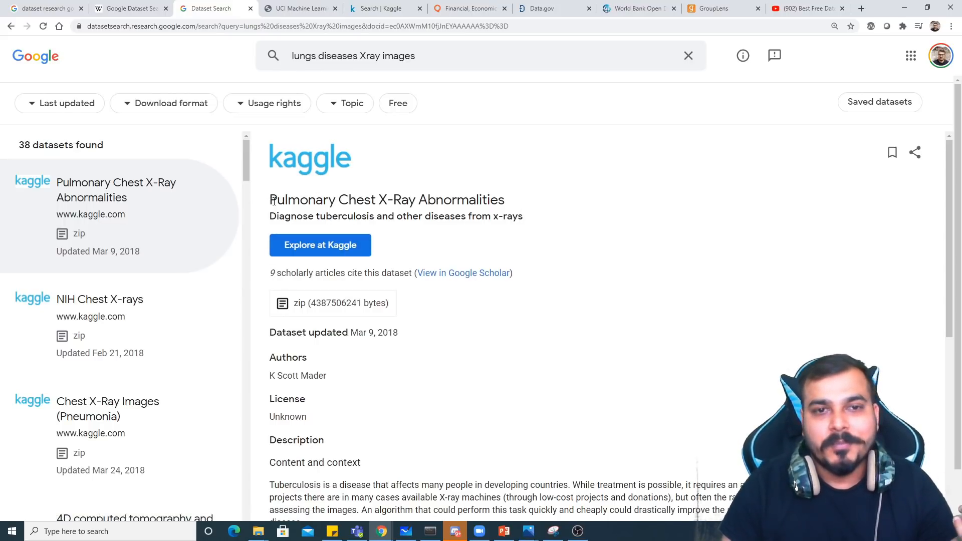
pyautogui.doubleClick(386, 200)
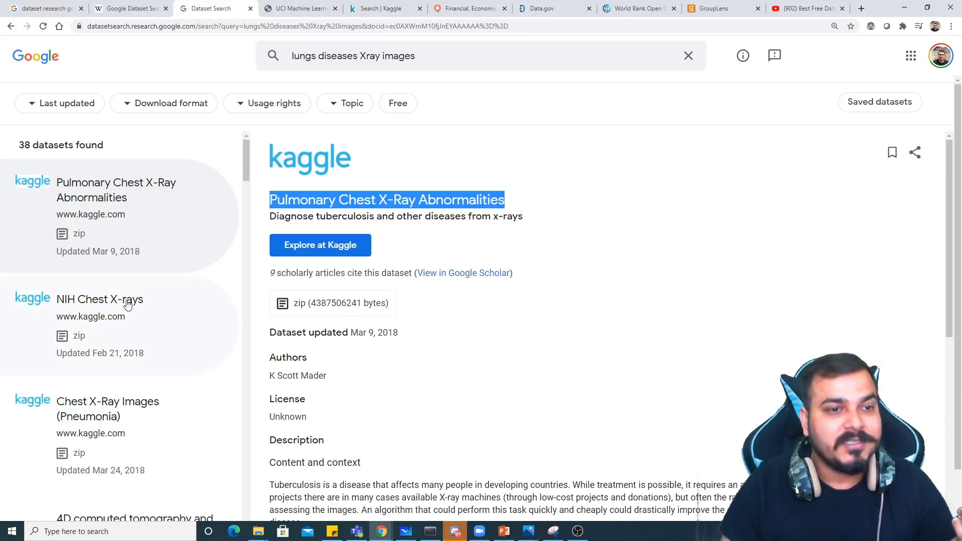
pyautogui.click(99, 298)
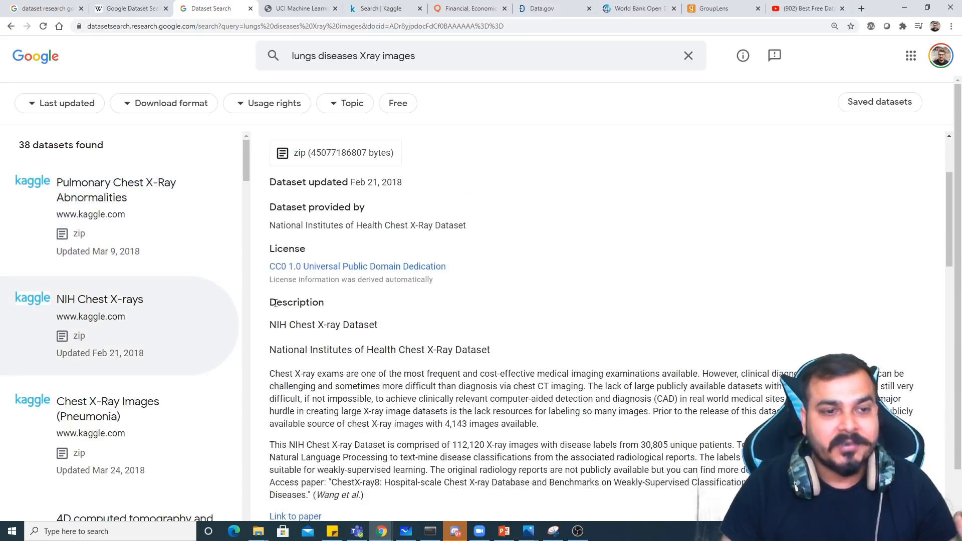
pyautogui.scroll(-3)
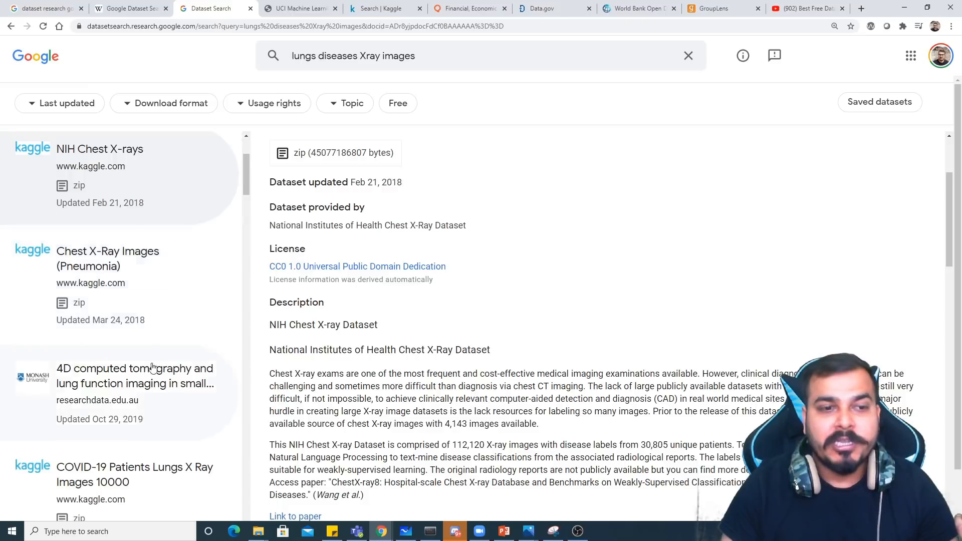
pyautogui.click(134, 375)
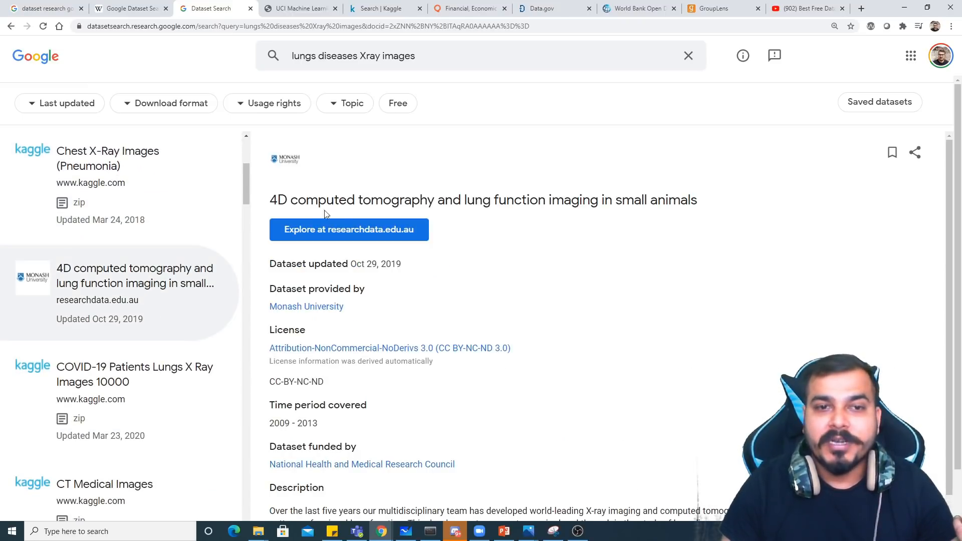
pyautogui.scroll(-3)
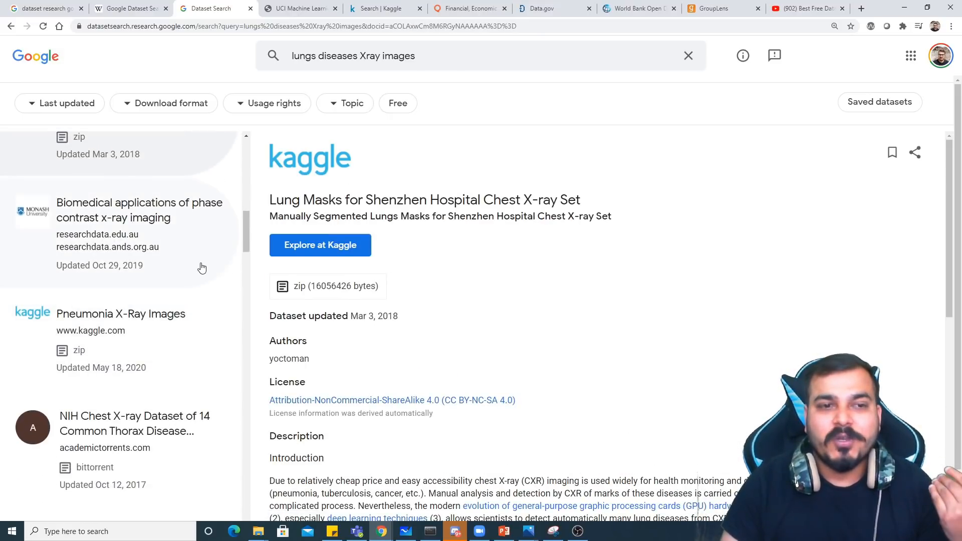
# View the phase contrast x-ray imaging dataset, then the NIH Chest X-ray Dataset of 14 Common Thorax Disease Categories.
pyautogui.click(140, 210)
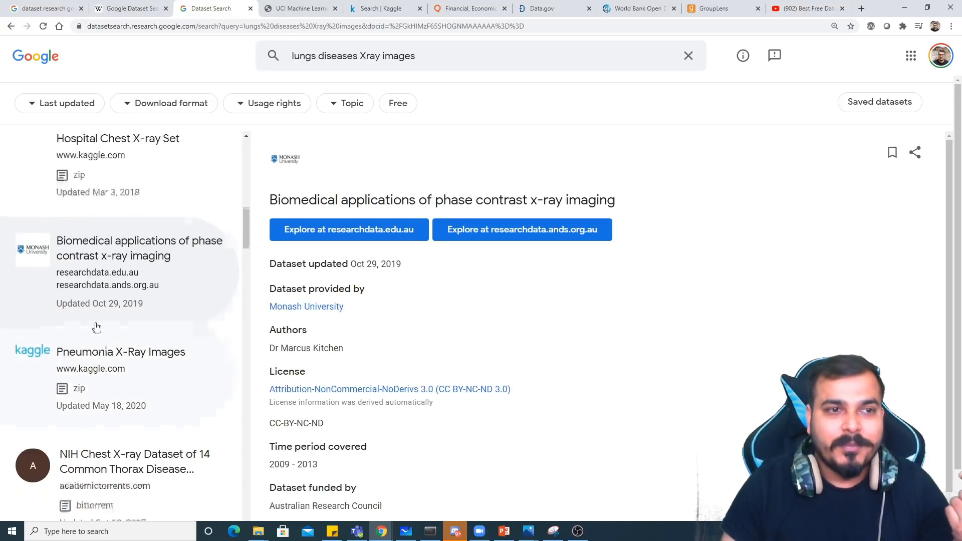
pyautogui.scroll(-3)
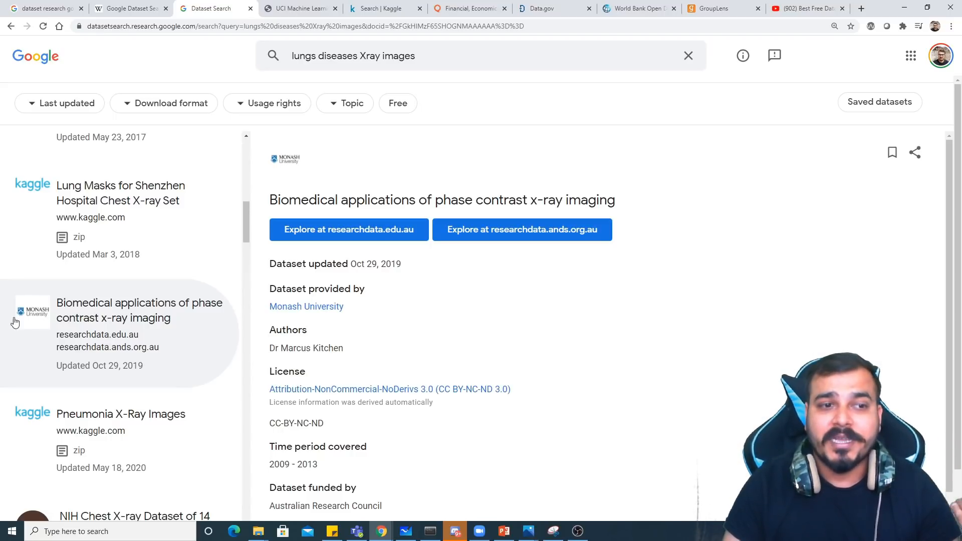
pyautogui.scroll(-3)
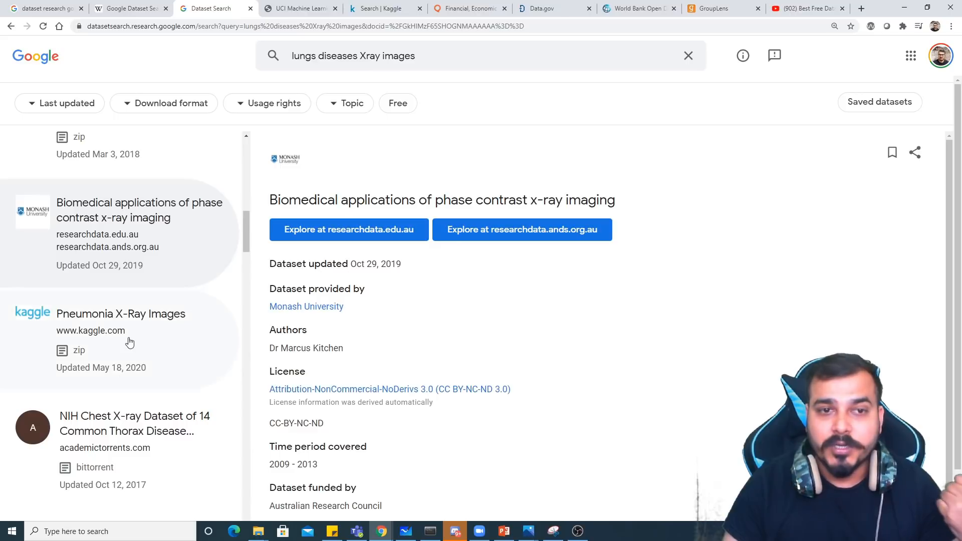
pyautogui.scroll(-3)
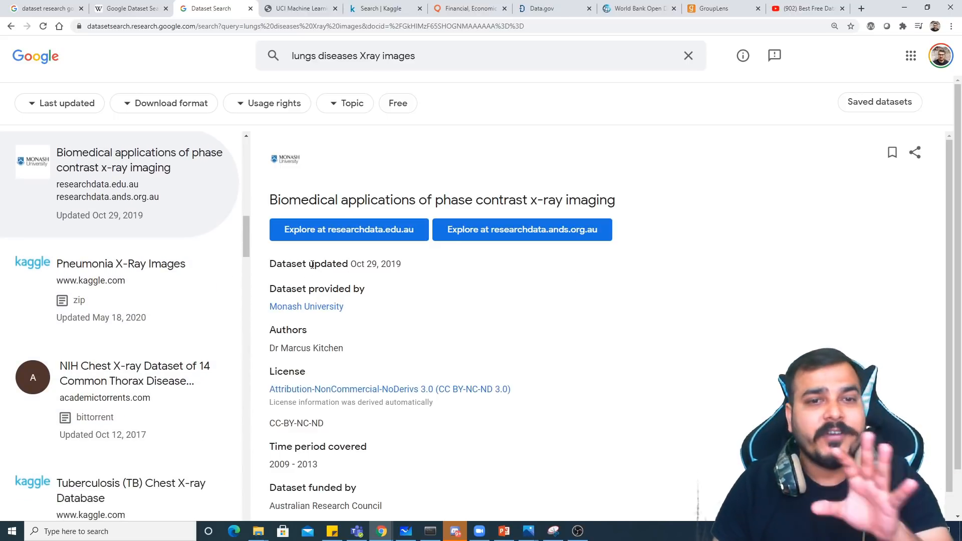
pyautogui.moveTo(371, 349)
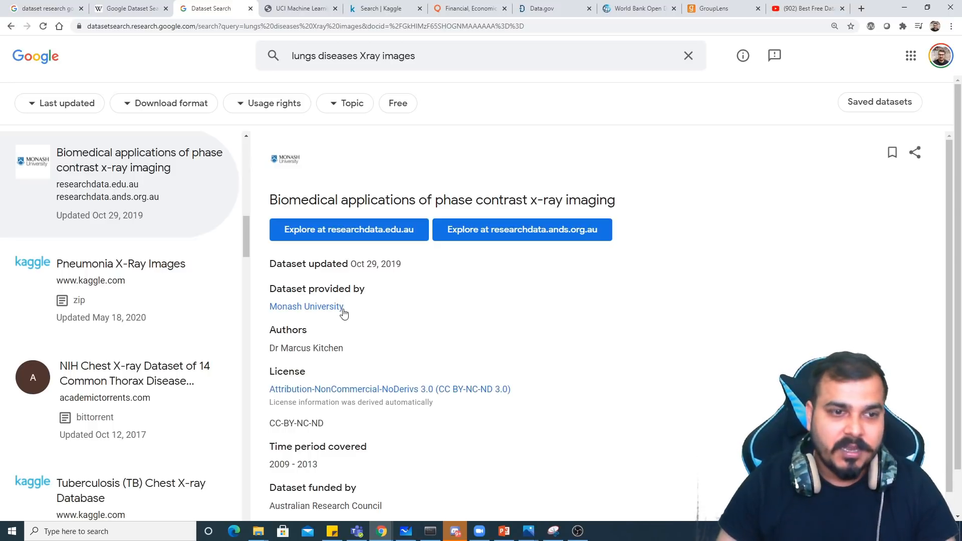
pyautogui.click(135, 372)
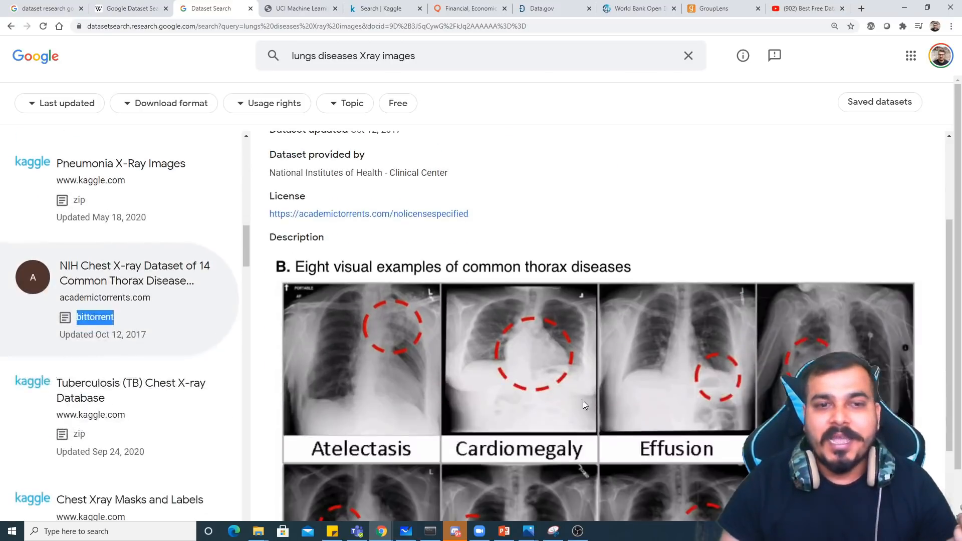
# Review the Tuberculosis (TB) Chest X-ray Database result before leaving the lung X-ray search.
pyautogui.scroll(3)
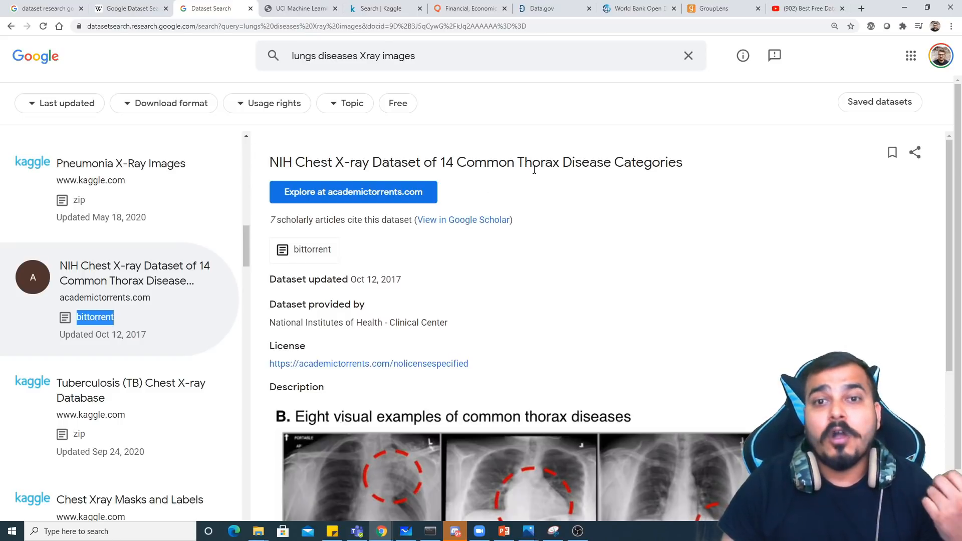
pyautogui.scroll(-3)
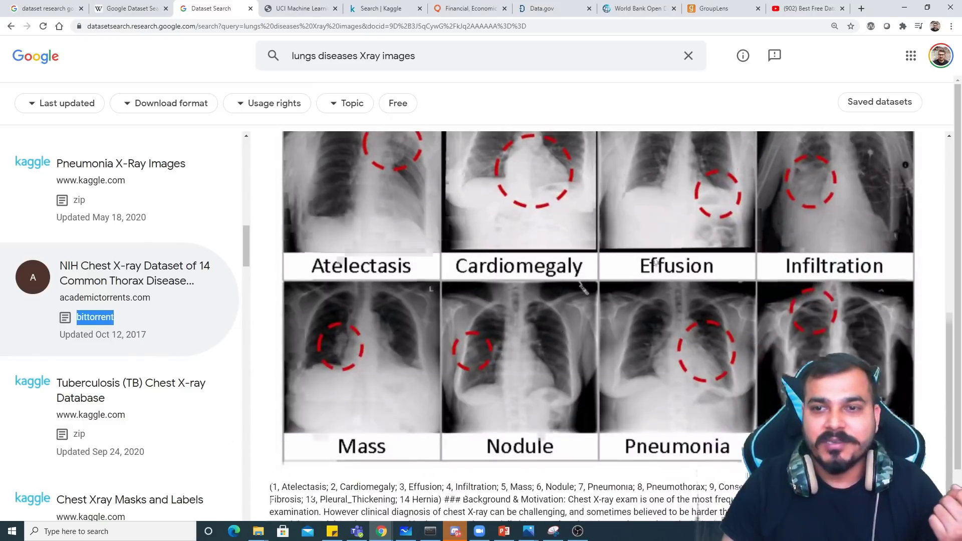
pyautogui.scroll(3)
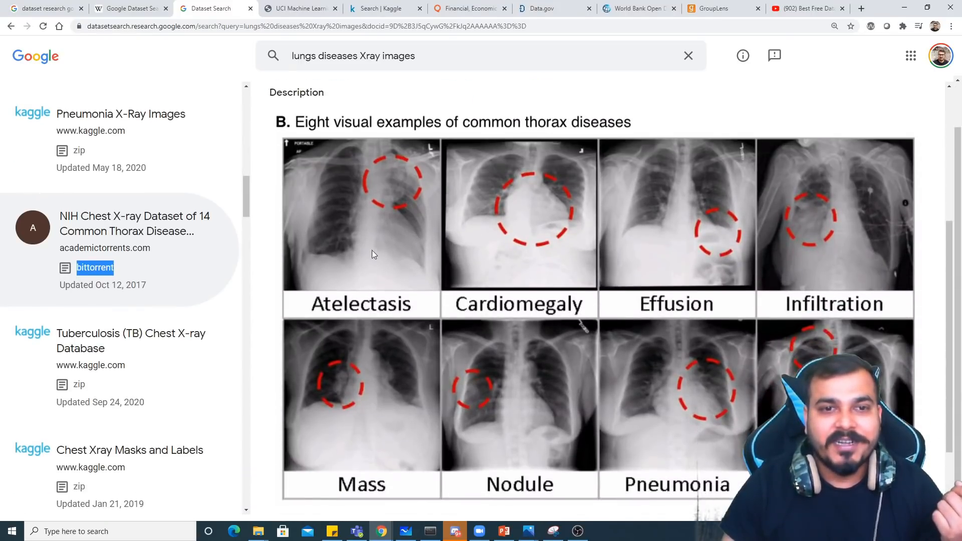
pyautogui.moveTo(608, 129)
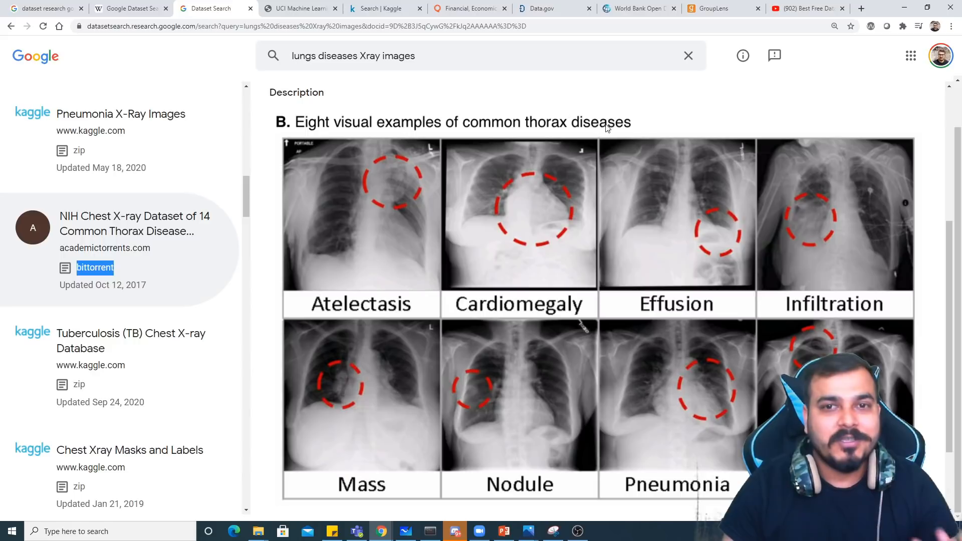
pyautogui.click(130, 341)
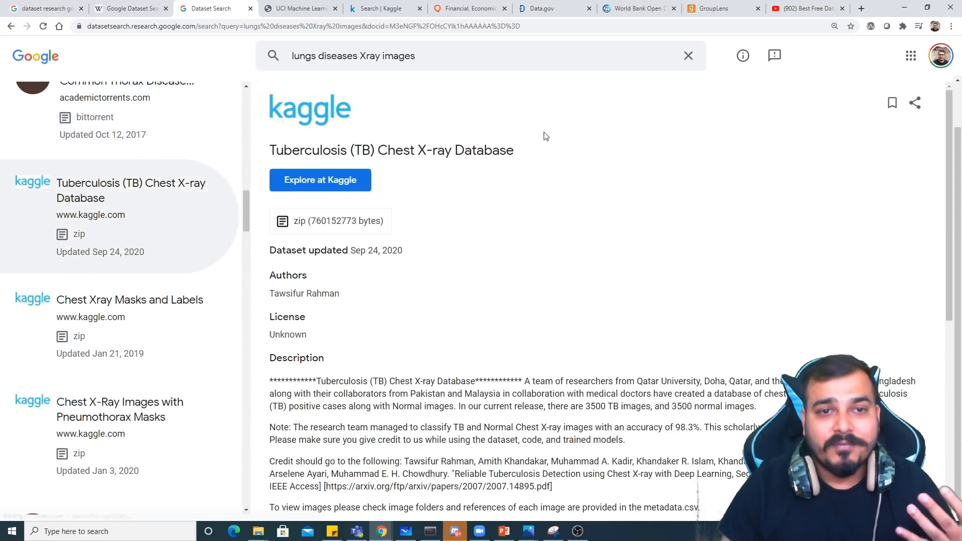
pyautogui.scroll(-3)
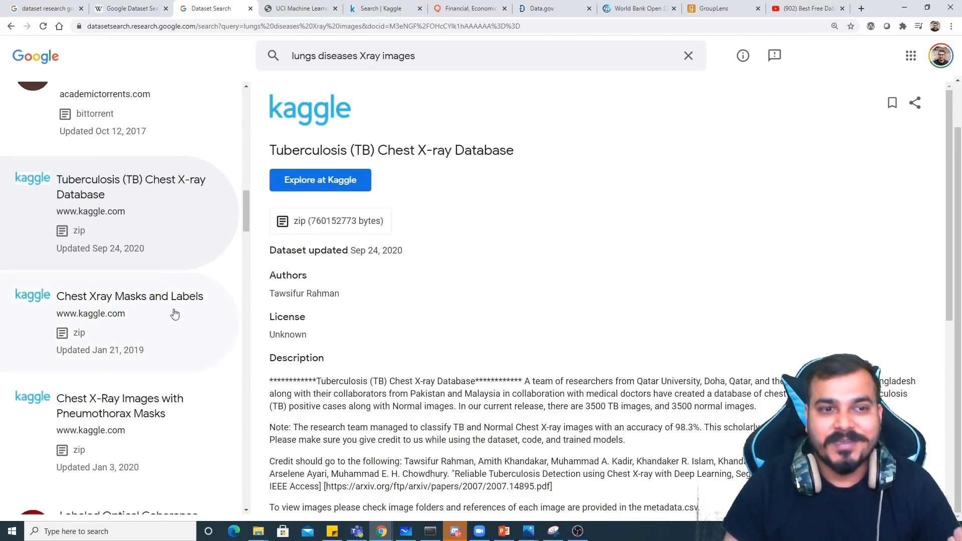
pyautogui.scroll(-3)
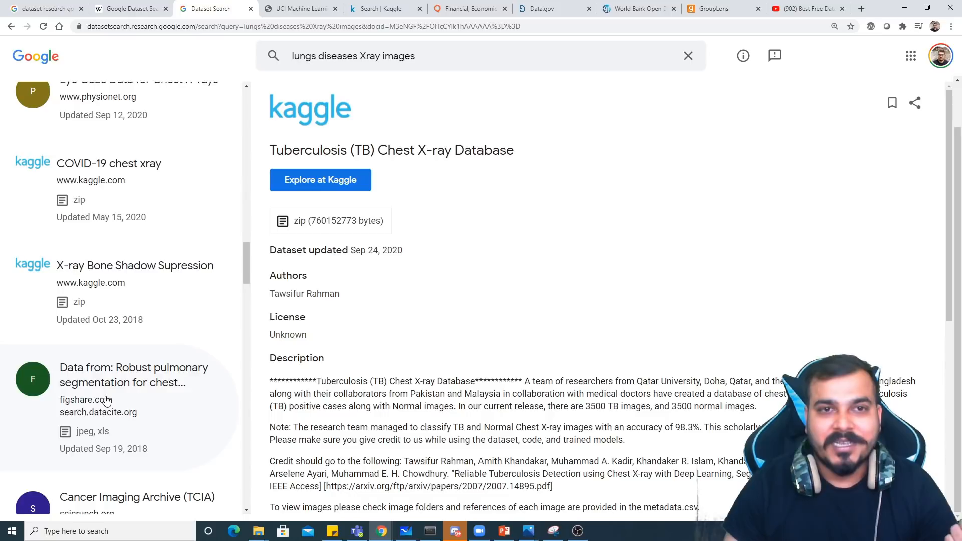
pyautogui.scroll(-3)
pyautogui.write('w')
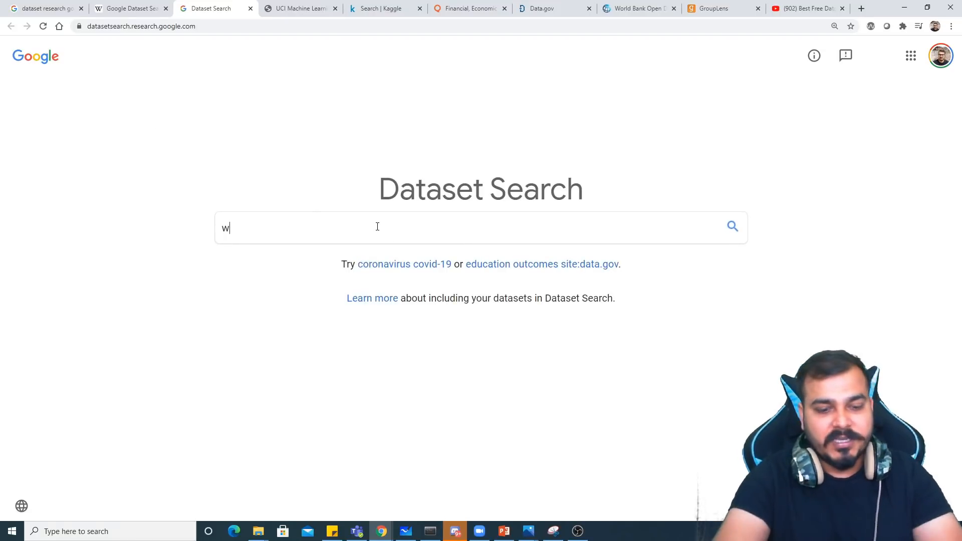
# Search 'Wine Quality' via the suggestion and browse the 100+ results down to Kaggle's Red Wine Quality.
pyautogui.write('ine qual')
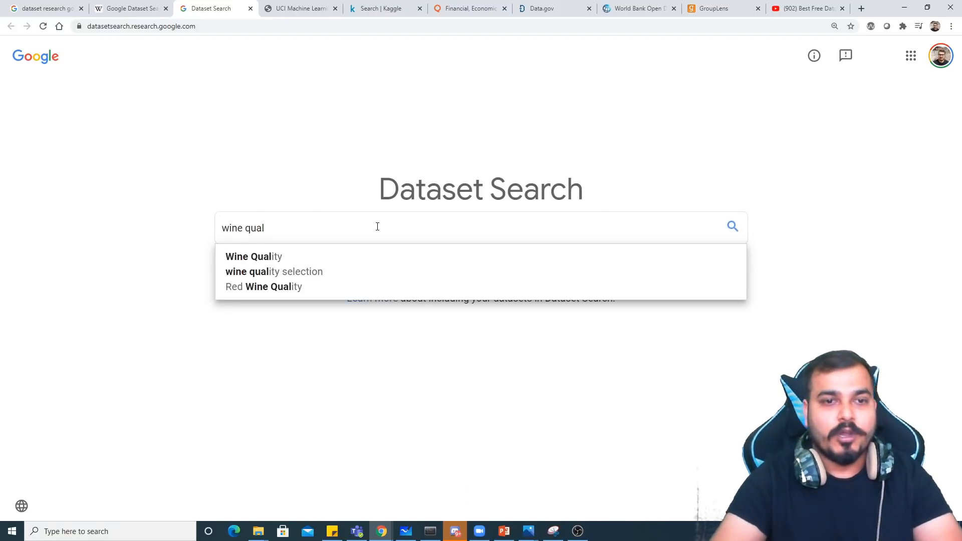
pyautogui.click(254, 257)
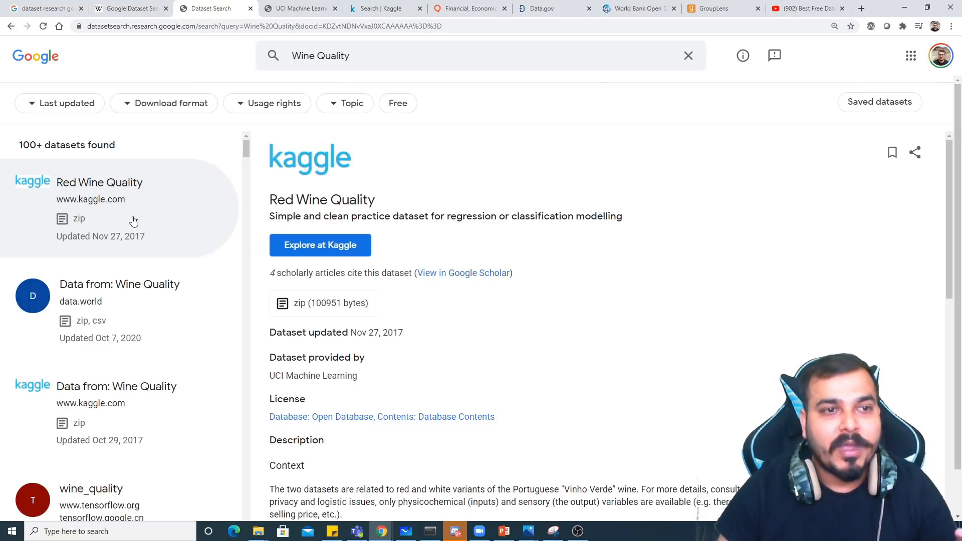
pyautogui.scroll(-3)
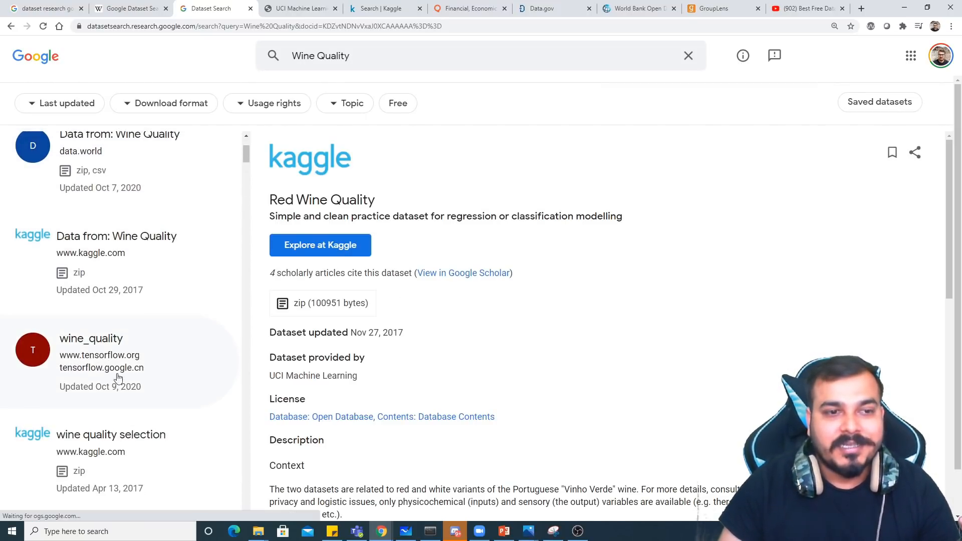
pyautogui.scroll(-3)
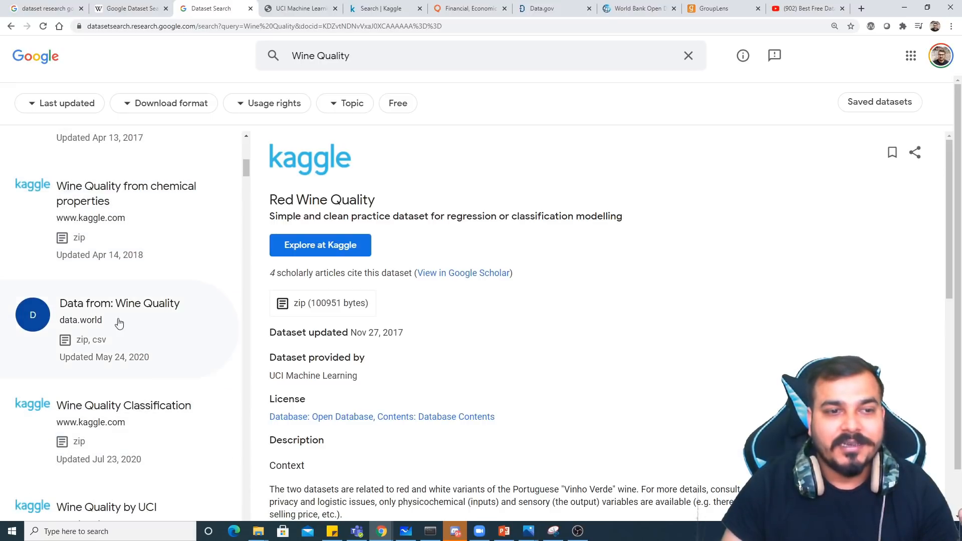
pyautogui.moveTo(180, 326)
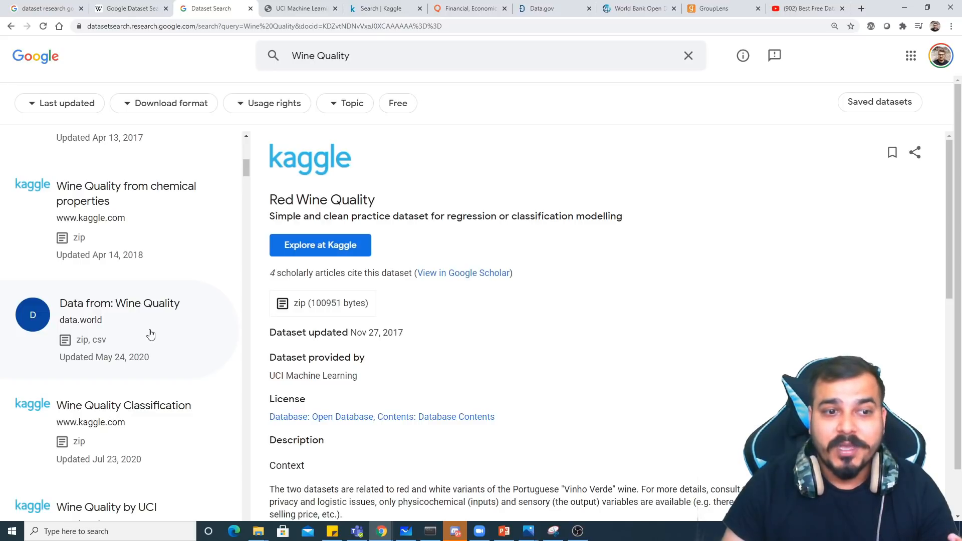
pyautogui.scroll(-3)
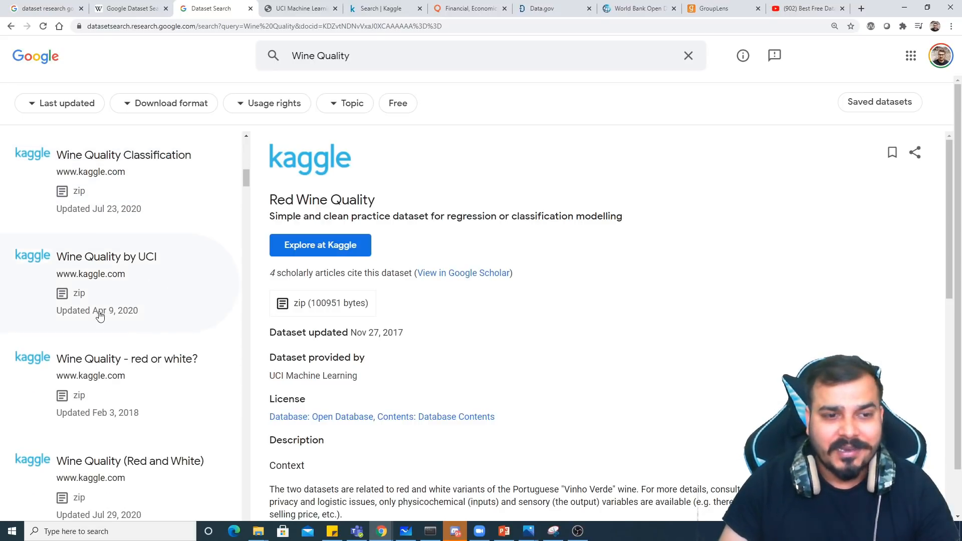
pyautogui.scroll(-3)
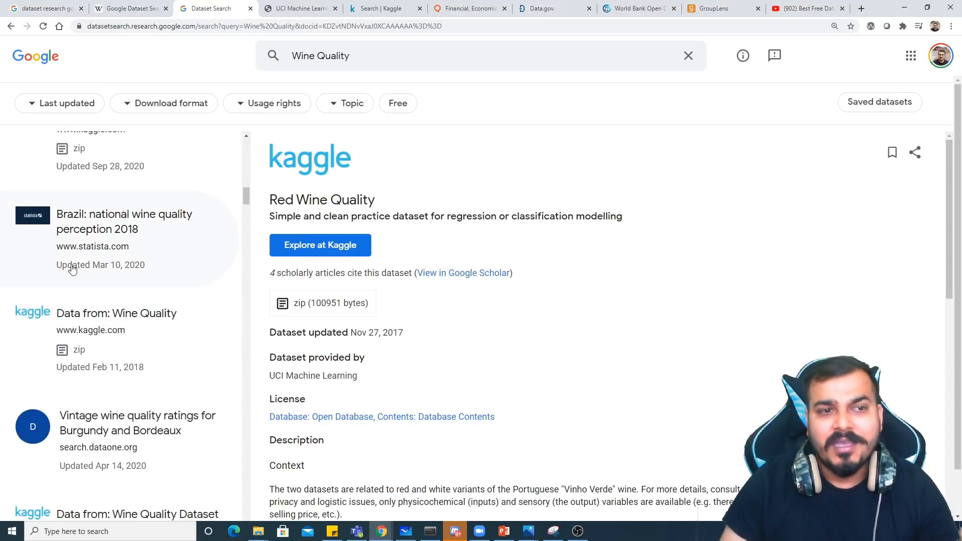
pyautogui.scroll(-3)
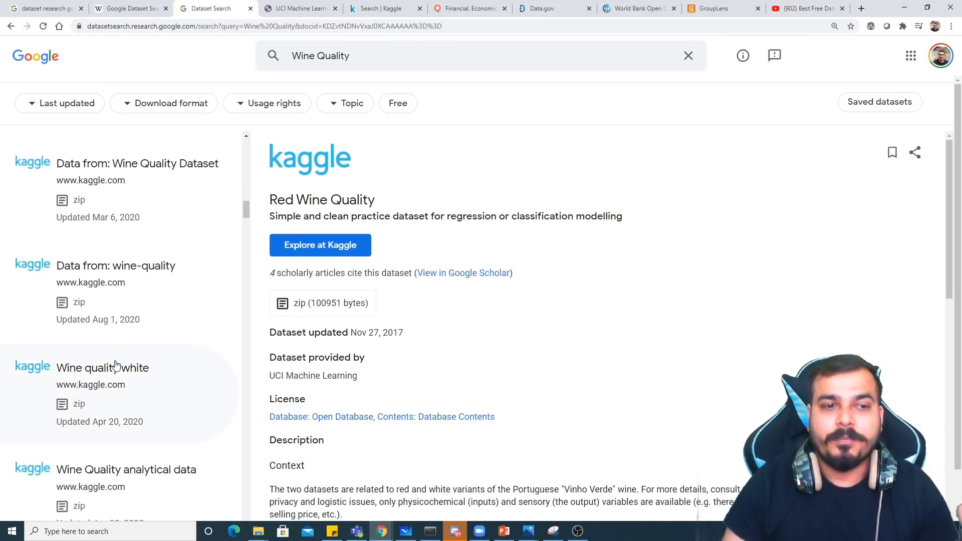
pyautogui.scroll(-3)
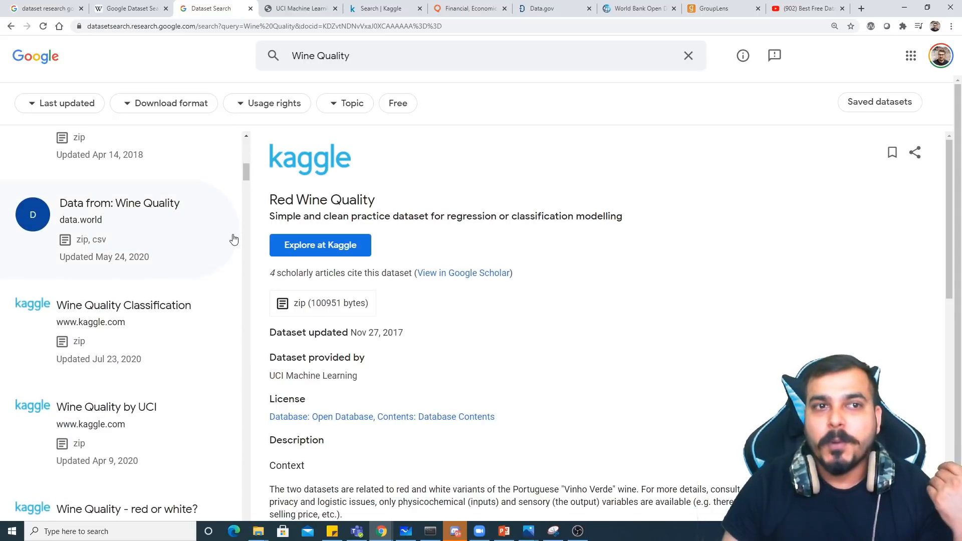
pyautogui.moveTo(540, 185)
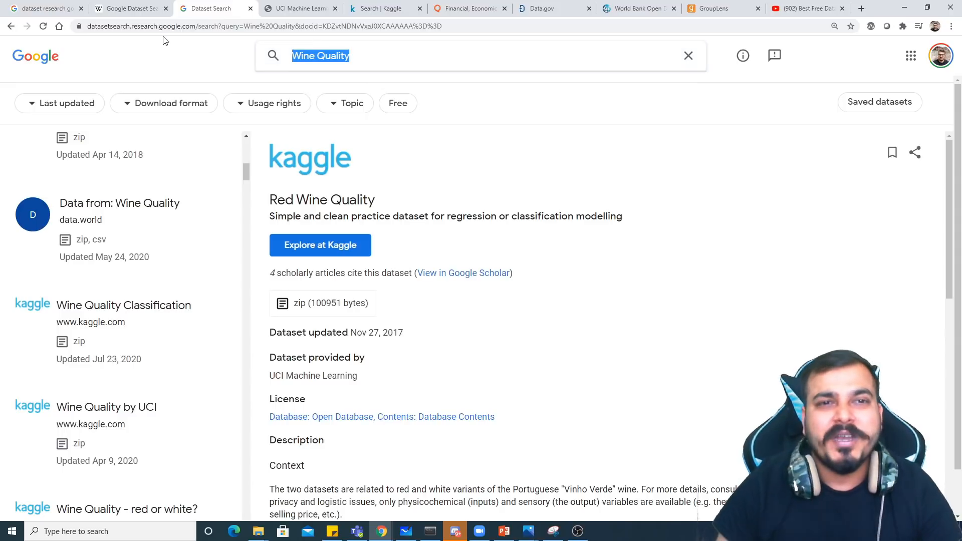
# Replace the Wine Quality query with 'object detection' and run the search.
pyautogui.click(688, 55)
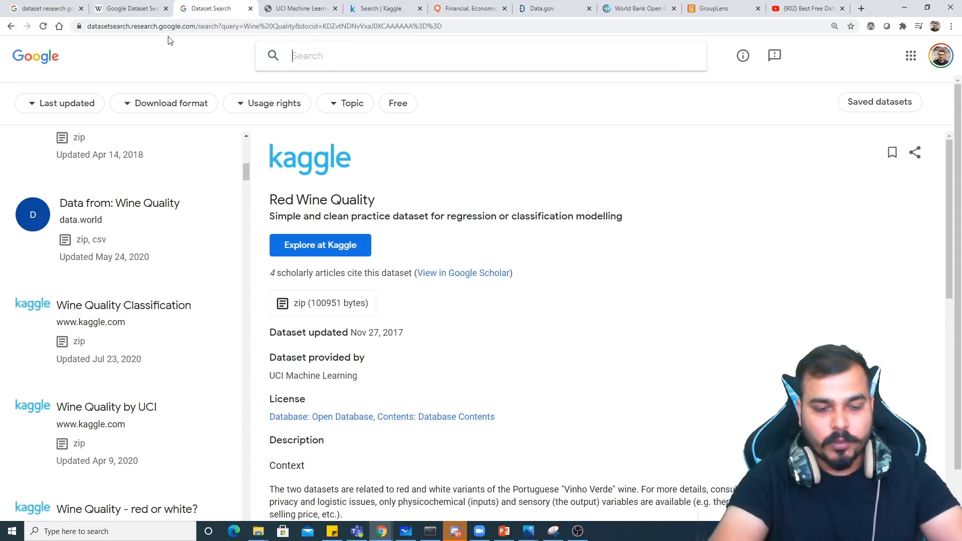
pyautogui.write('object dete')
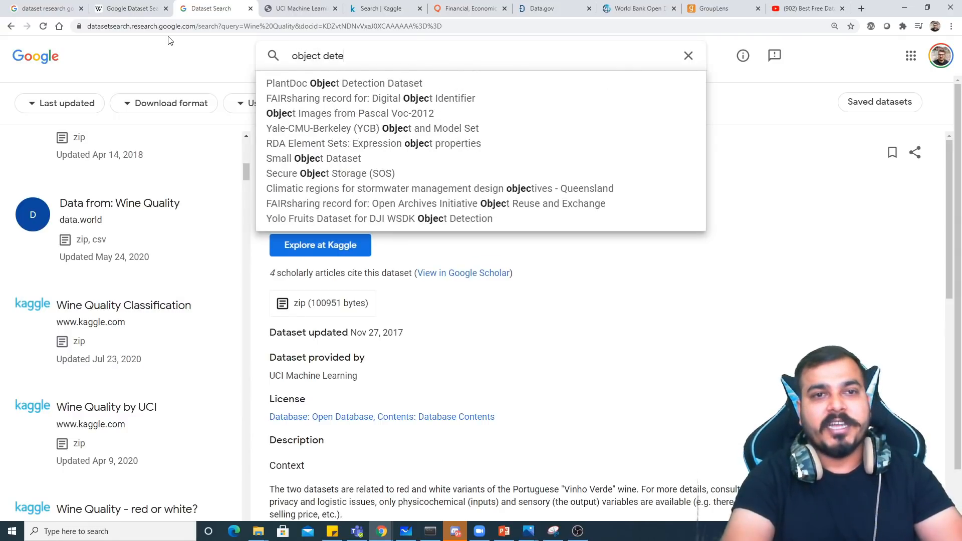
pyautogui.write('ction')
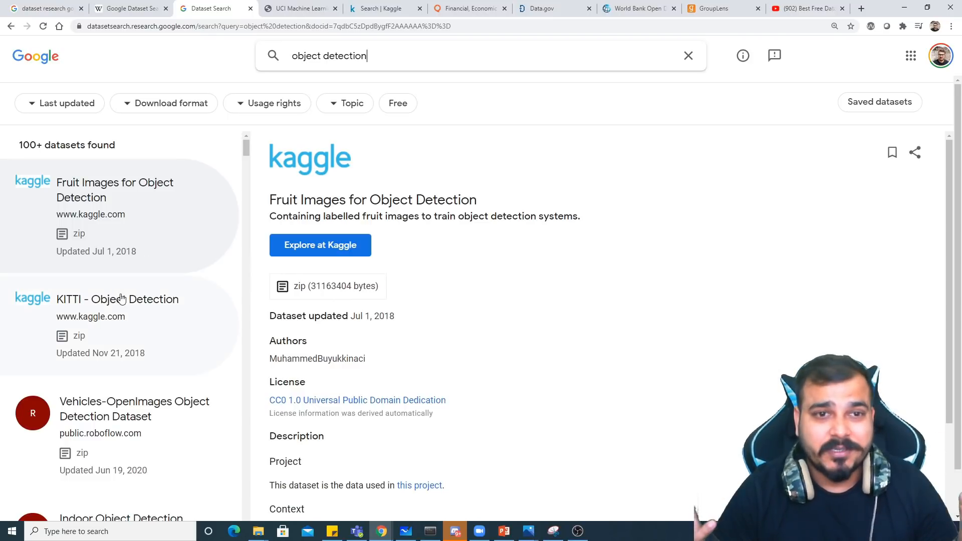
pyautogui.moveTo(72, 189)
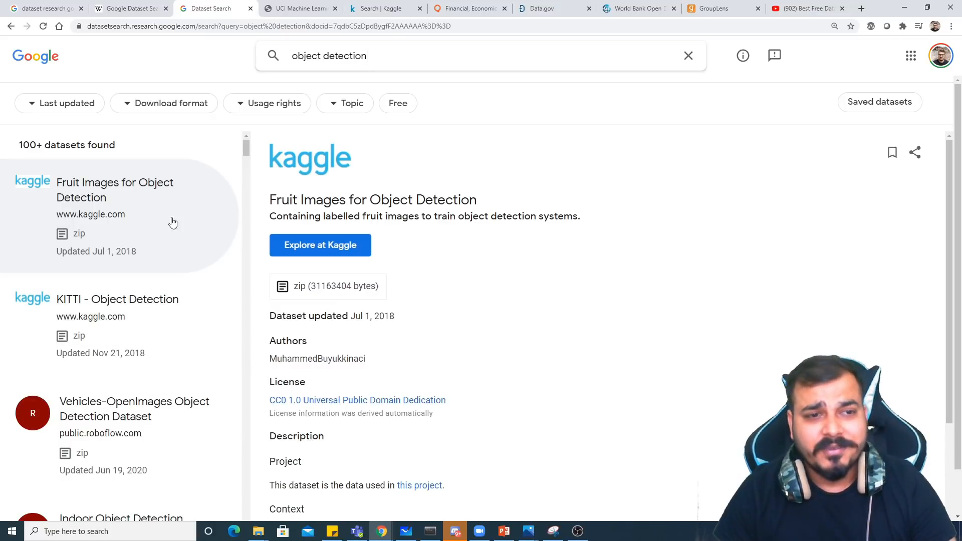
pyautogui.moveTo(129, 345)
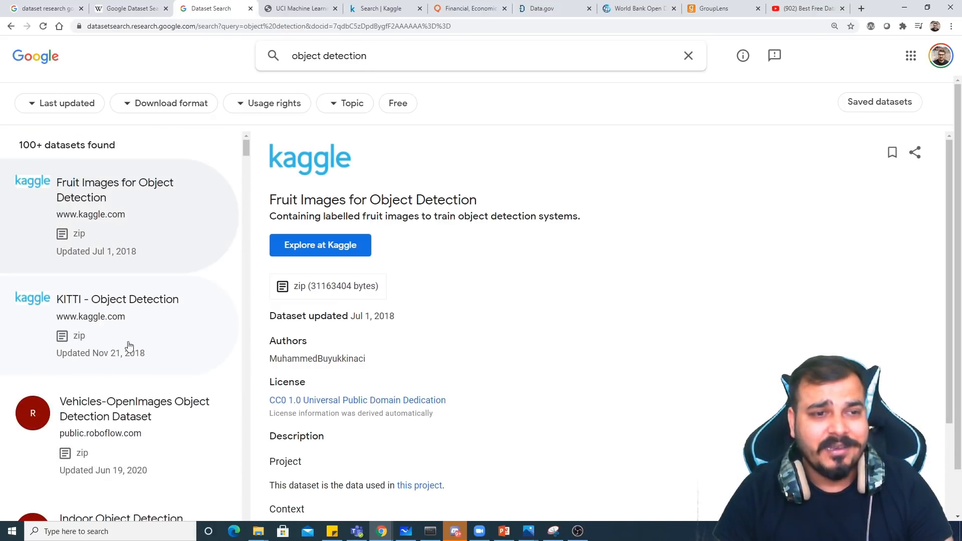
pyautogui.moveTo(128, 374)
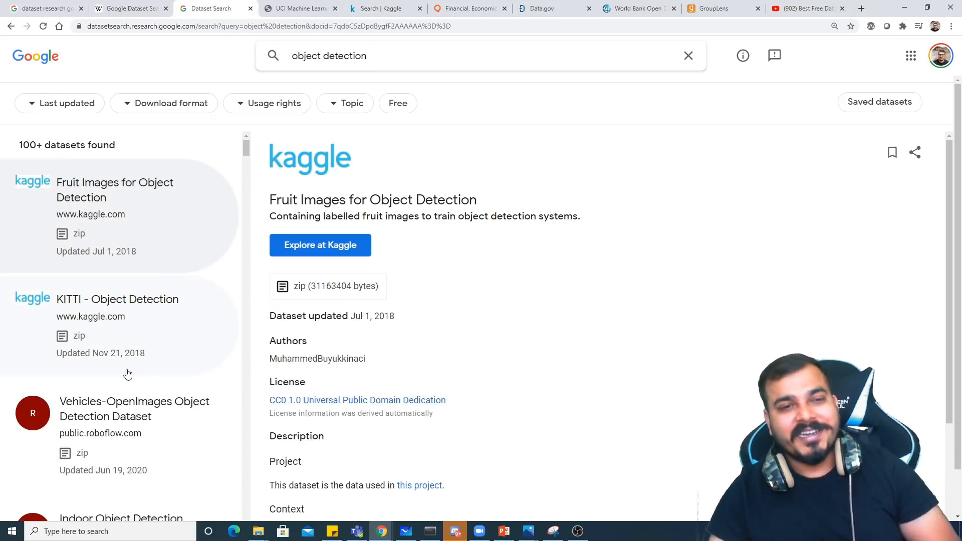
pyautogui.moveTo(321, 246)
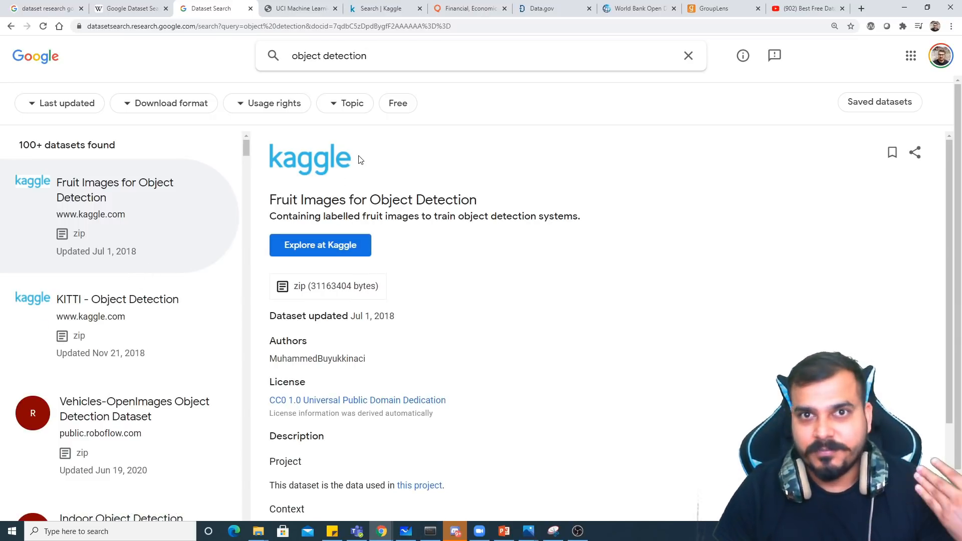
pyautogui.moveTo(111, 195)
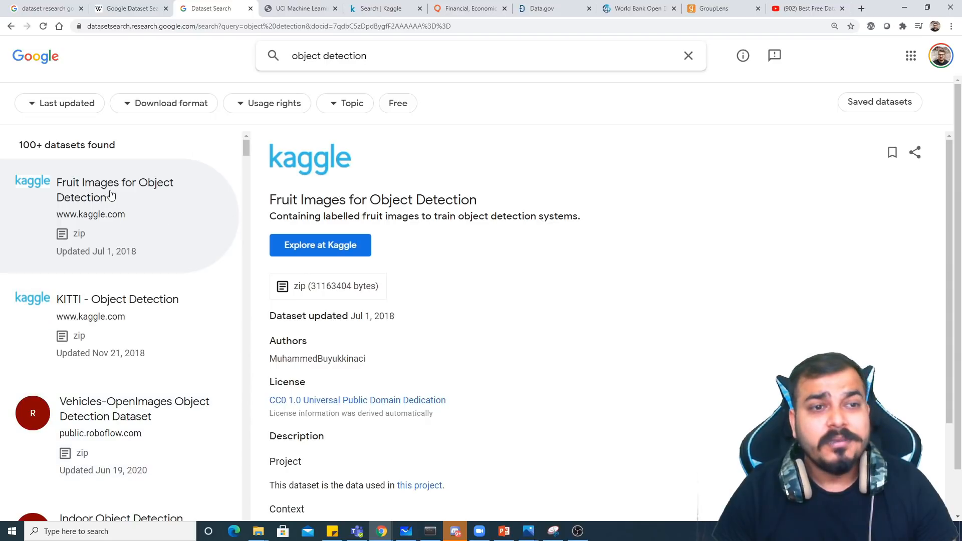
pyautogui.doubleClick(279, 200)
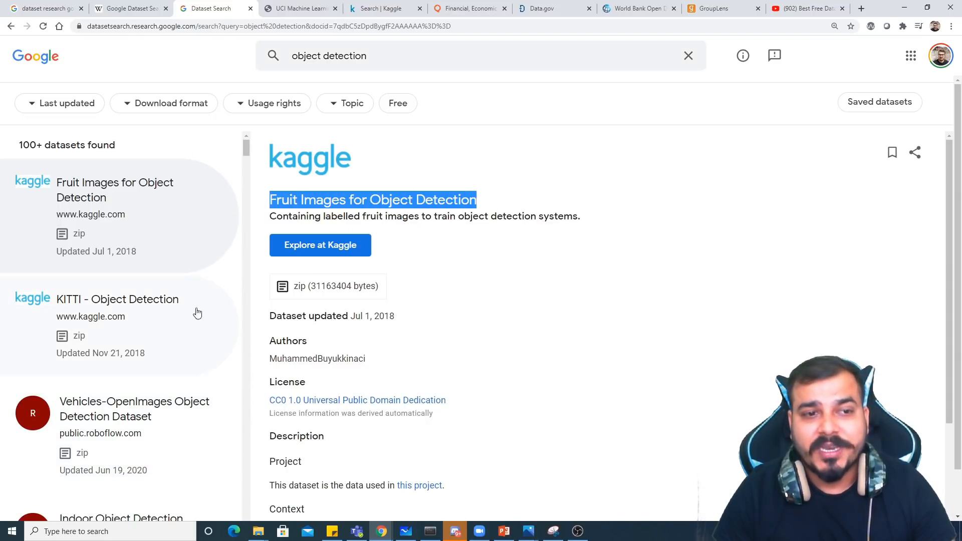
# View Vehicles-OpenImages, then the zenodo Indoor Object Detection Dataset details.
pyautogui.scroll(-3)
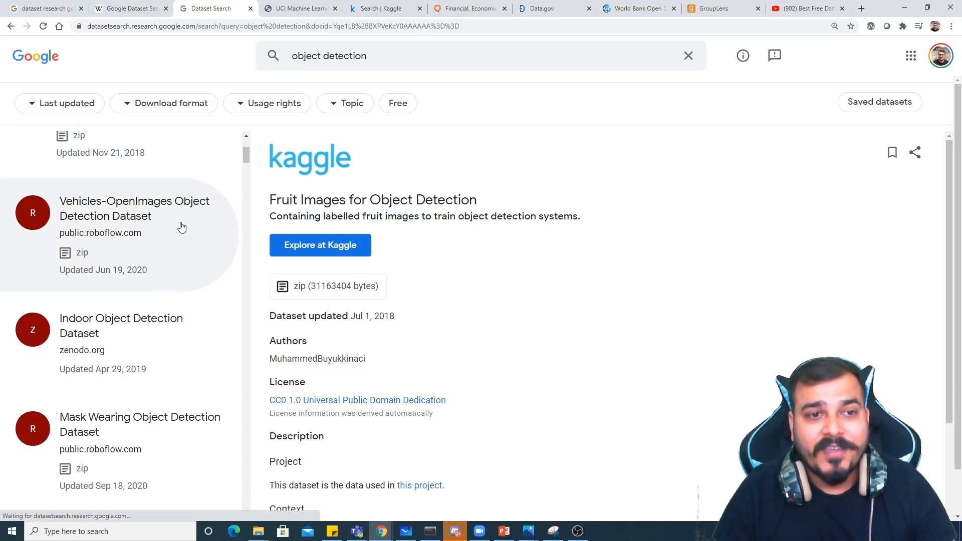
pyautogui.click(134, 208)
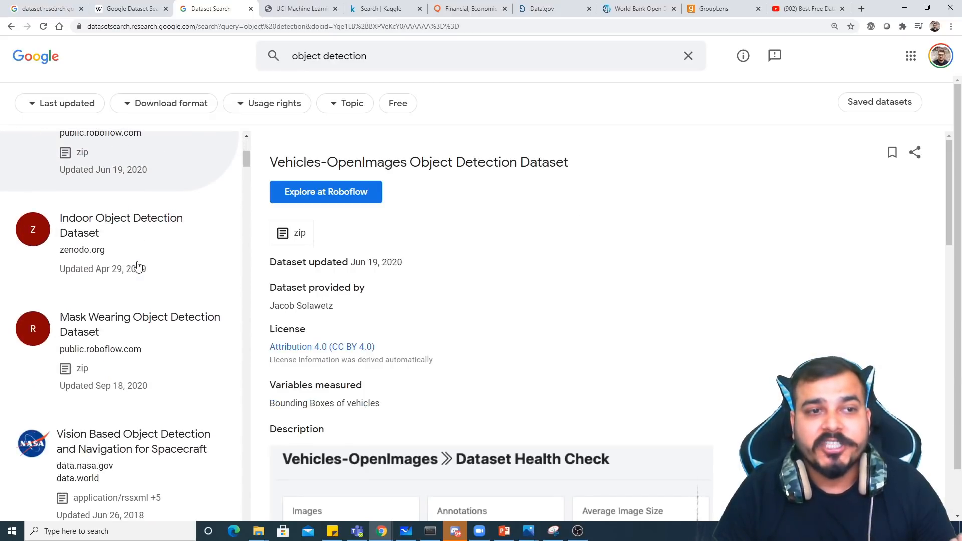
pyautogui.click(121, 225)
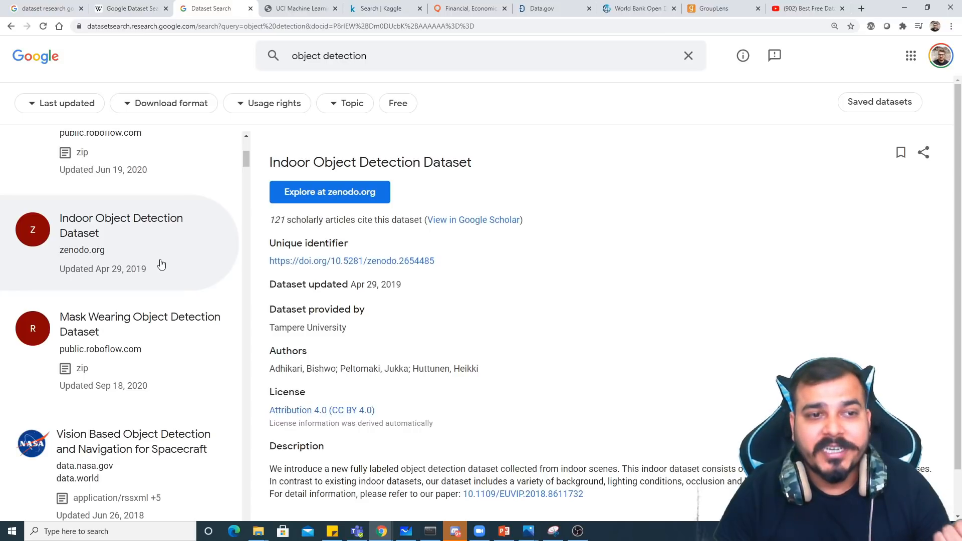
pyautogui.scroll(-3)
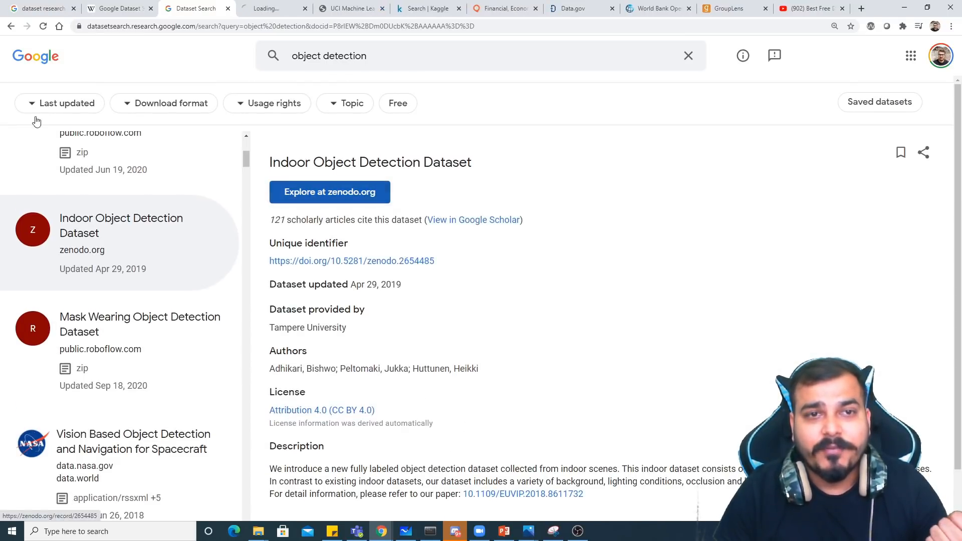
# Browse the Indoor Object Detection Dataset record and its Files section on Zenodo.
pyautogui.click(330, 192)
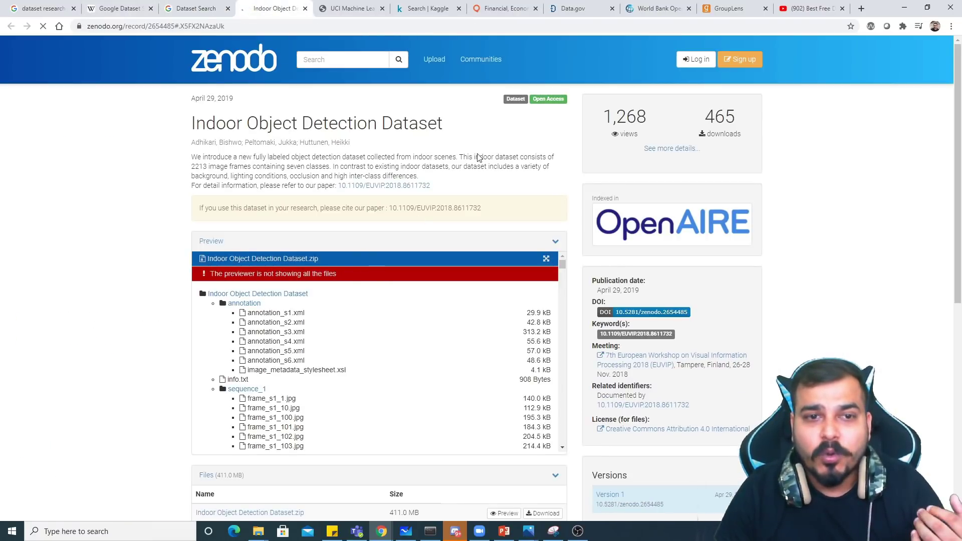
pyautogui.scroll(-3)
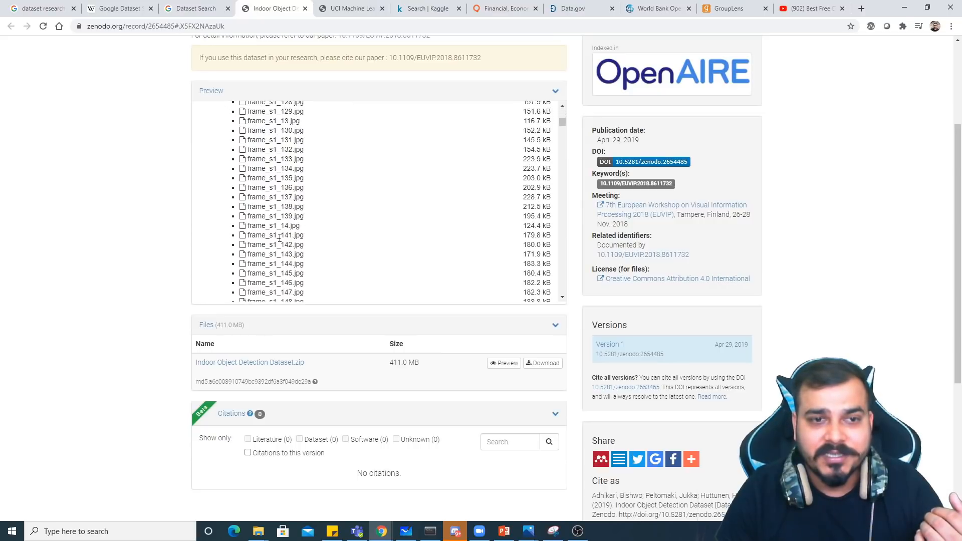
pyautogui.scroll(3)
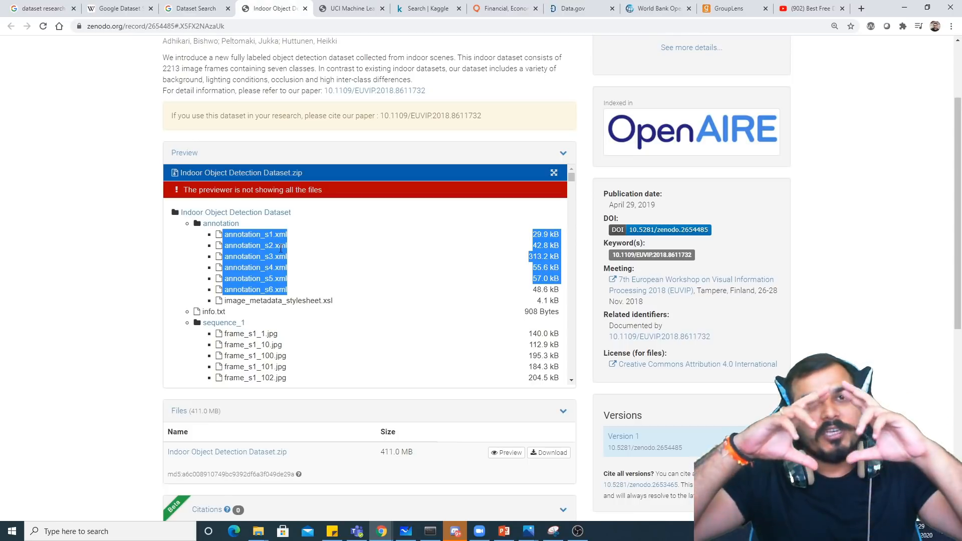
pyautogui.scroll(-3)
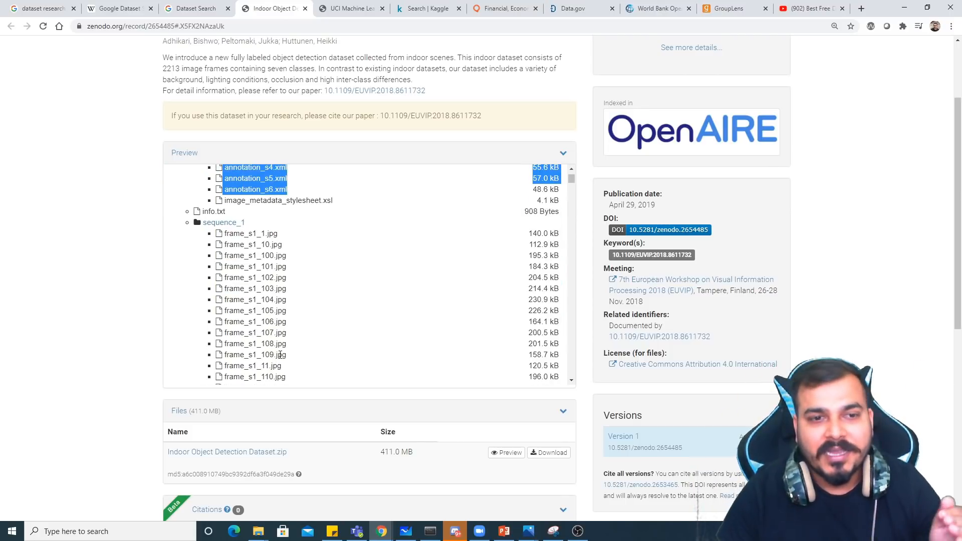
pyautogui.scroll(-3)
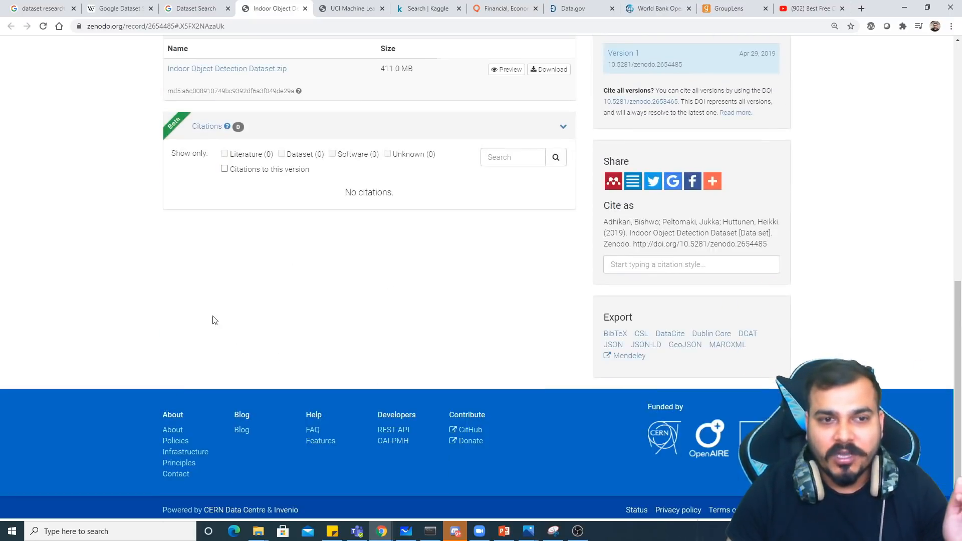
pyautogui.scroll(3)
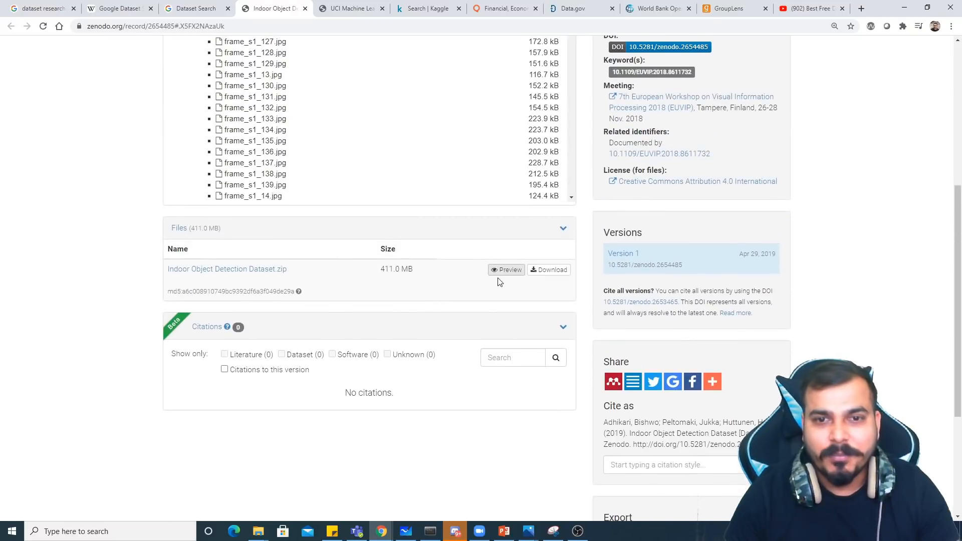
# Preview the dataset zip archive, then show data.world's Wine Quality entry in the search results.
pyautogui.click(505, 270)
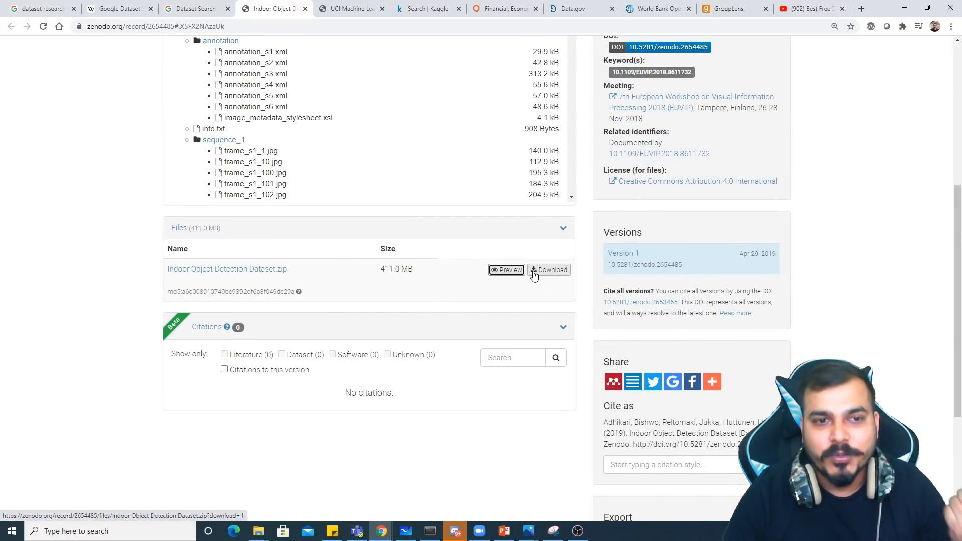
pyautogui.click(507, 270)
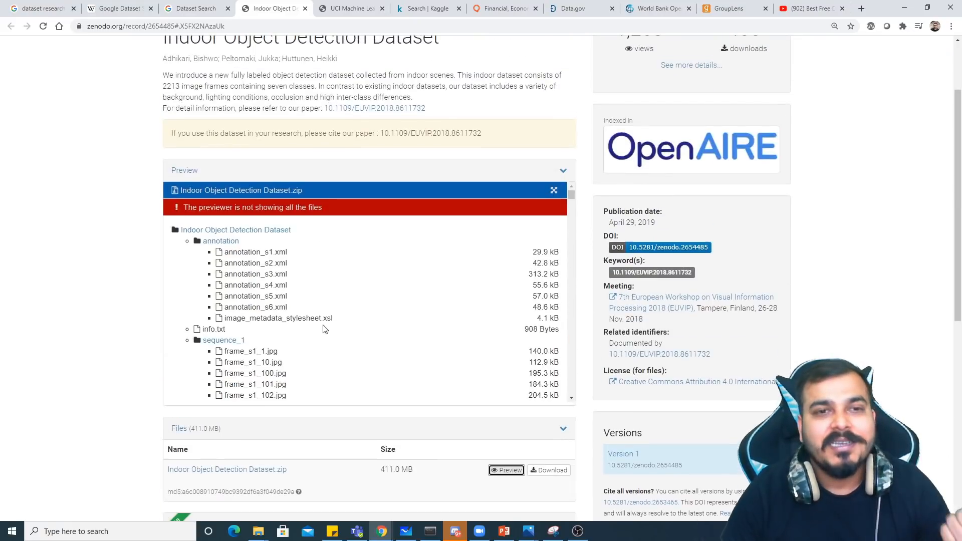
pyautogui.scroll(3)
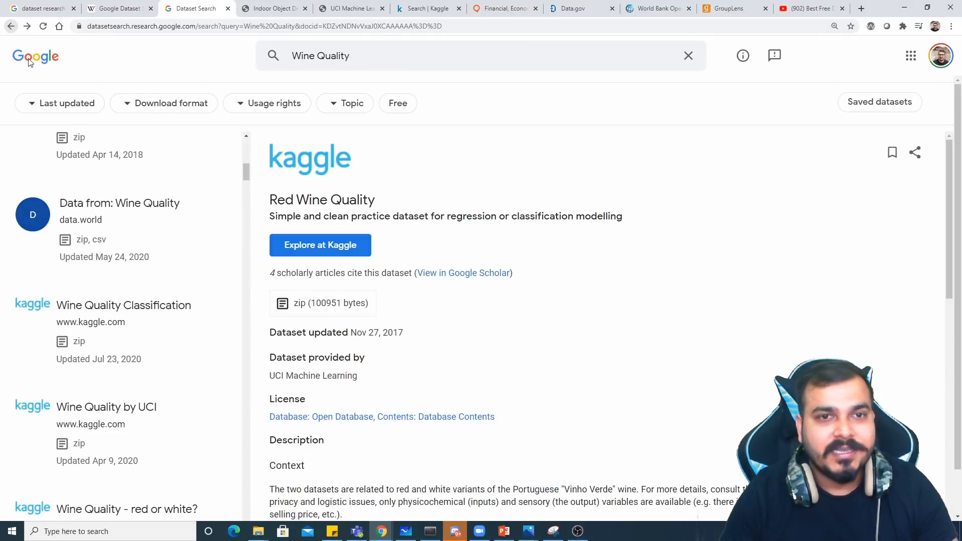
pyautogui.scroll(-3)
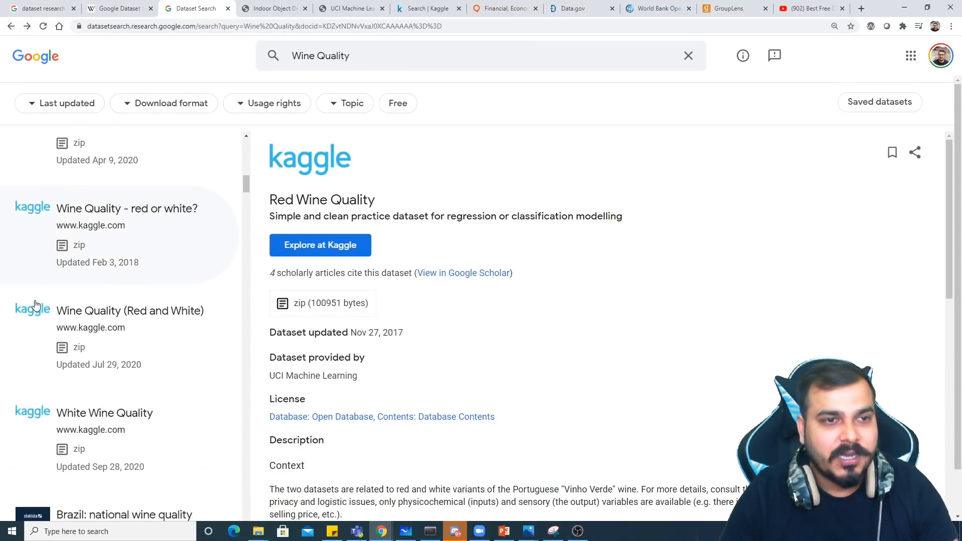
pyautogui.click(120, 252)
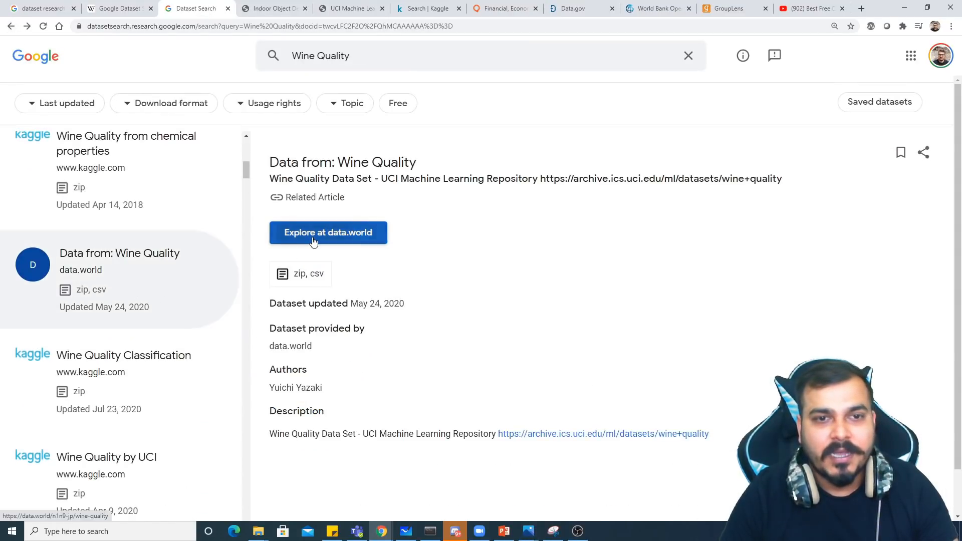
# Open data.world's Wine Quality page listing its three files, then return to the results.
pyautogui.click(328, 233)
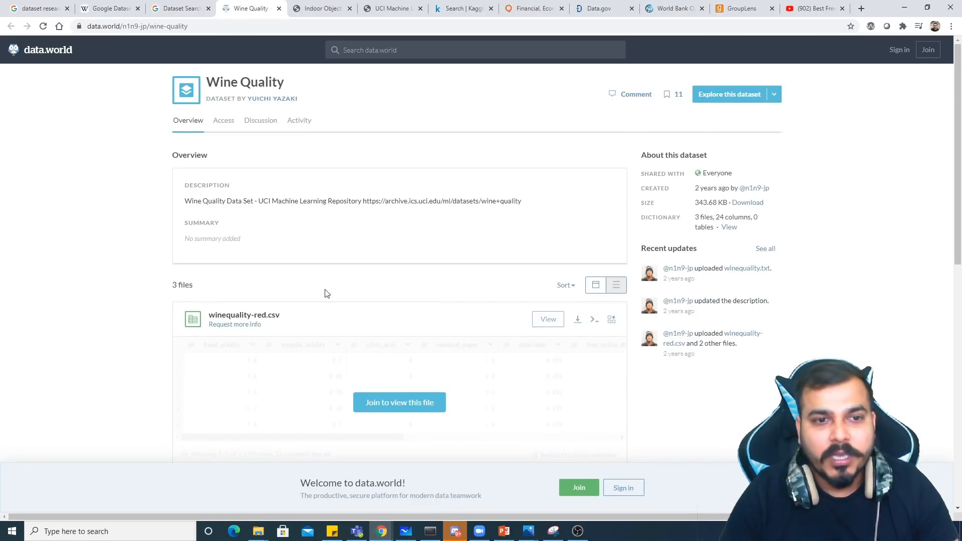
pyautogui.moveTo(268, 307)
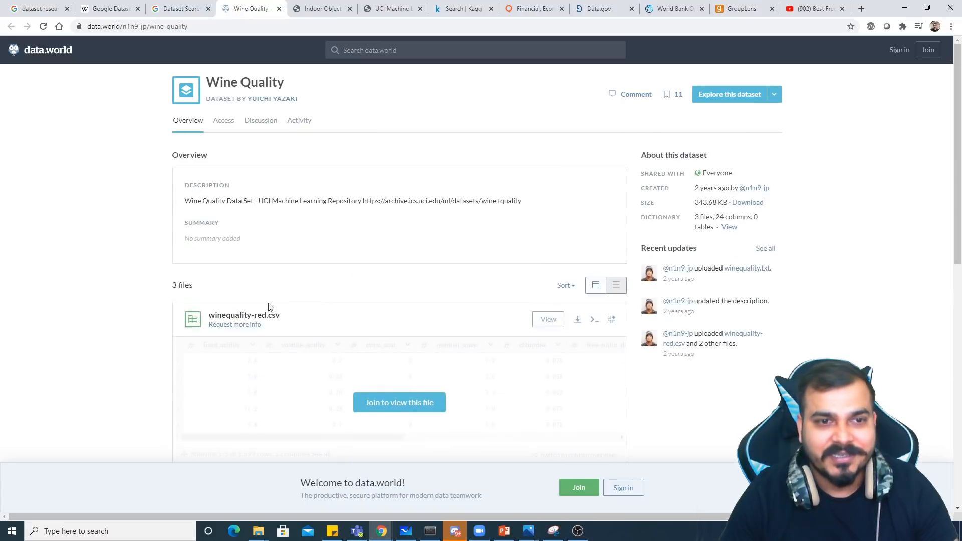
pyautogui.moveTo(235, 324)
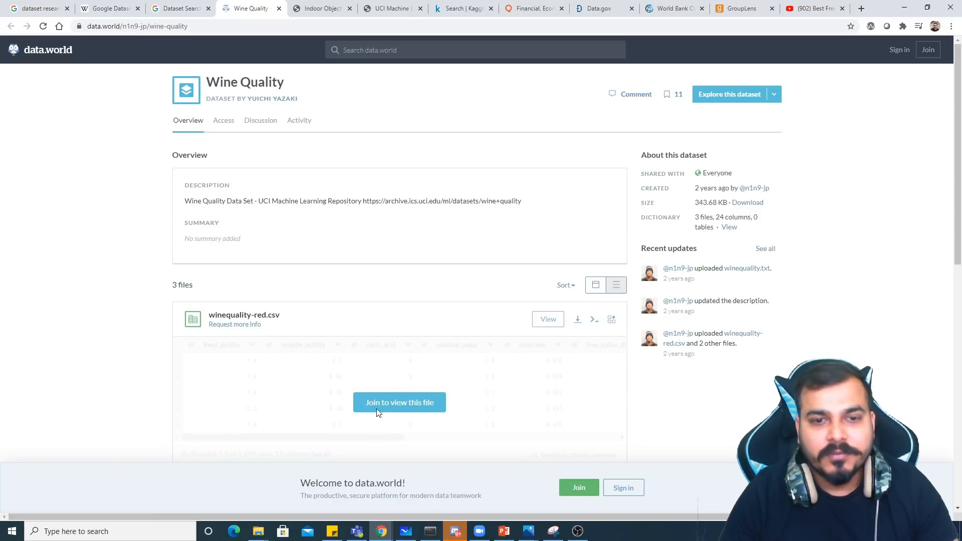
pyautogui.moveTo(413, 419)
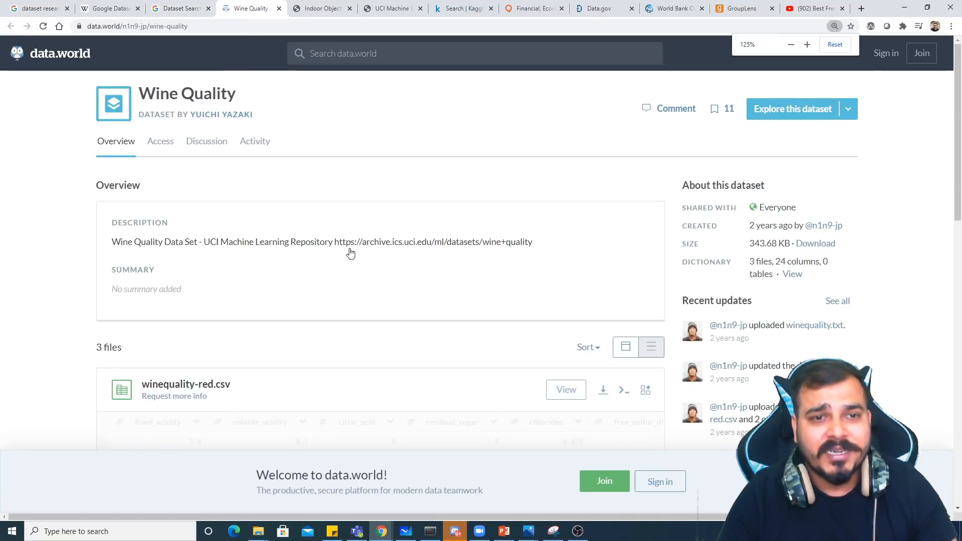
pyautogui.scroll(-3)
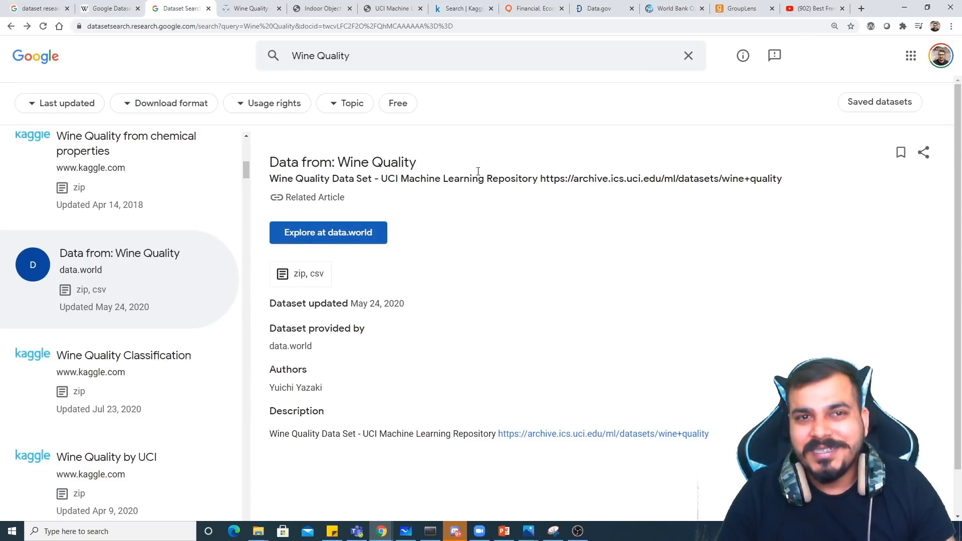
# Search 'GAN dataset' and browse the results with Kaggle's CycleGAN details shown.
pyautogui.click(26, 26)
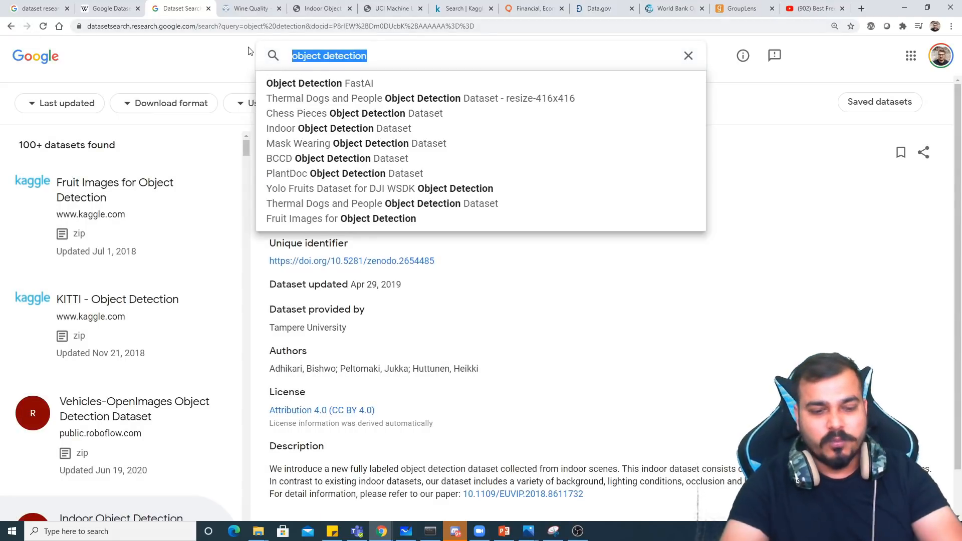
pyautogui.write('GAN dataset')
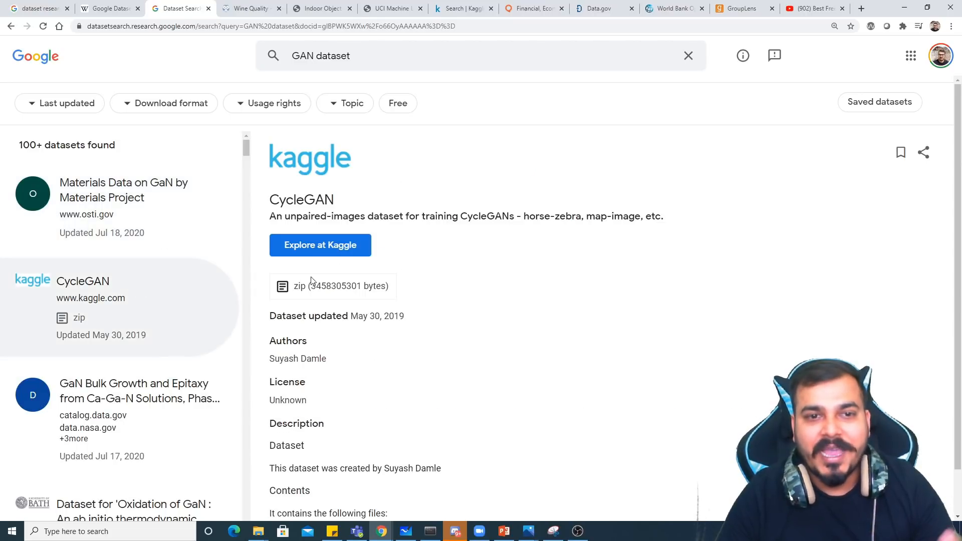
pyautogui.scroll(-3)
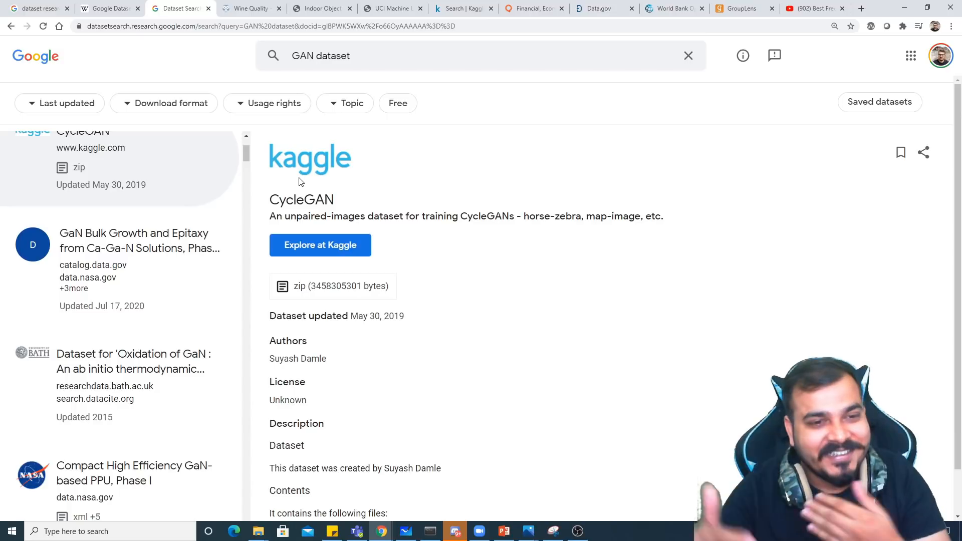
pyautogui.scroll(-3)
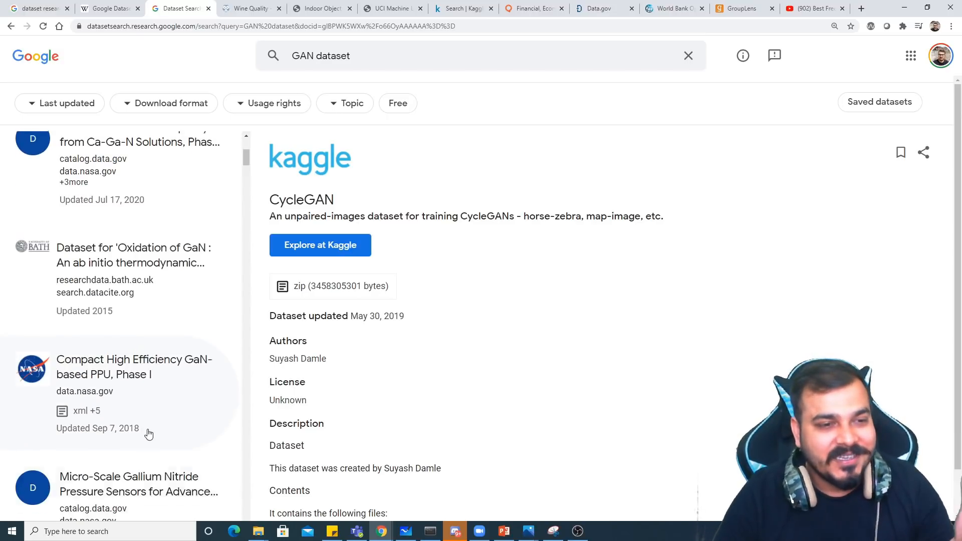
pyautogui.scroll(-3)
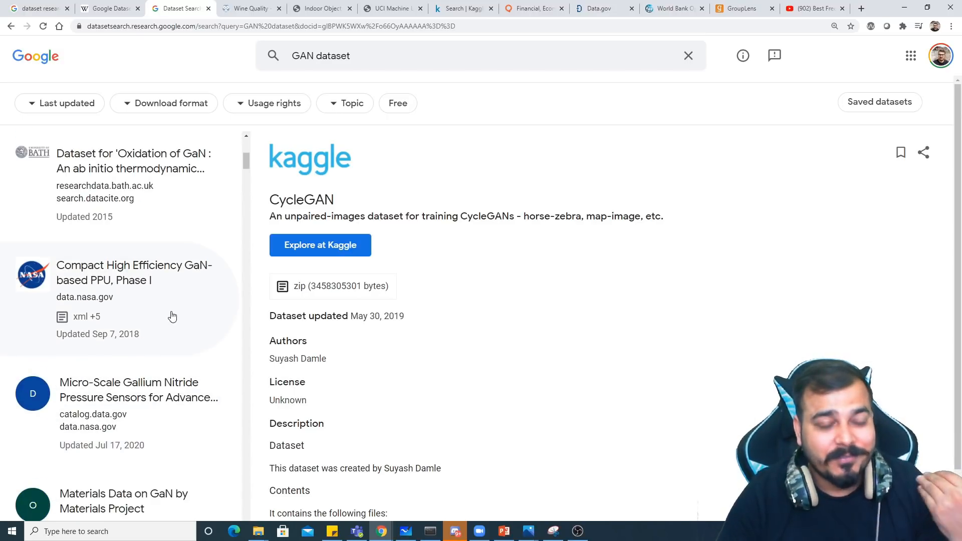
# Open NASA's Compact High Efficiency GaN-based PPU, Phase I dataset on the Open Data Portal.
pyautogui.rightClick(355, 229)
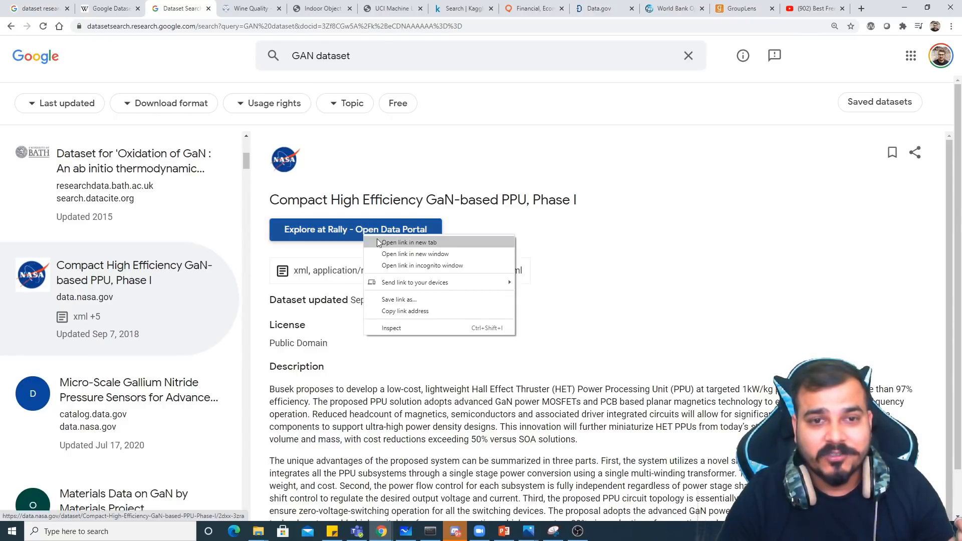
pyautogui.click(415, 242)
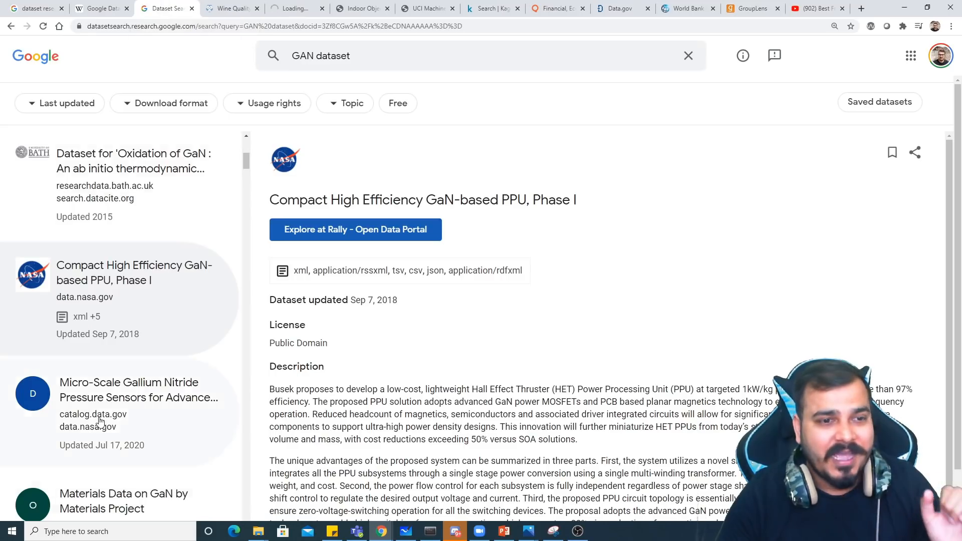
pyautogui.scroll(-3)
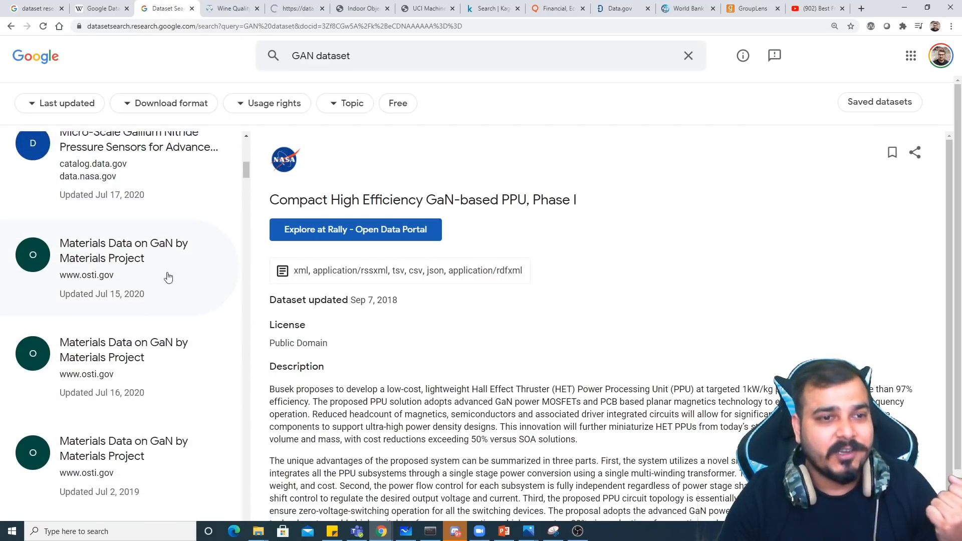
pyautogui.scroll(-3)
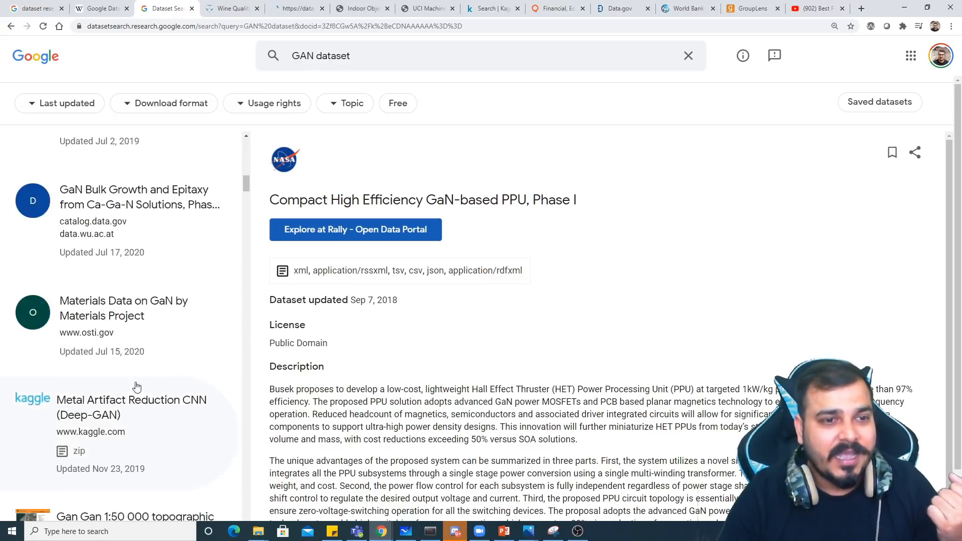
pyautogui.scroll(-3)
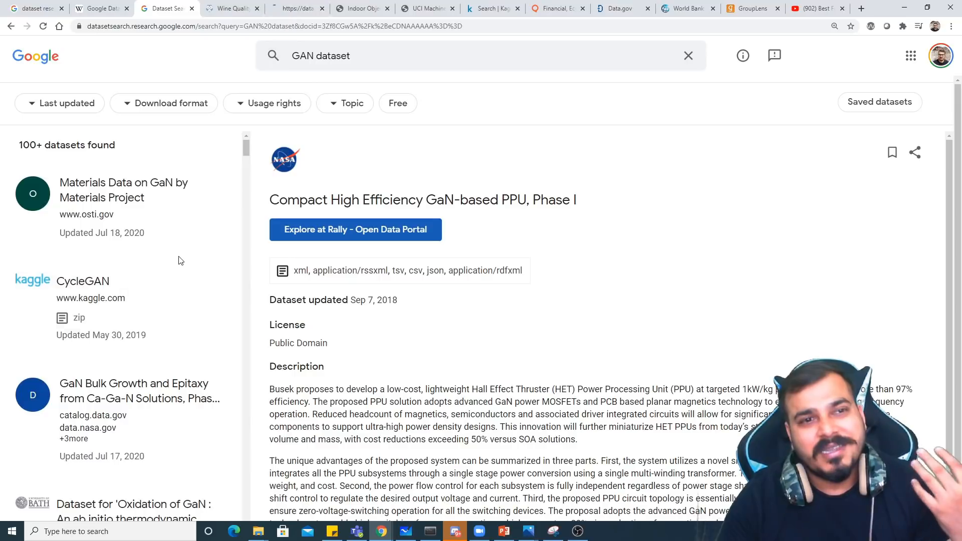
pyautogui.click(355, 230)
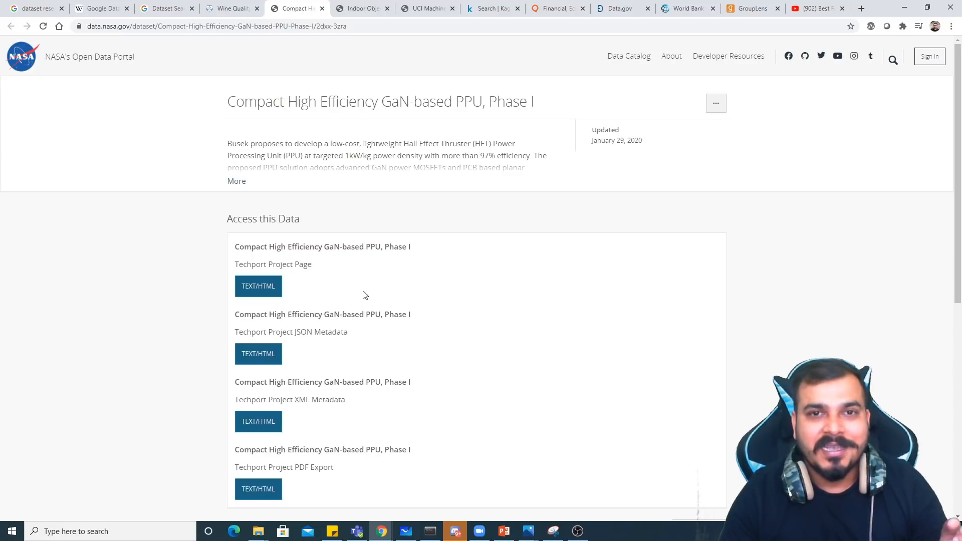
# Revisit the UCI Machine Learning Repository tab, then return to the GAN results tab.
pyautogui.click(426, 8)
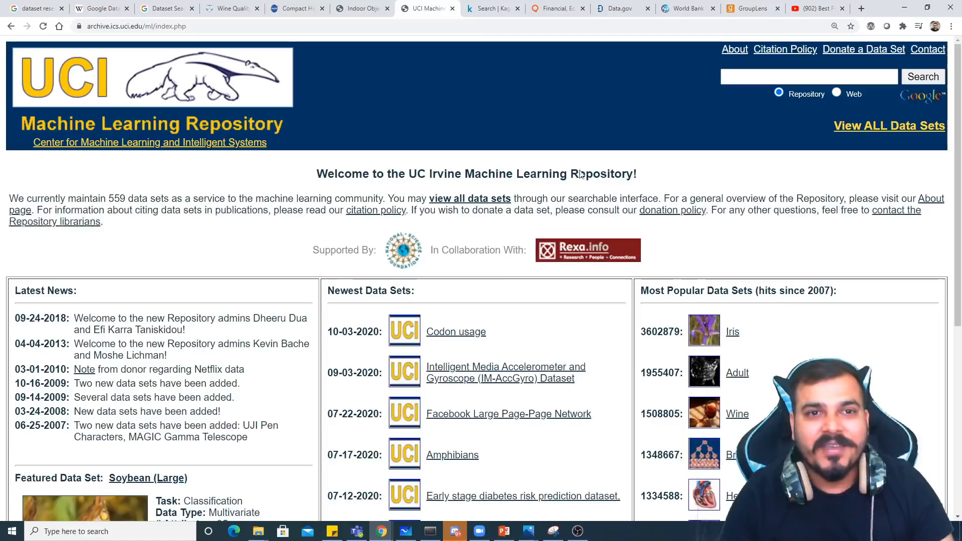
pyautogui.click(492, 8)
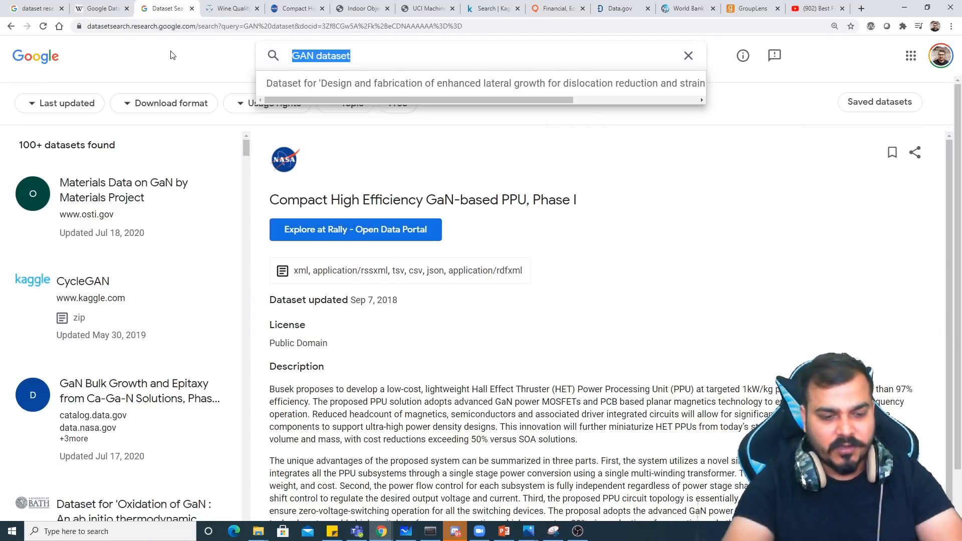
# Search the 'S&P 500 stock data' suggestion and show Kaggle's S&P 500 stock data details.
pyautogui.write('stock')
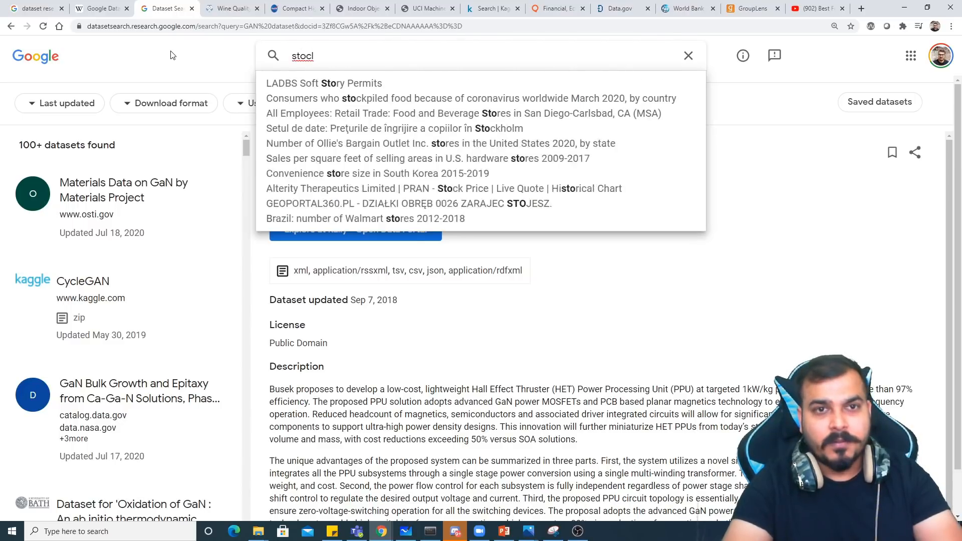
pyautogui.write('k data')
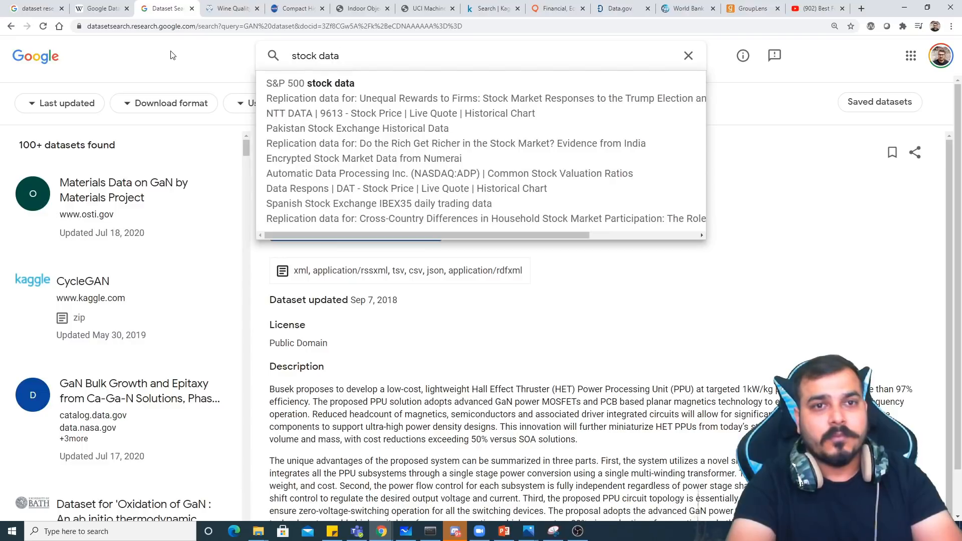
pyautogui.moveTo(326, 82)
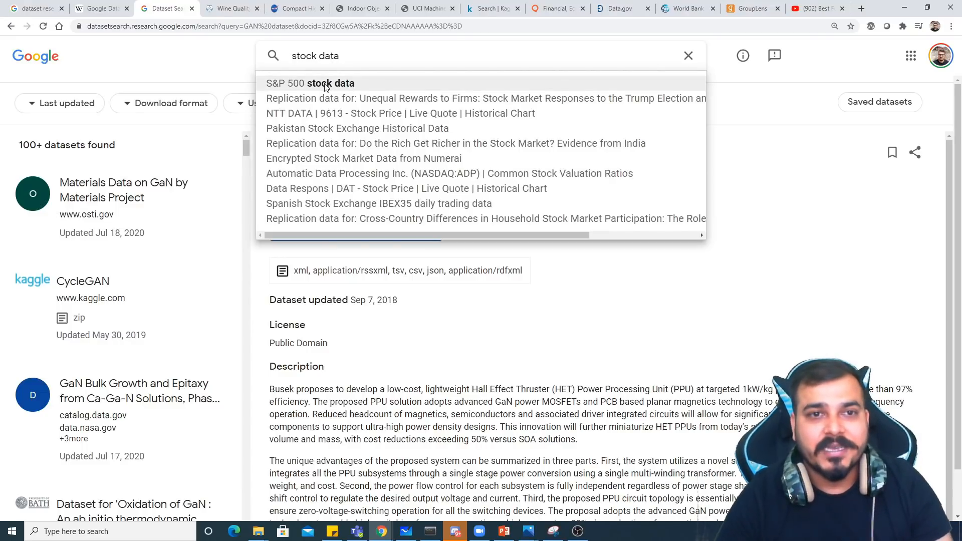
pyautogui.click(309, 83)
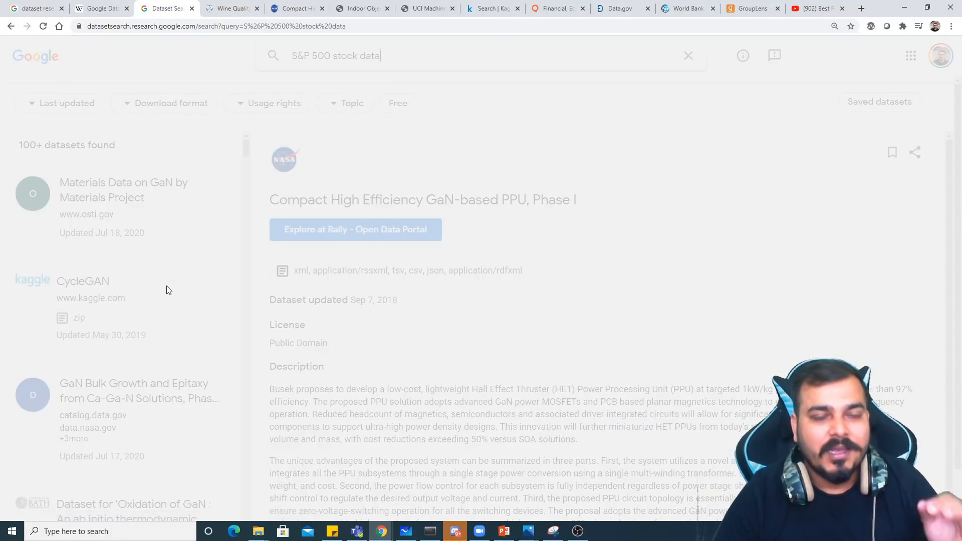
pyautogui.click(106, 153)
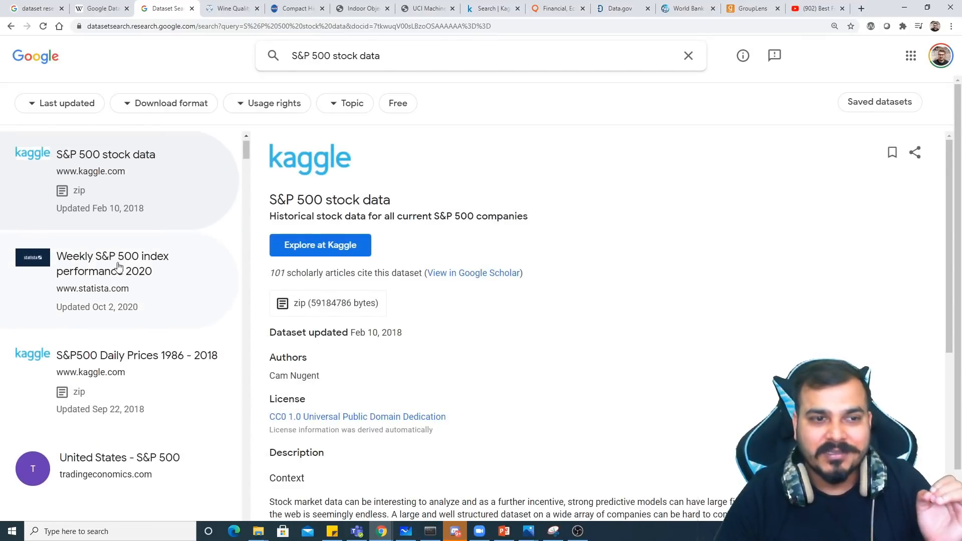
pyautogui.scroll(-3)
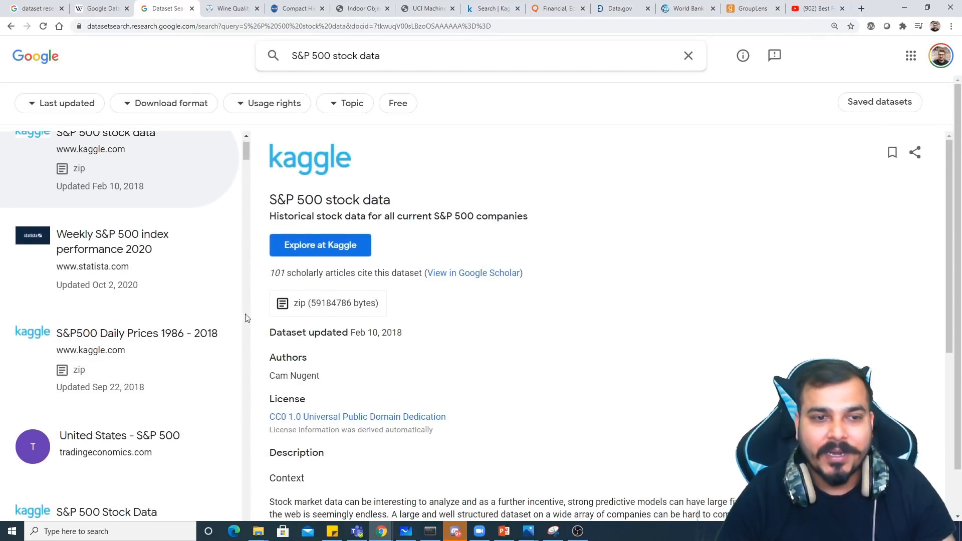
pyautogui.moveTo(210, 344)
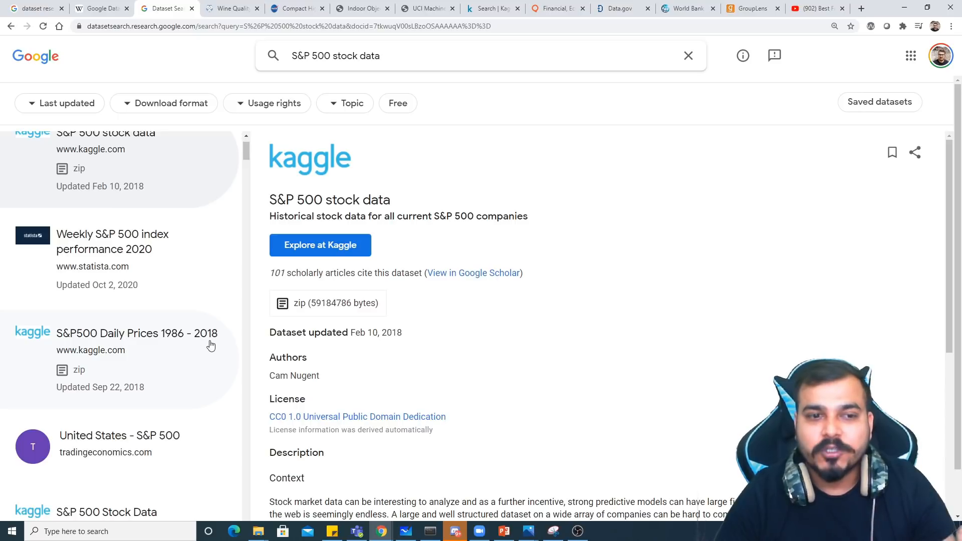
pyautogui.moveTo(141, 287)
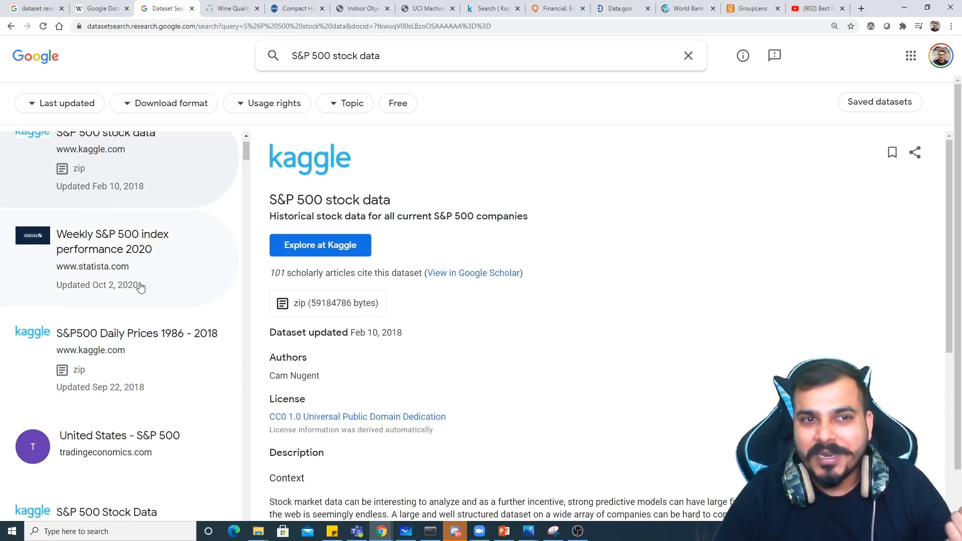
# Glance at the Quandl financial data tab and return to the S&P 500 results.
pyautogui.click(555, 8)
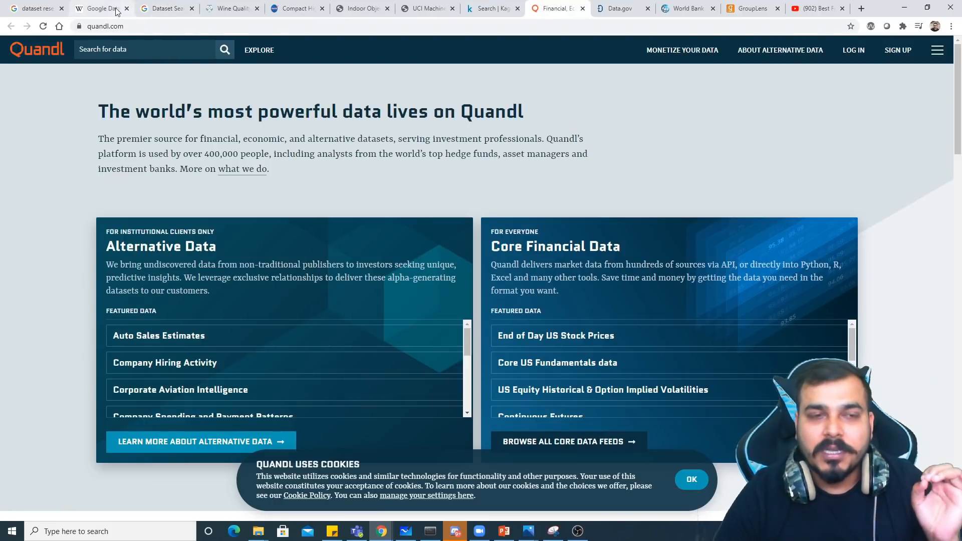
pyautogui.moveTo(164, 8)
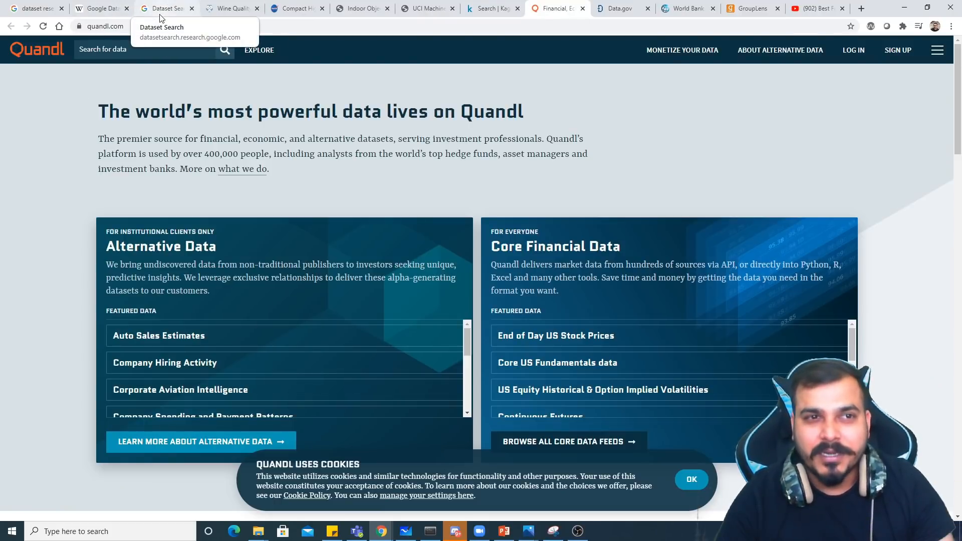
pyautogui.click(164, 8)
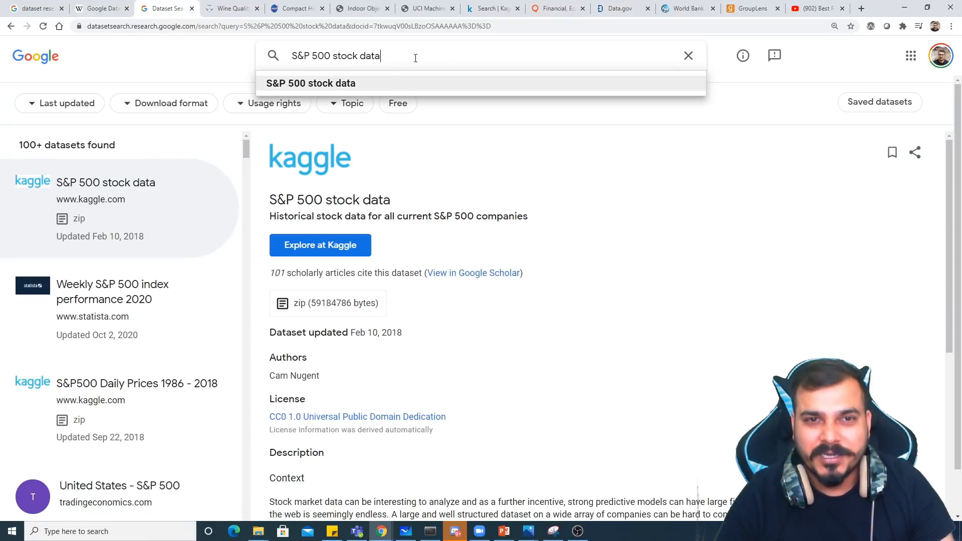
# Search the luxury goods sales growth 2017 suggestion and open its source on Statista.
pyautogui.write('sales')
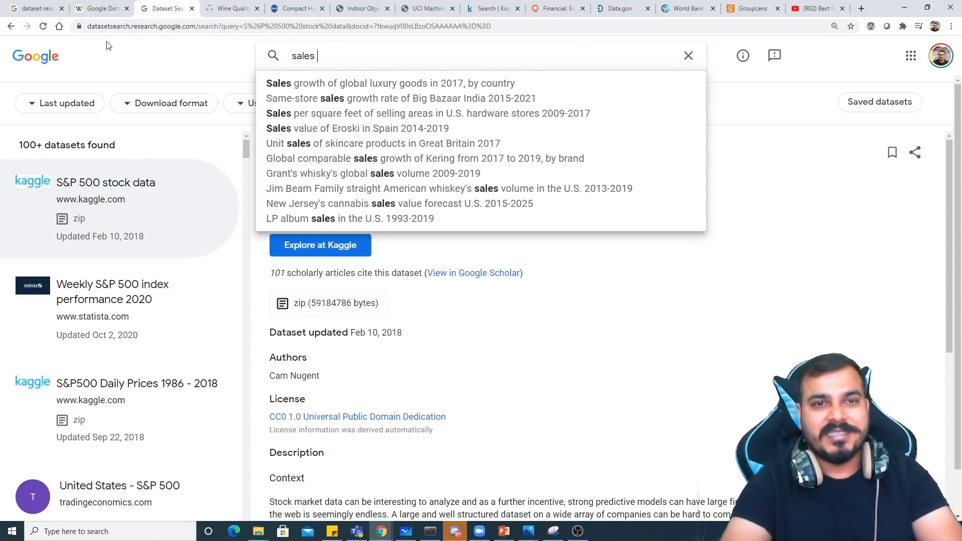
pyautogui.click(391, 83)
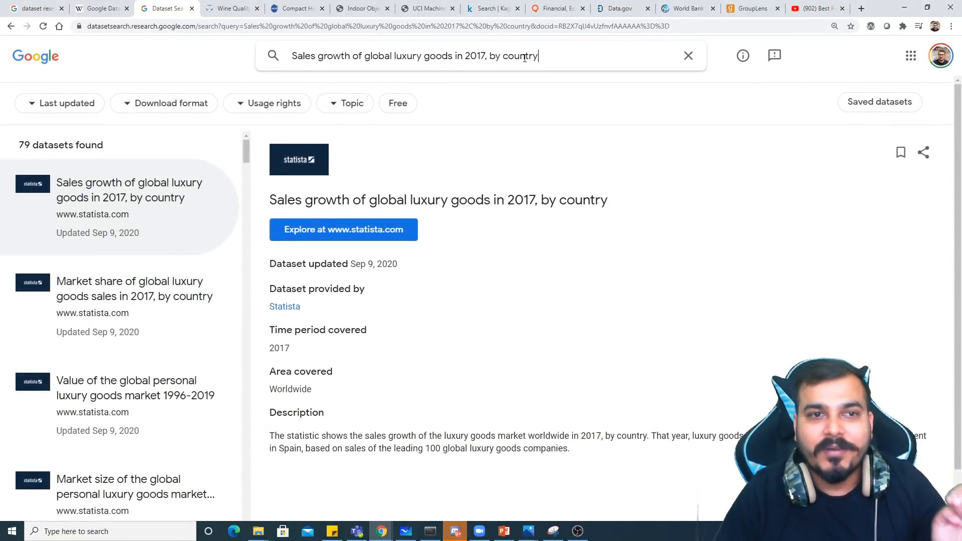
pyautogui.scroll(-3)
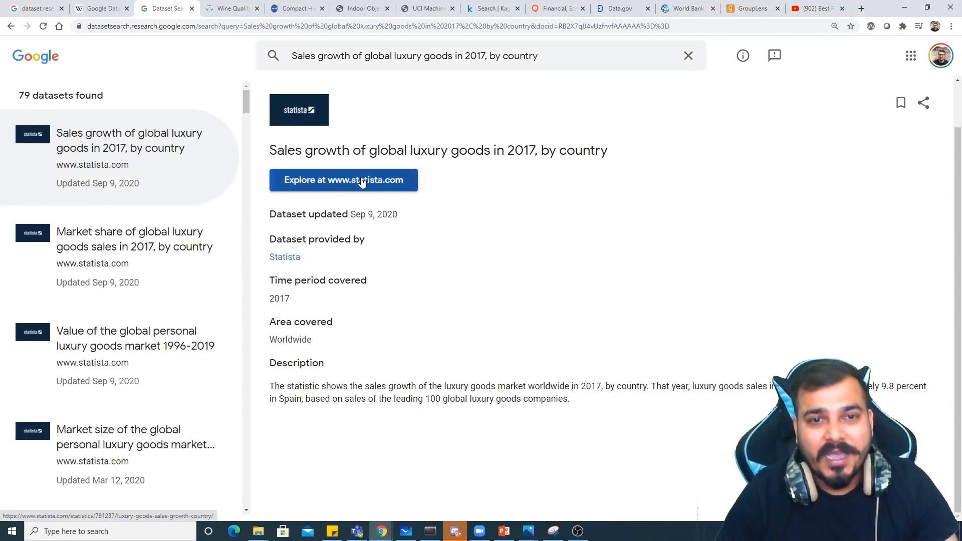
pyautogui.click(344, 180)
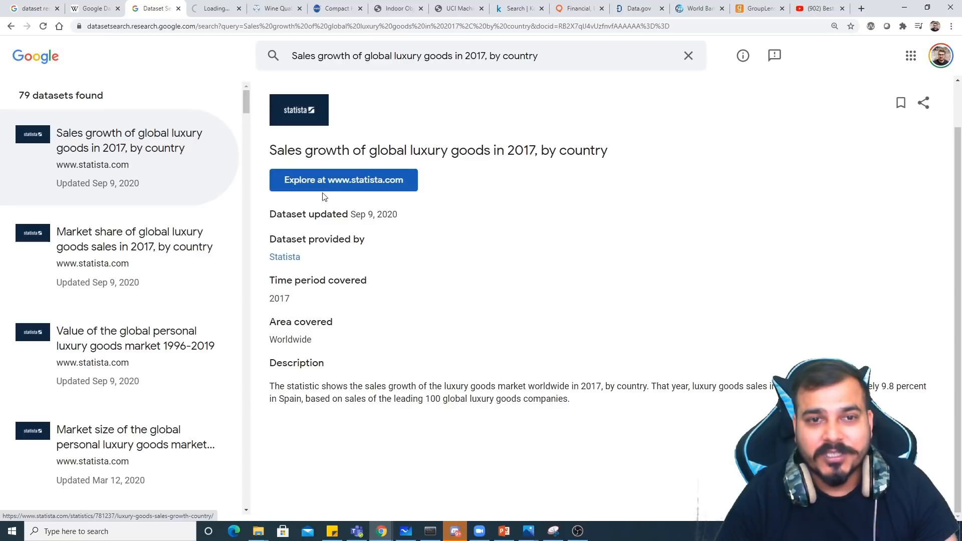
# Browse Statista's 2017 luxury goods sales growth by country chart, then return to the luxury dataset results.
pyautogui.click(342, 180)
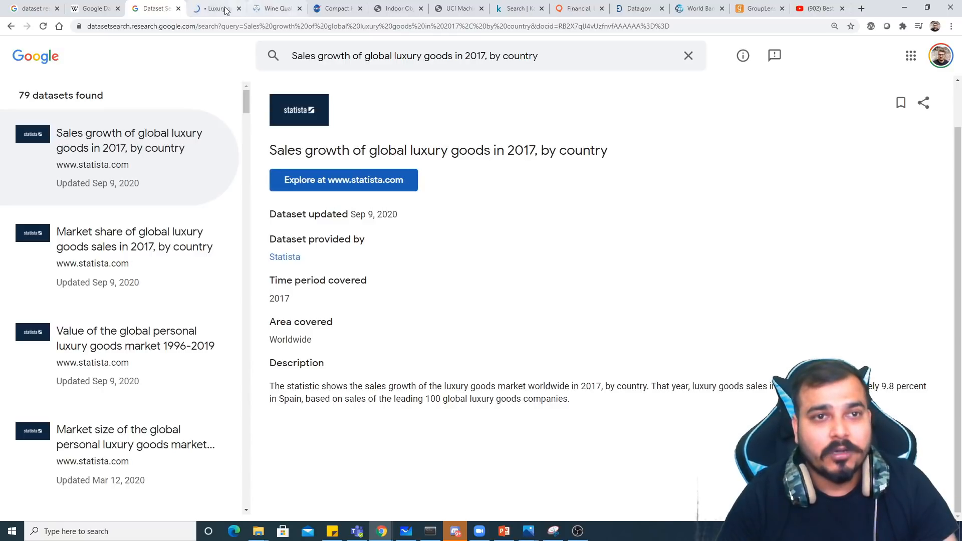
pyautogui.click(343, 180)
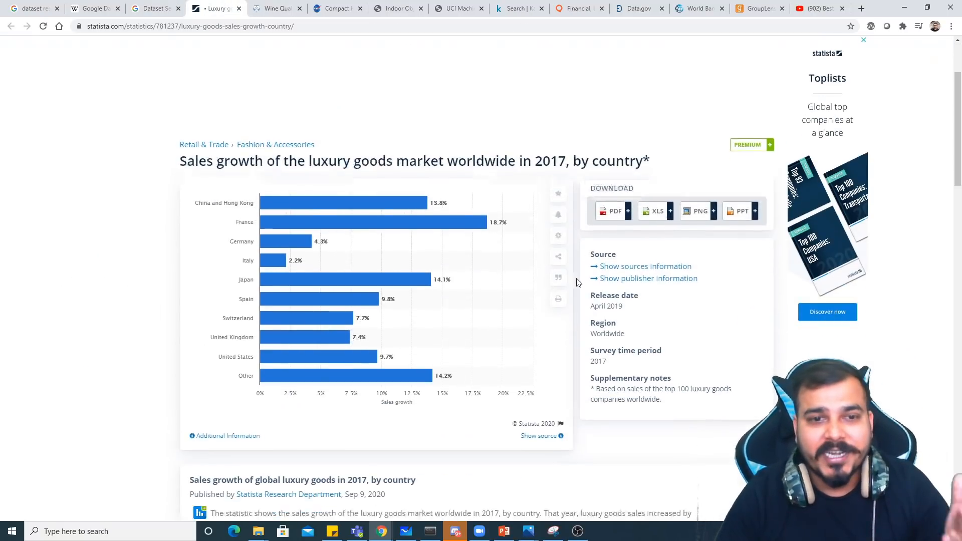
pyautogui.scroll(3)
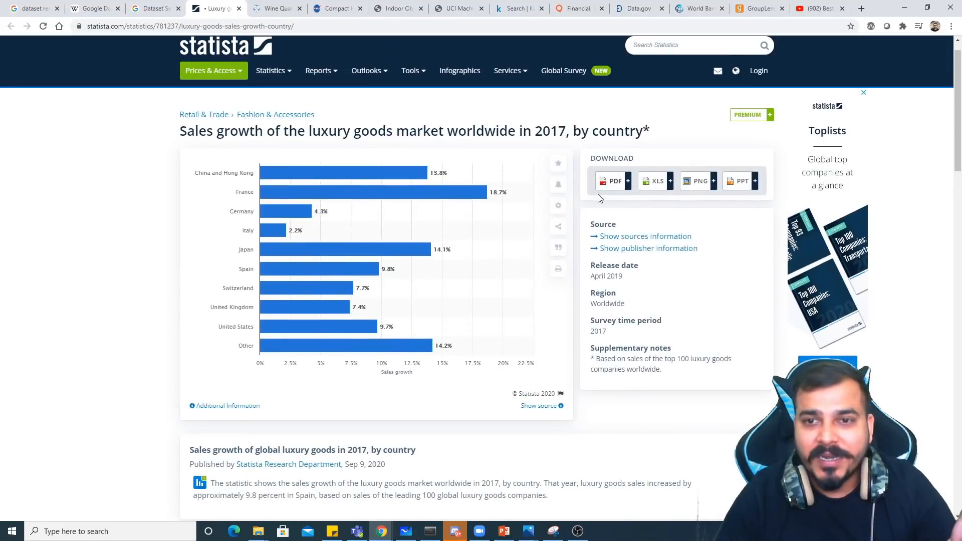
pyautogui.moveTo(697, 189)
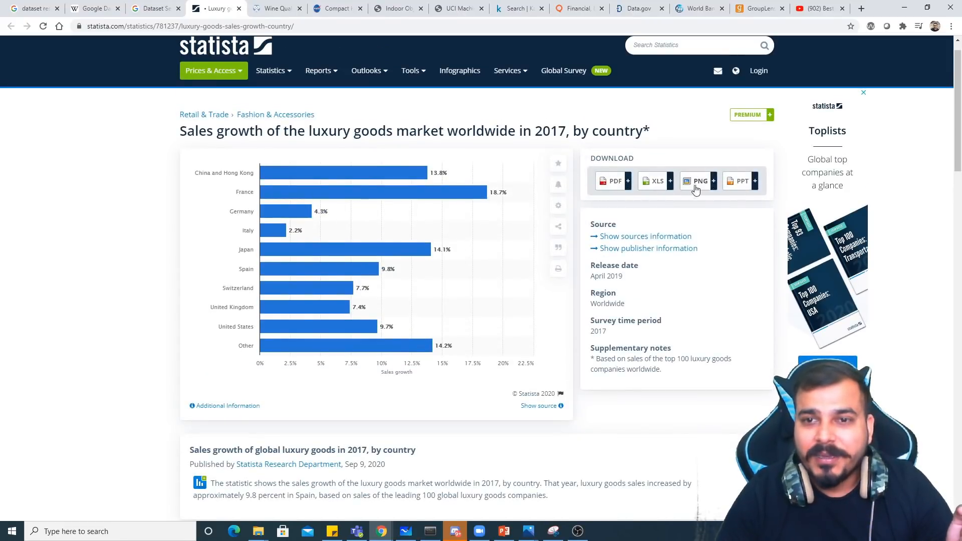
pyautogui.moveTo(344, 173)
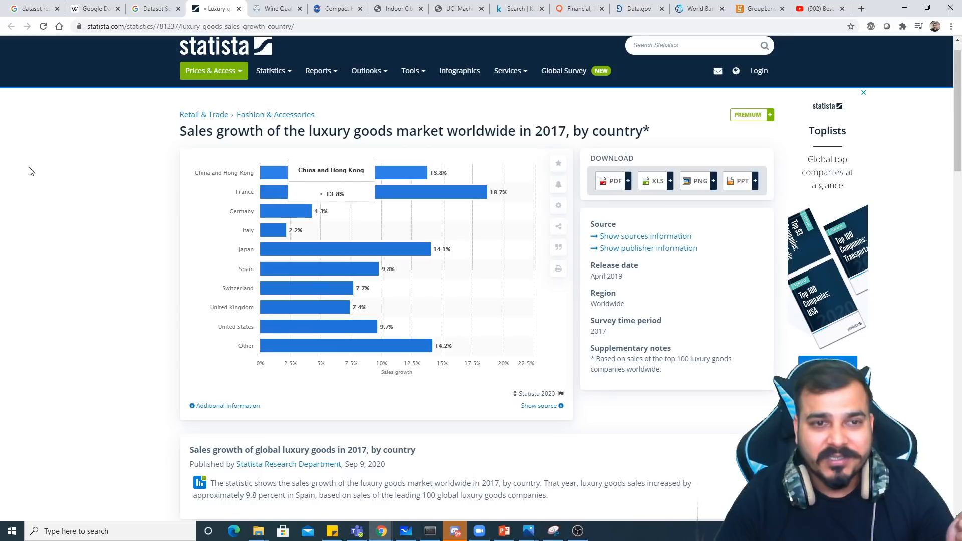
pyautogui.scroll(-3)
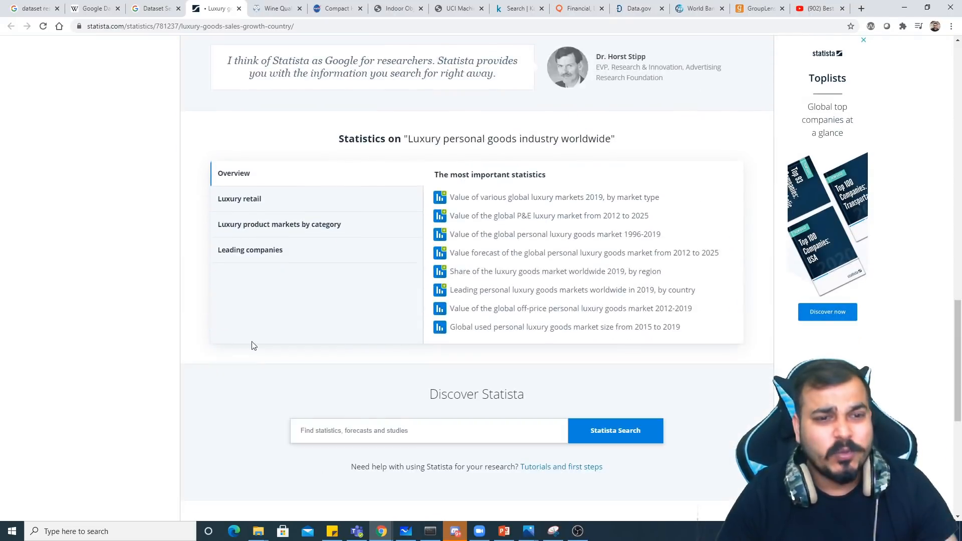
pyautogui.scroll(3)
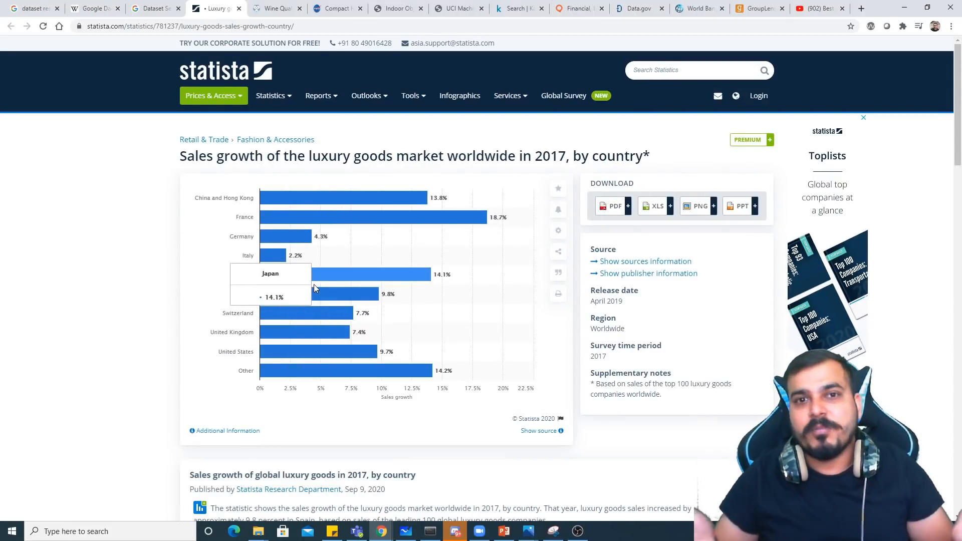
pyautogui.click(153, 8)
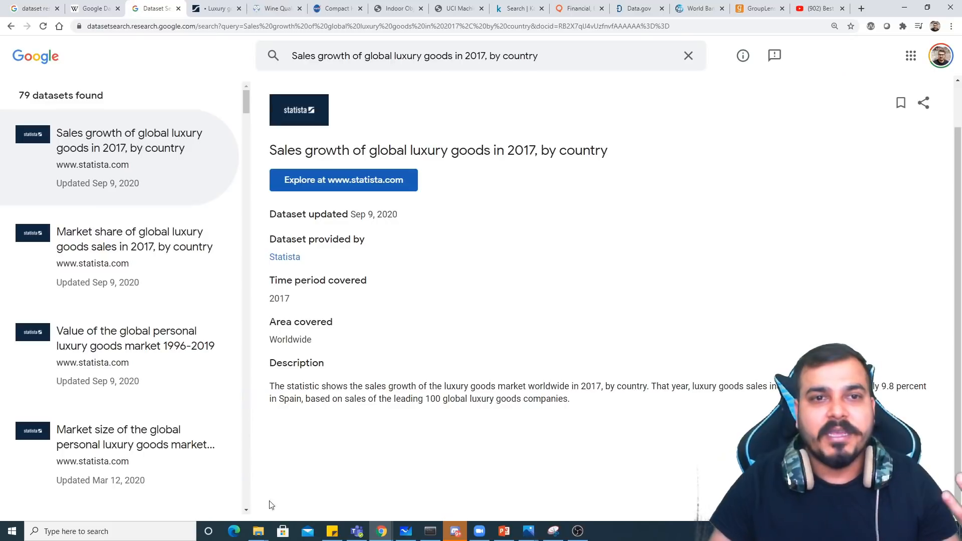
# Search 'GDP growth of countries' and open the global GDP 2021 dataset on Statista.
pyautogui.tripleClick(414, 56)
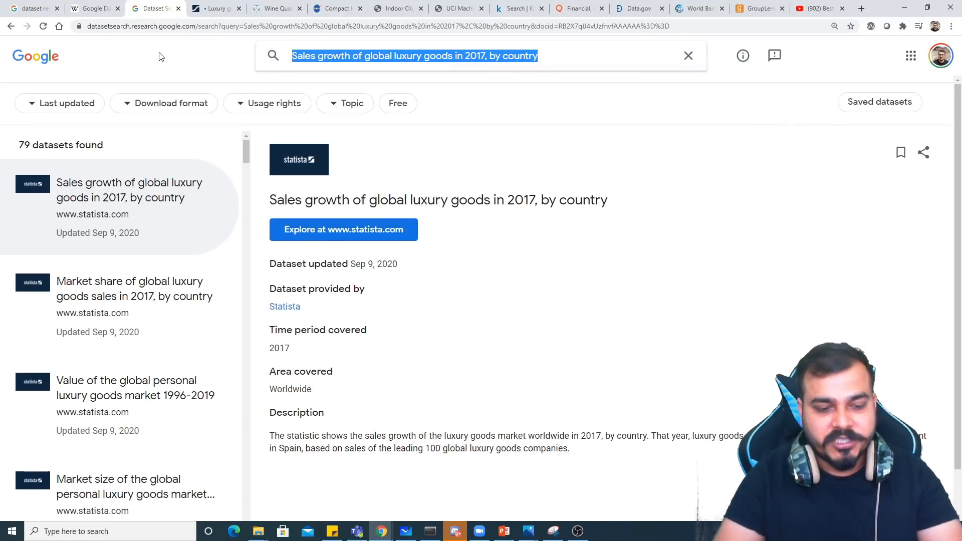
pyautogui.write('GDP grow')
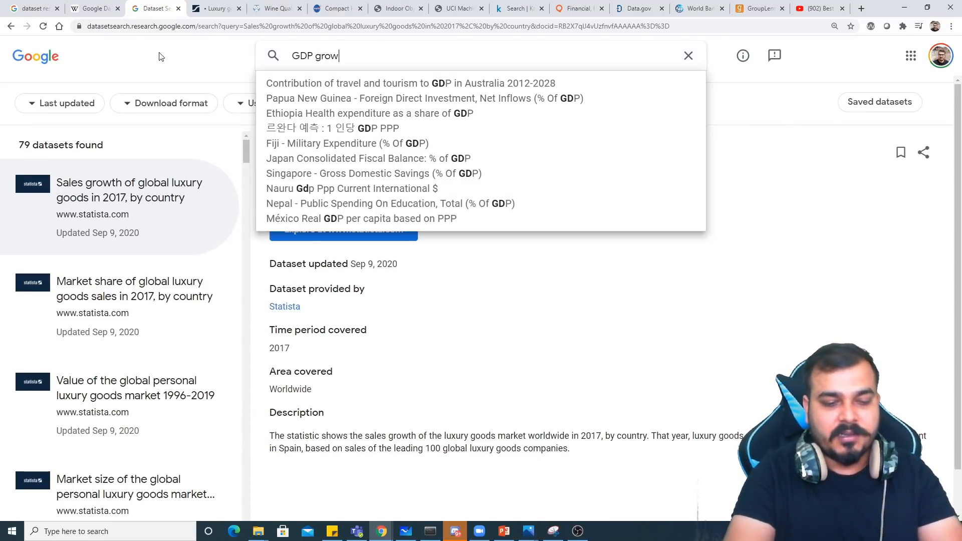
pyautogui.write('th')
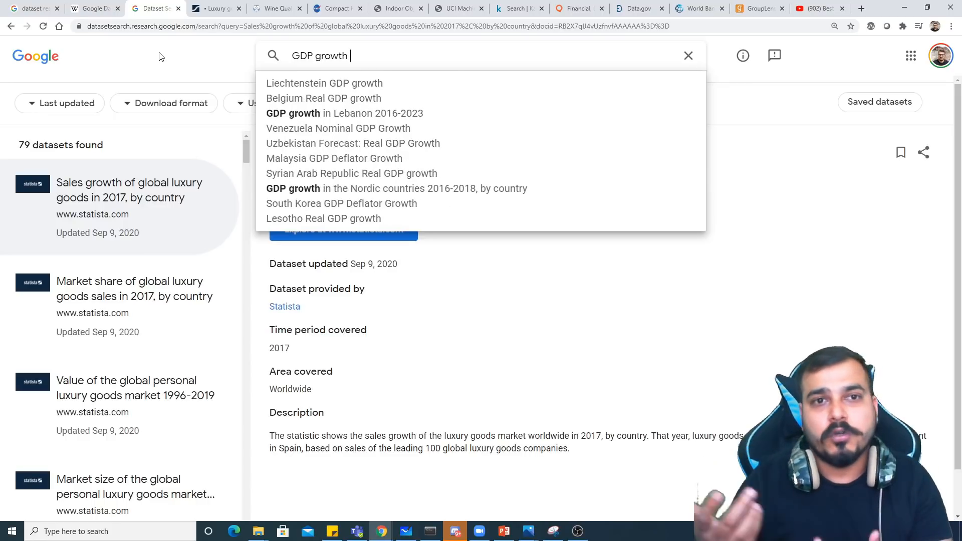
pyautogui.write('of cou')
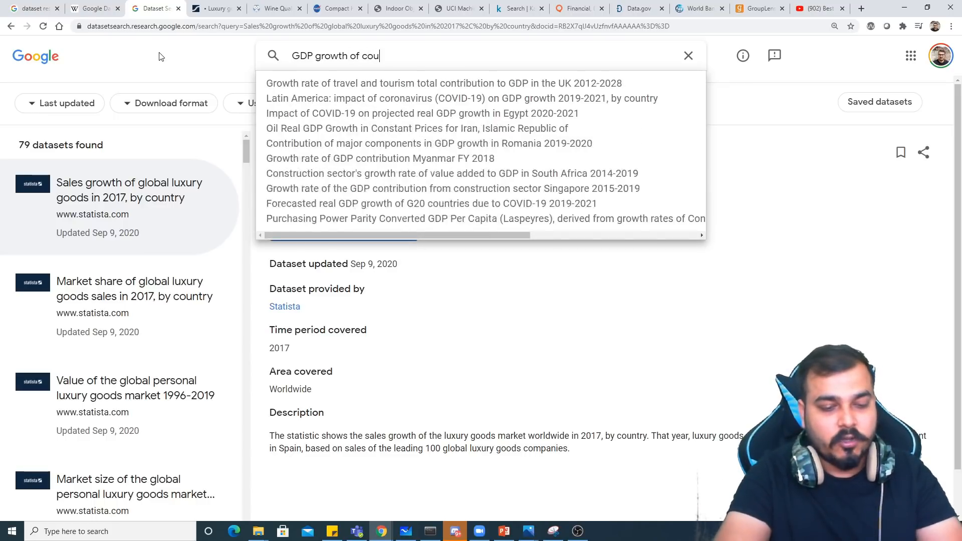
pyautogui.press('Return')
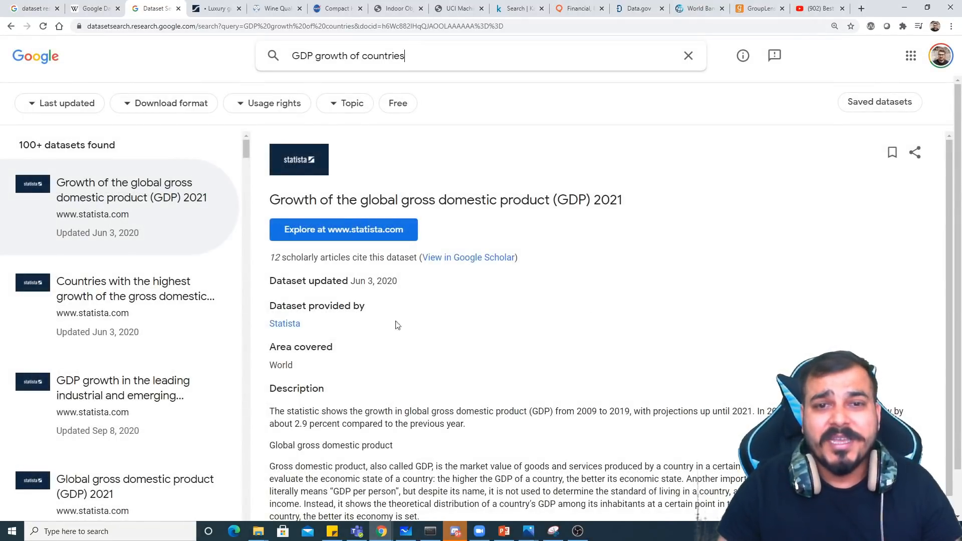
pyautogui.moveTo(427, 310)
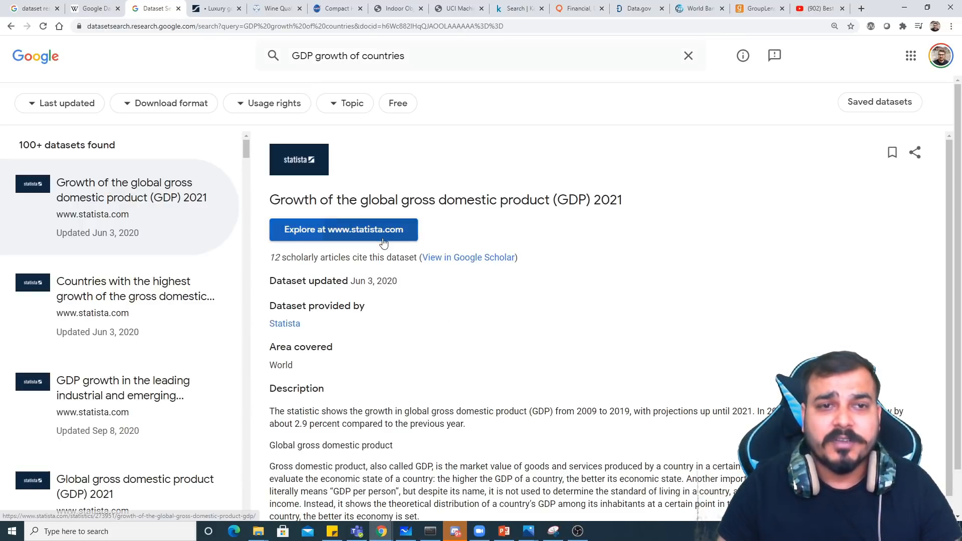
pyautogui.click(344, 229)
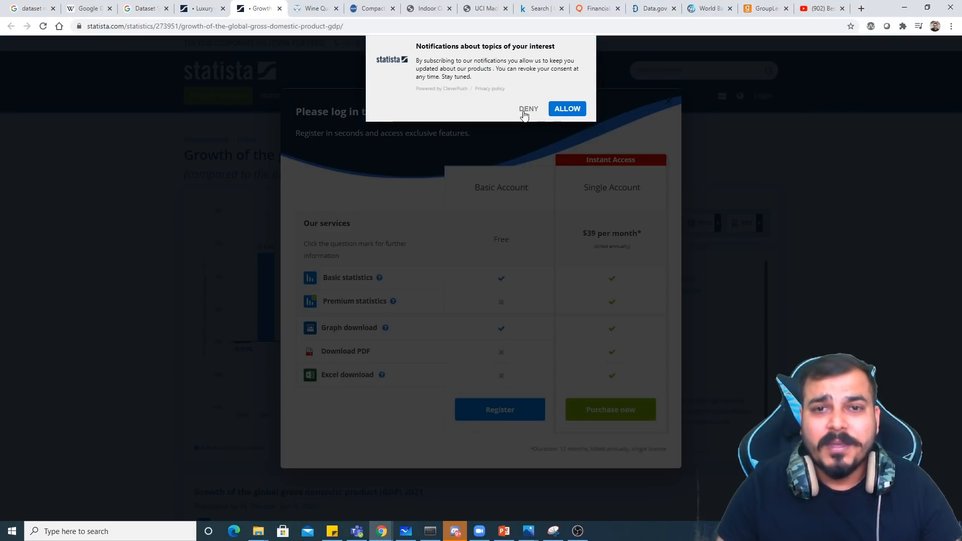
# Dismiss Statista's notification and login prompts to reveal the 2009-2021 global GDP growth chart.
pyautogui.click(528, 109)
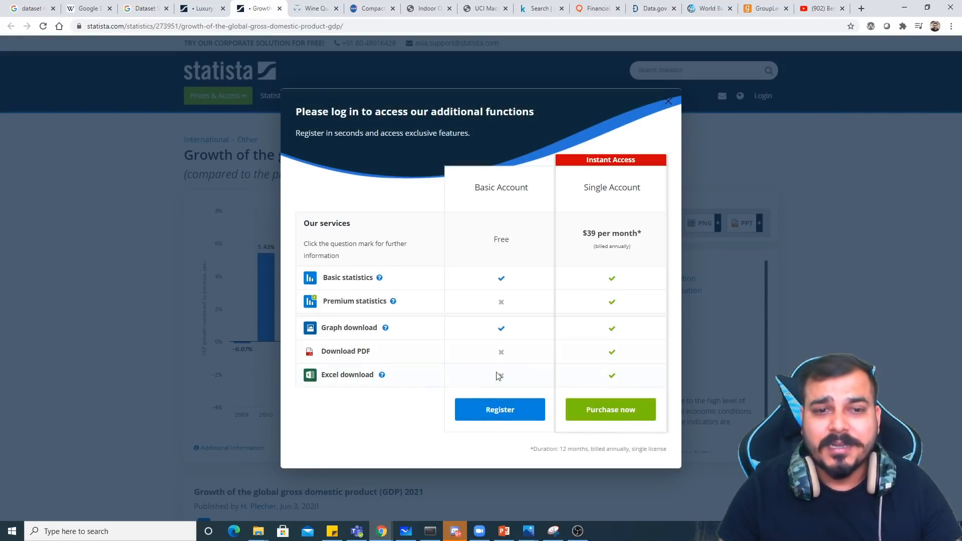
pyautogui.moveTo(467, 274)
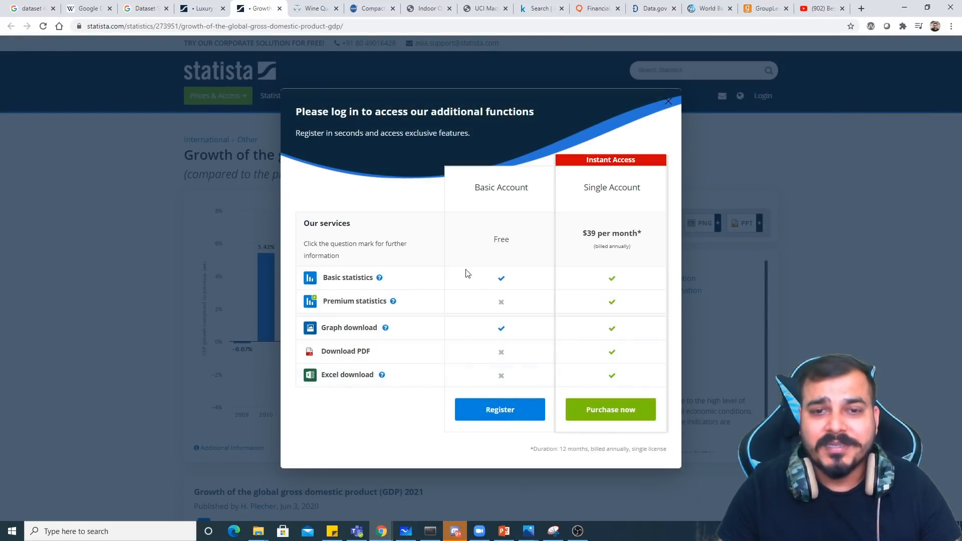
pyautogui.moveTo(629, 106)
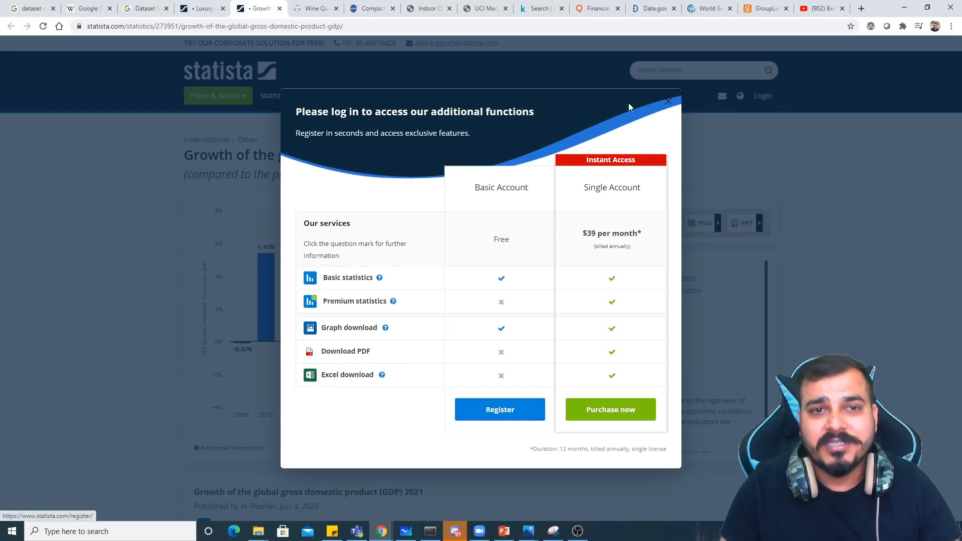
pyautogui.click(668, 101)
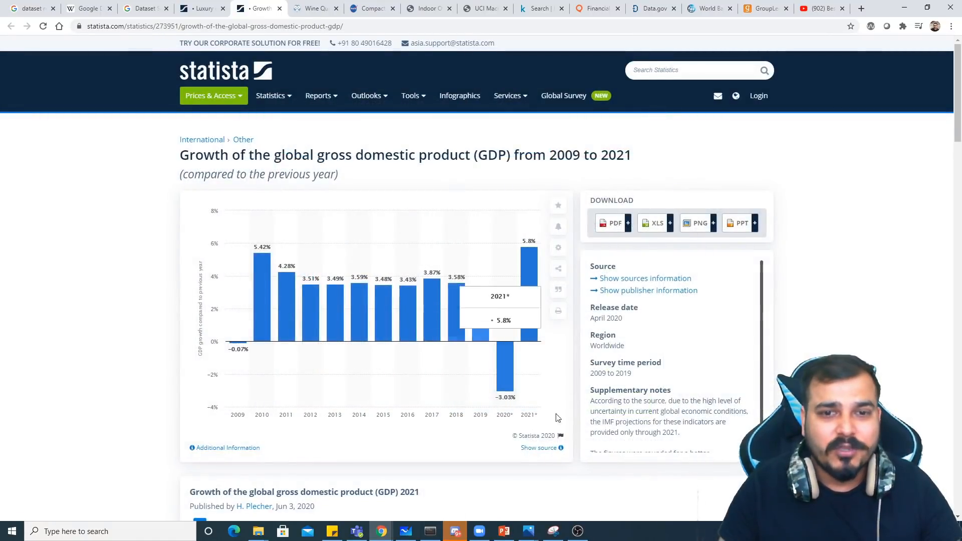
# Review the global GDP growth chart page and Statista's Prices & Access account plans.
pyautogui.scroll(-3)
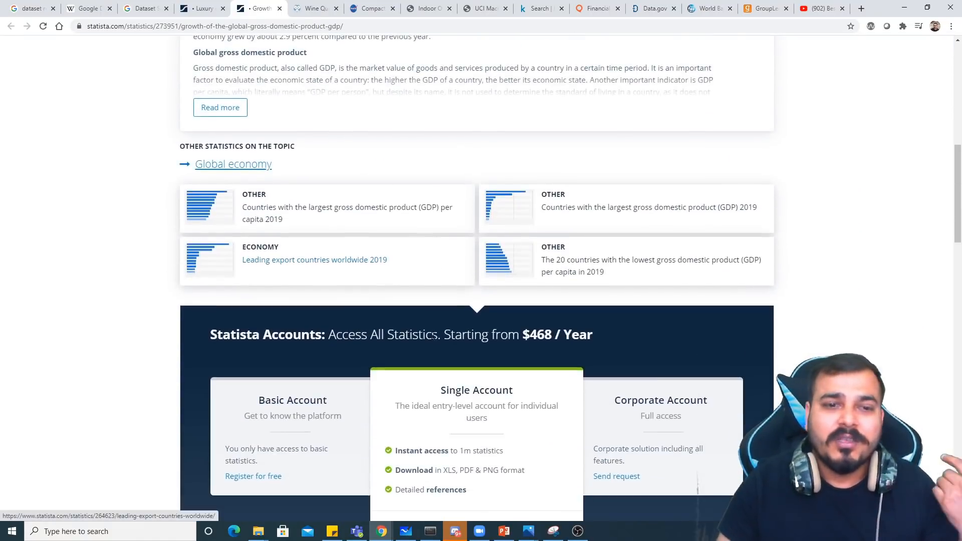
pyautogui.scroll(-3)
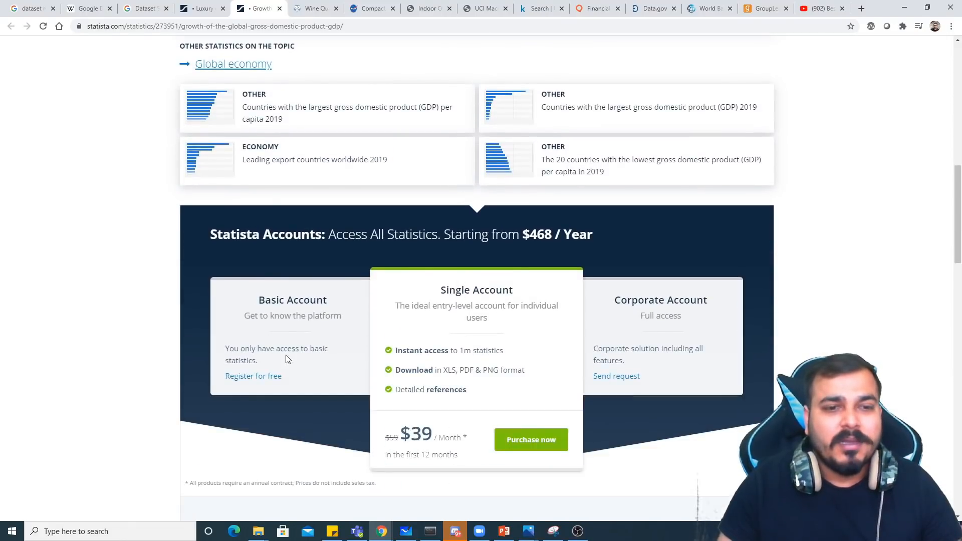
pyautogui.moveTo(251, 391)
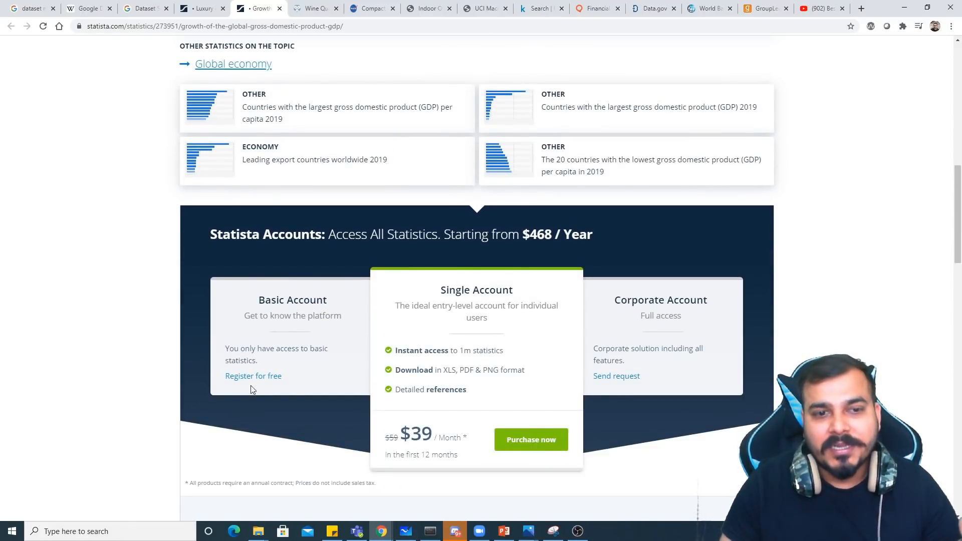
pyautogui.moveTo(400, 367)
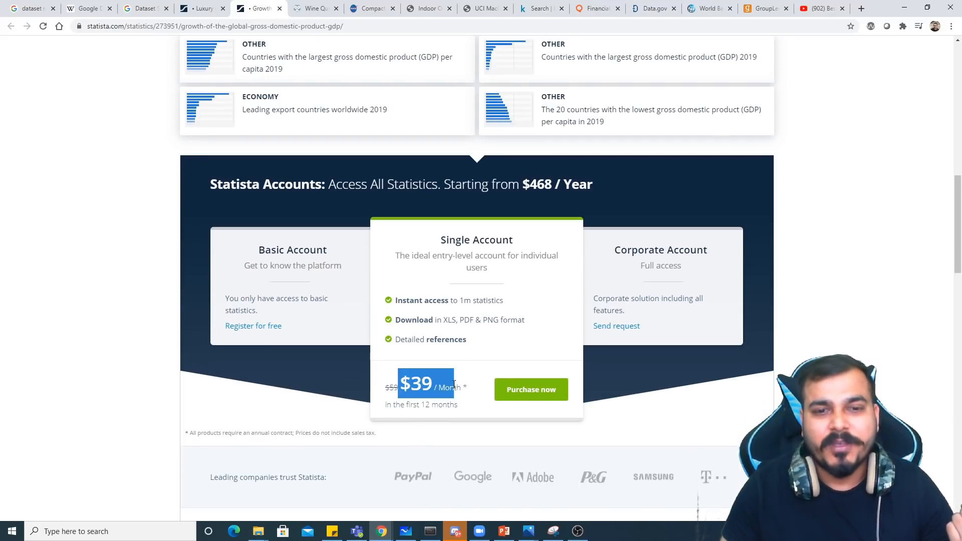
pyautogui.scroll(3)
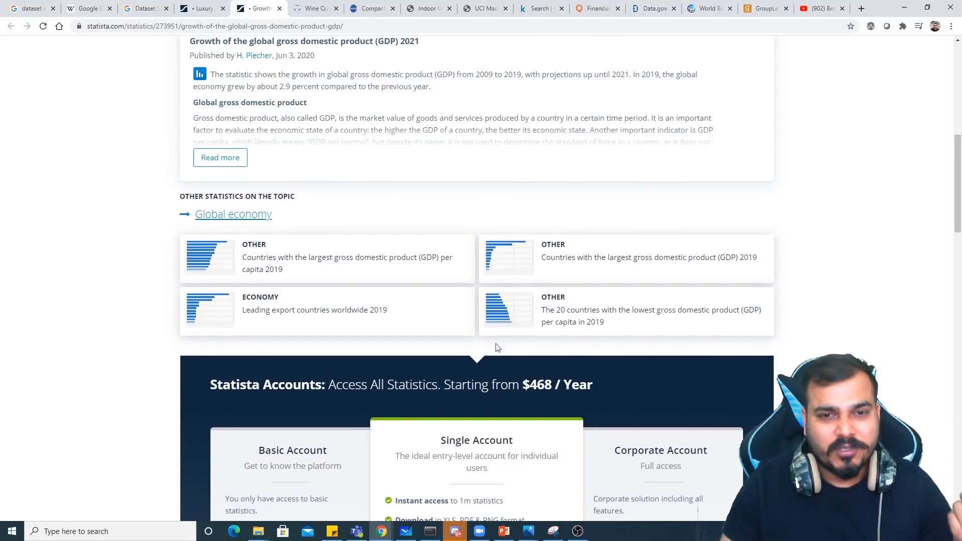
pyautogui.scroll(3)
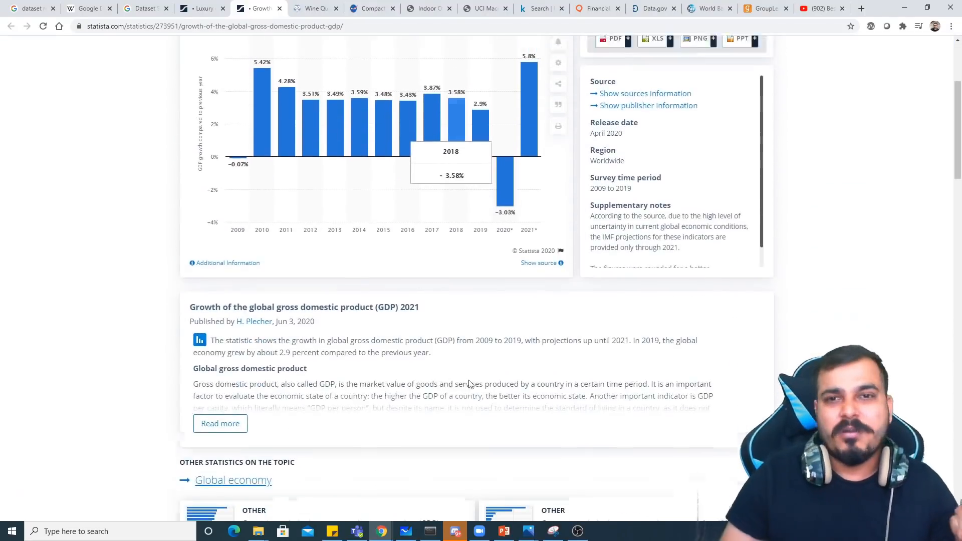
pyautogui.scroll(3)
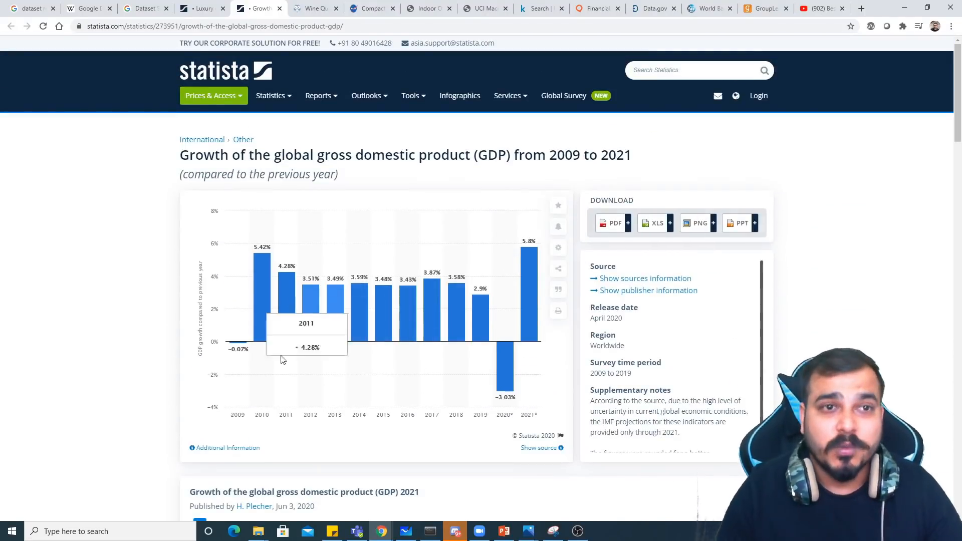
pyautogui.moveTo(279, 359)
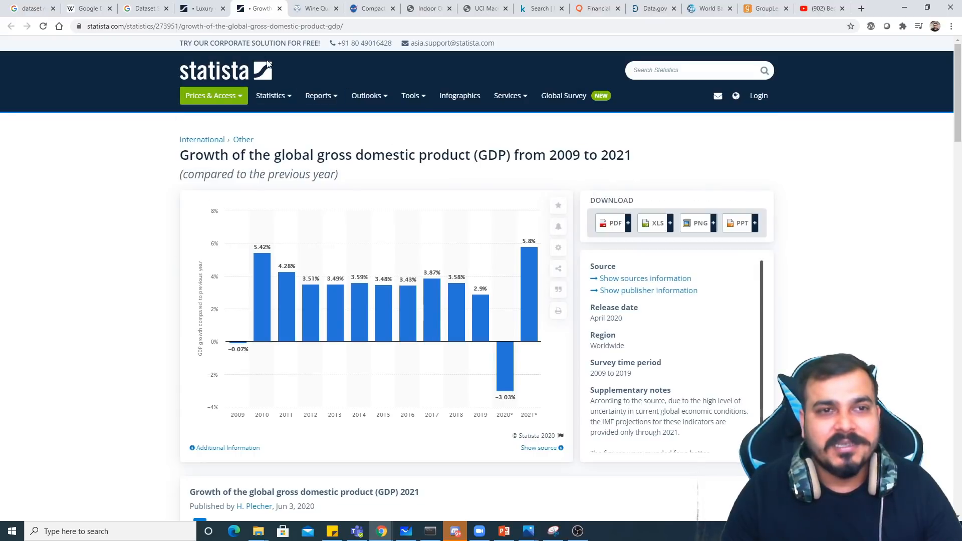
pyautogui.click(210, 96)
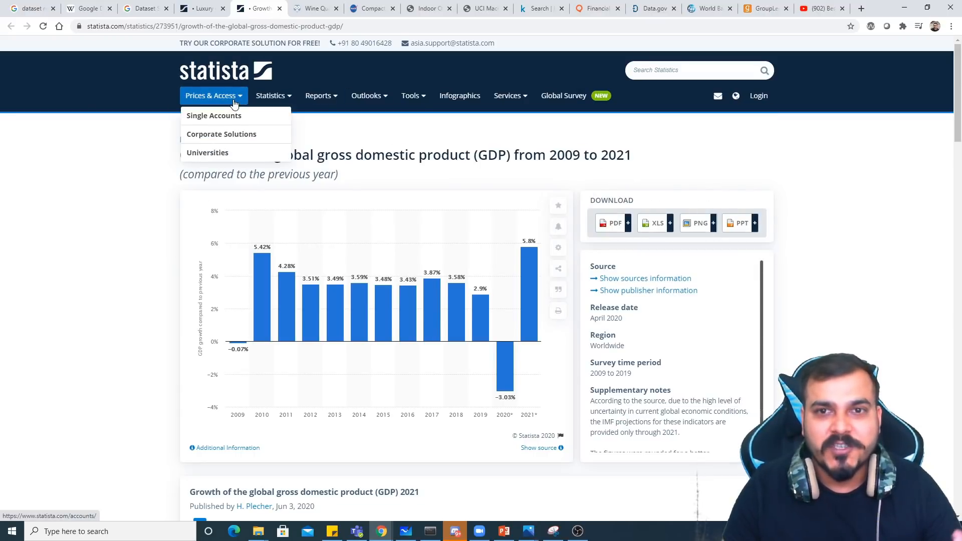
pyautogui.moveTo(215, 101)
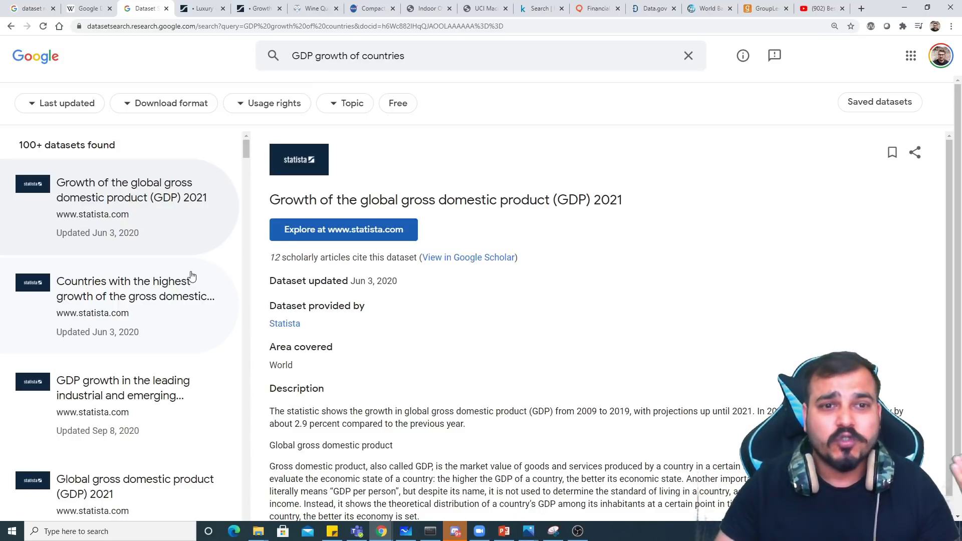
pyautogui.moveTo(547, 302)
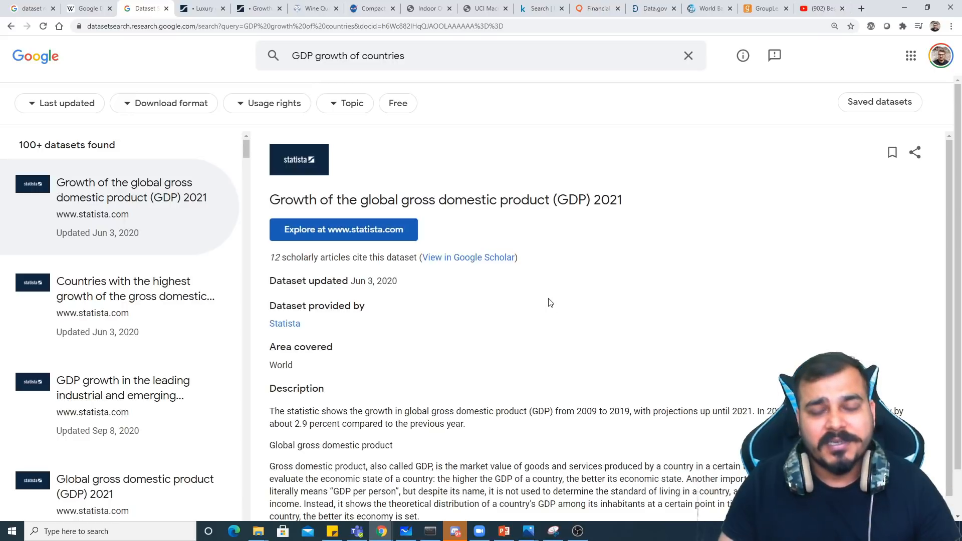
pyautogui.moveTo(491, 306)
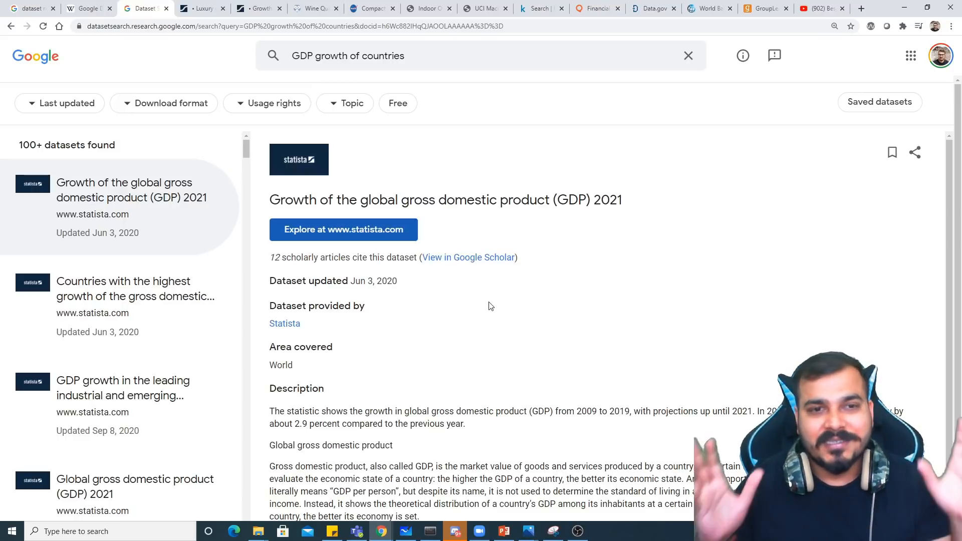
pyautogui.scroll(-3)
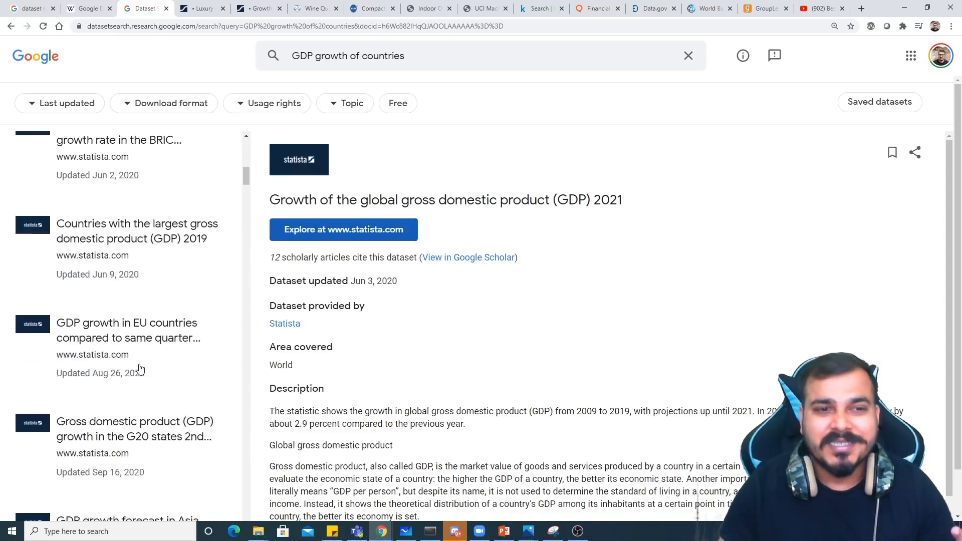
pyautogui.scroll(-3)
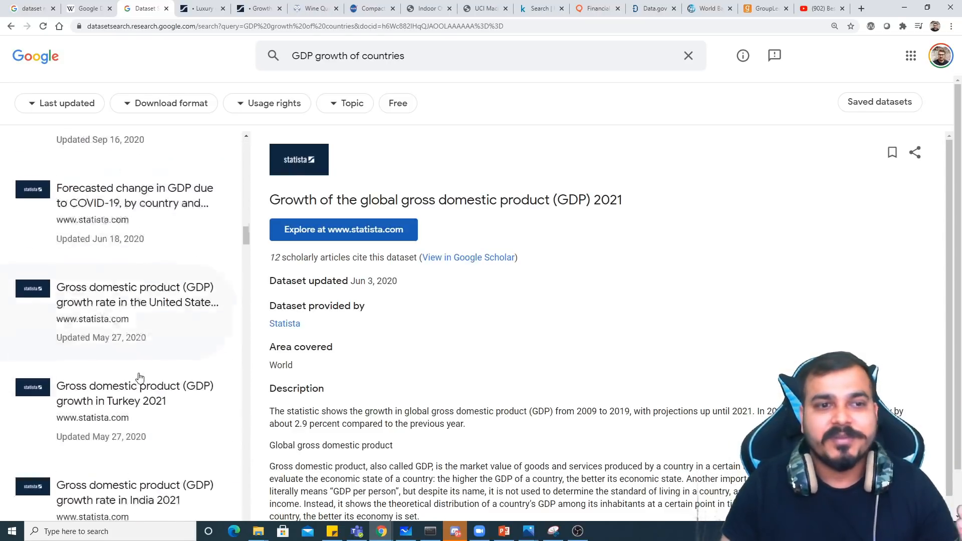
pyautogui.scroll(-3)
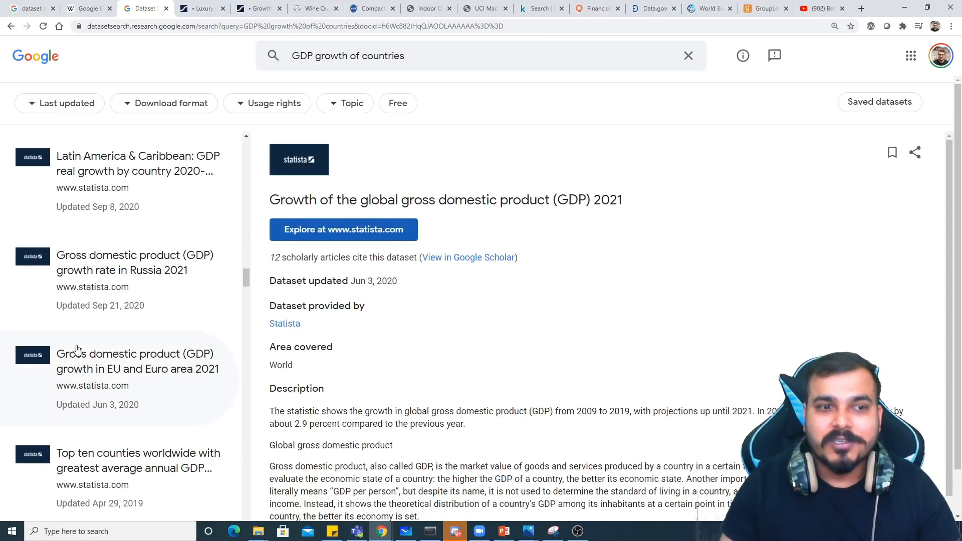
pyautogui.scroll(-3)
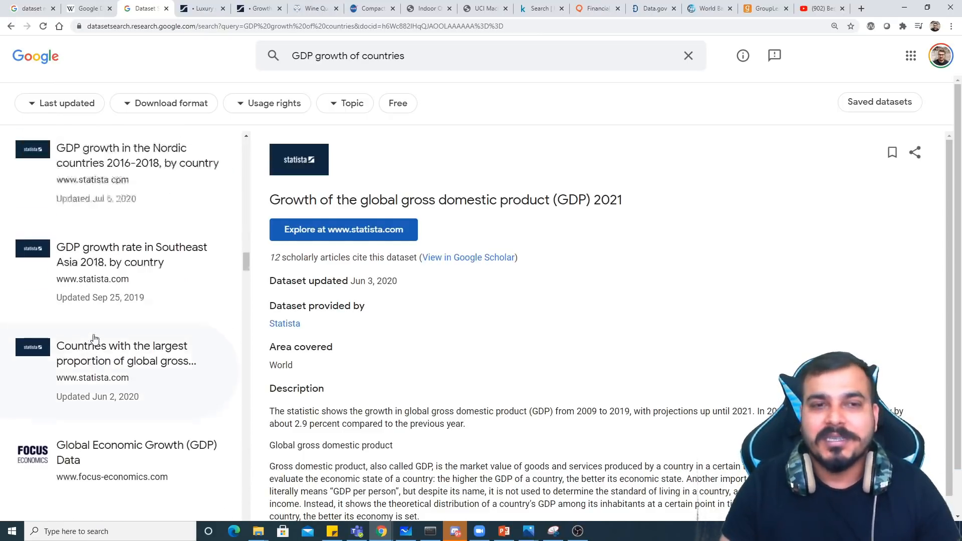
pyautogui.scroll(-3)
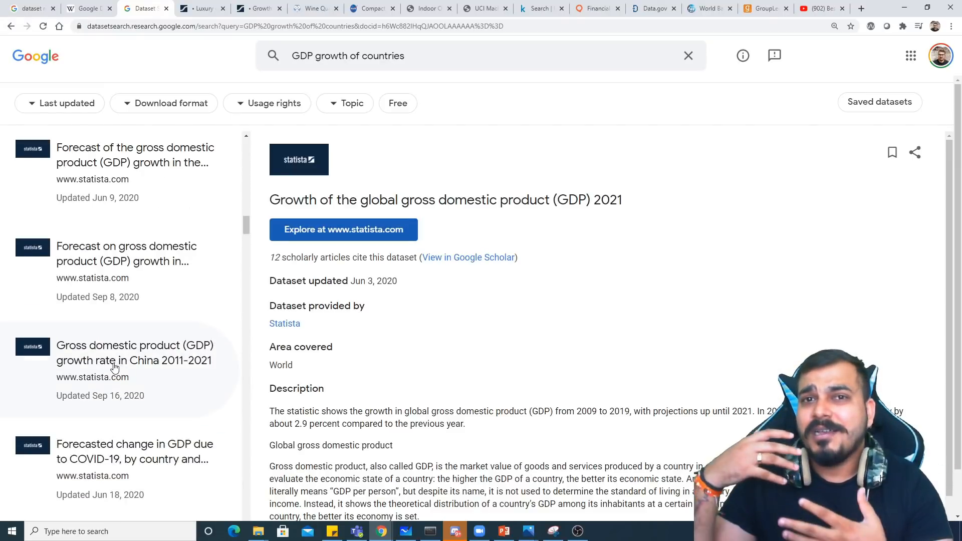